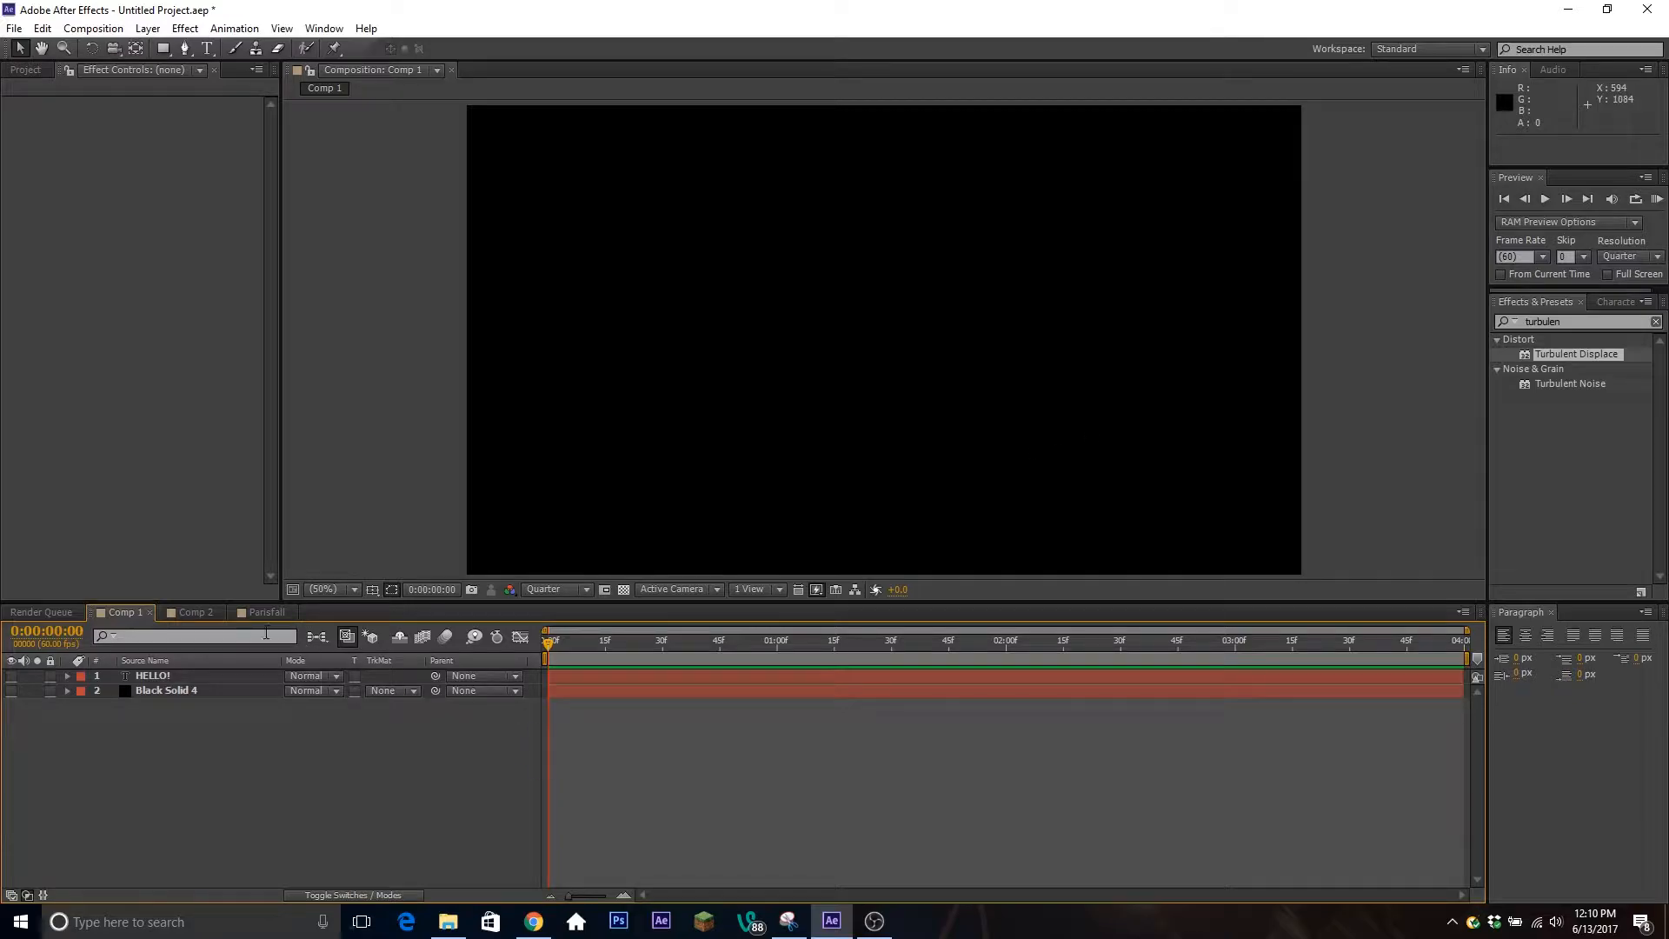
Step: Switch to the Parisfall composition and RAM-preview its glowing 'Edit EVERYTHING' intro
left_click(264, 610)
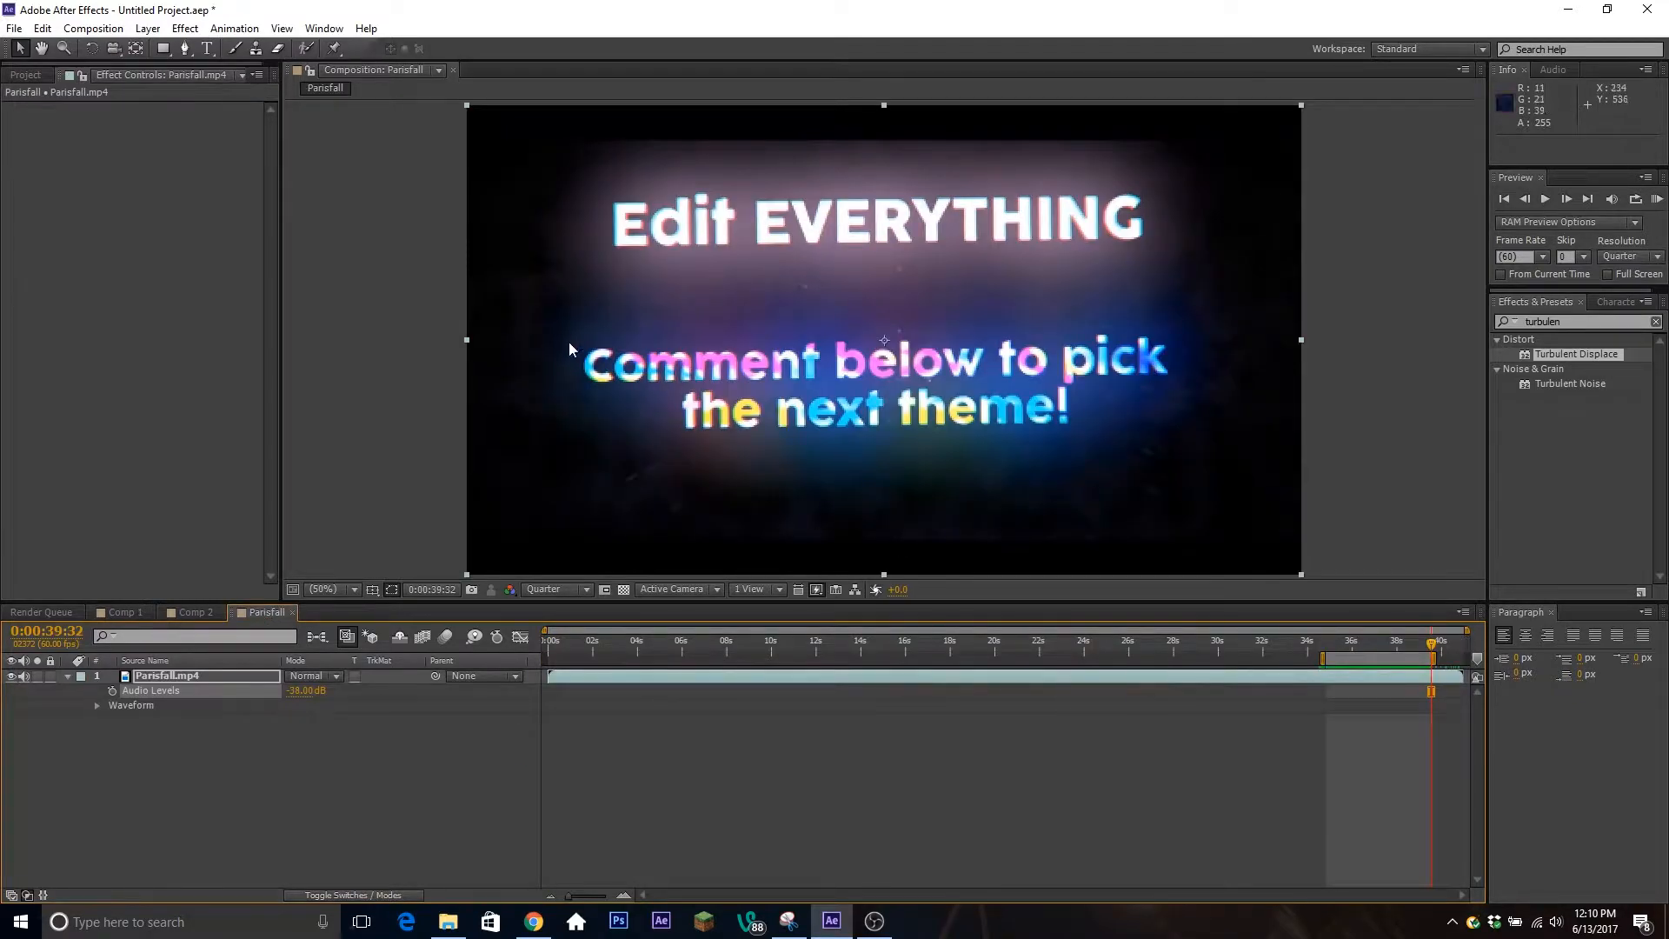
mouse_move(1114, 362)
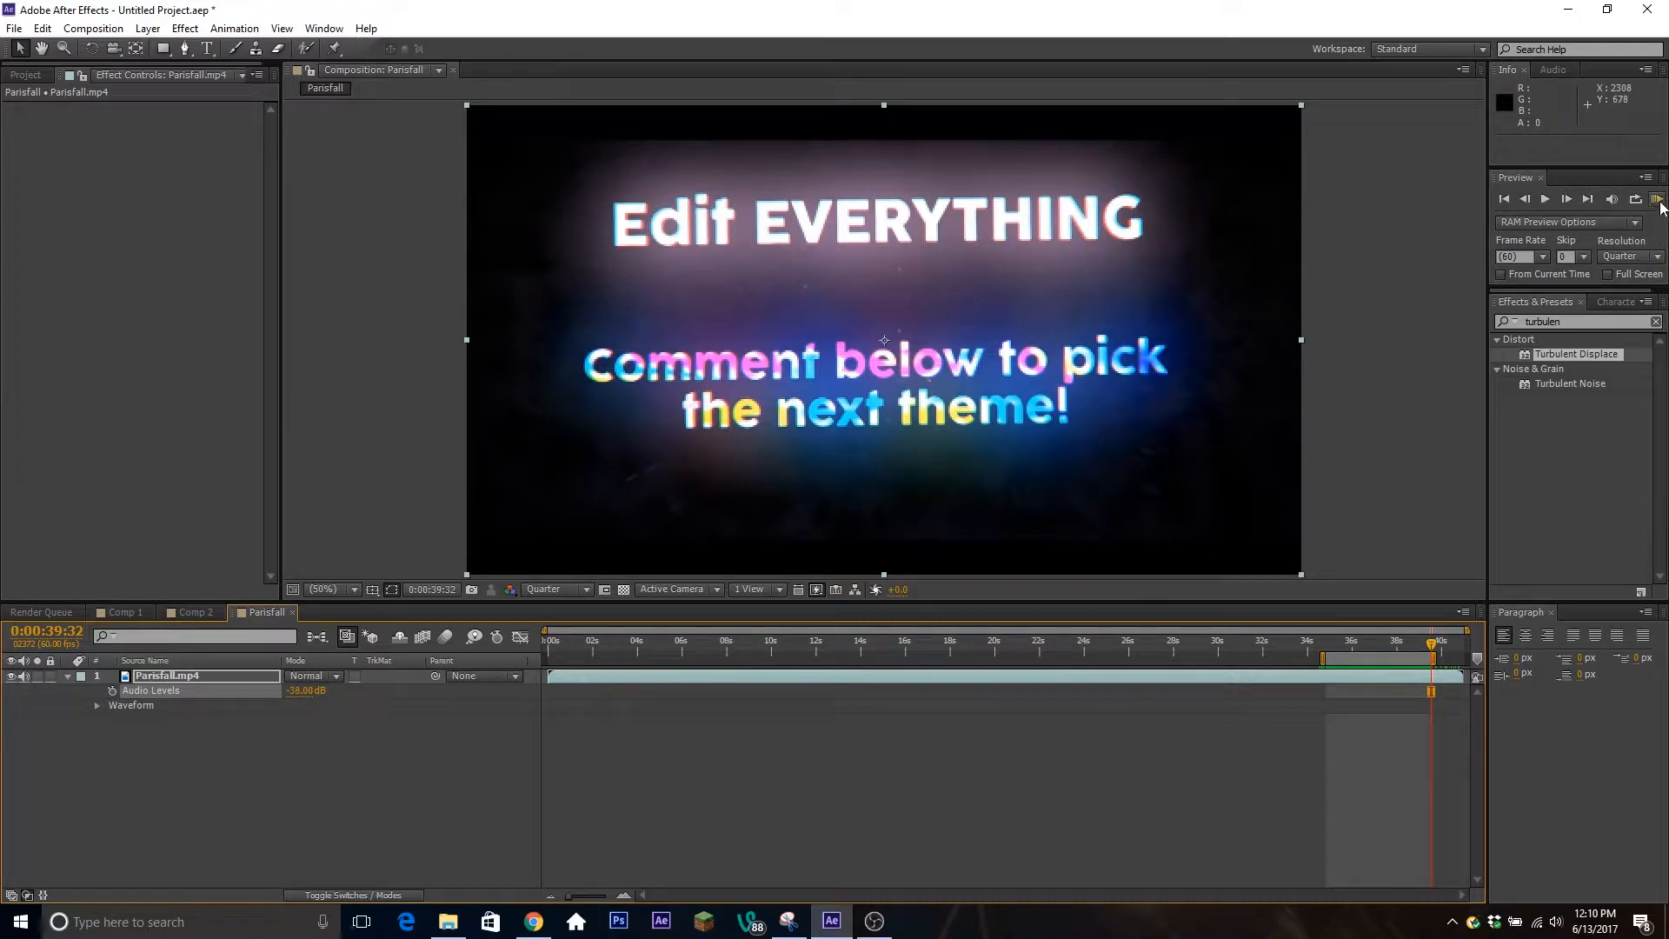
left_click(1658, 198)
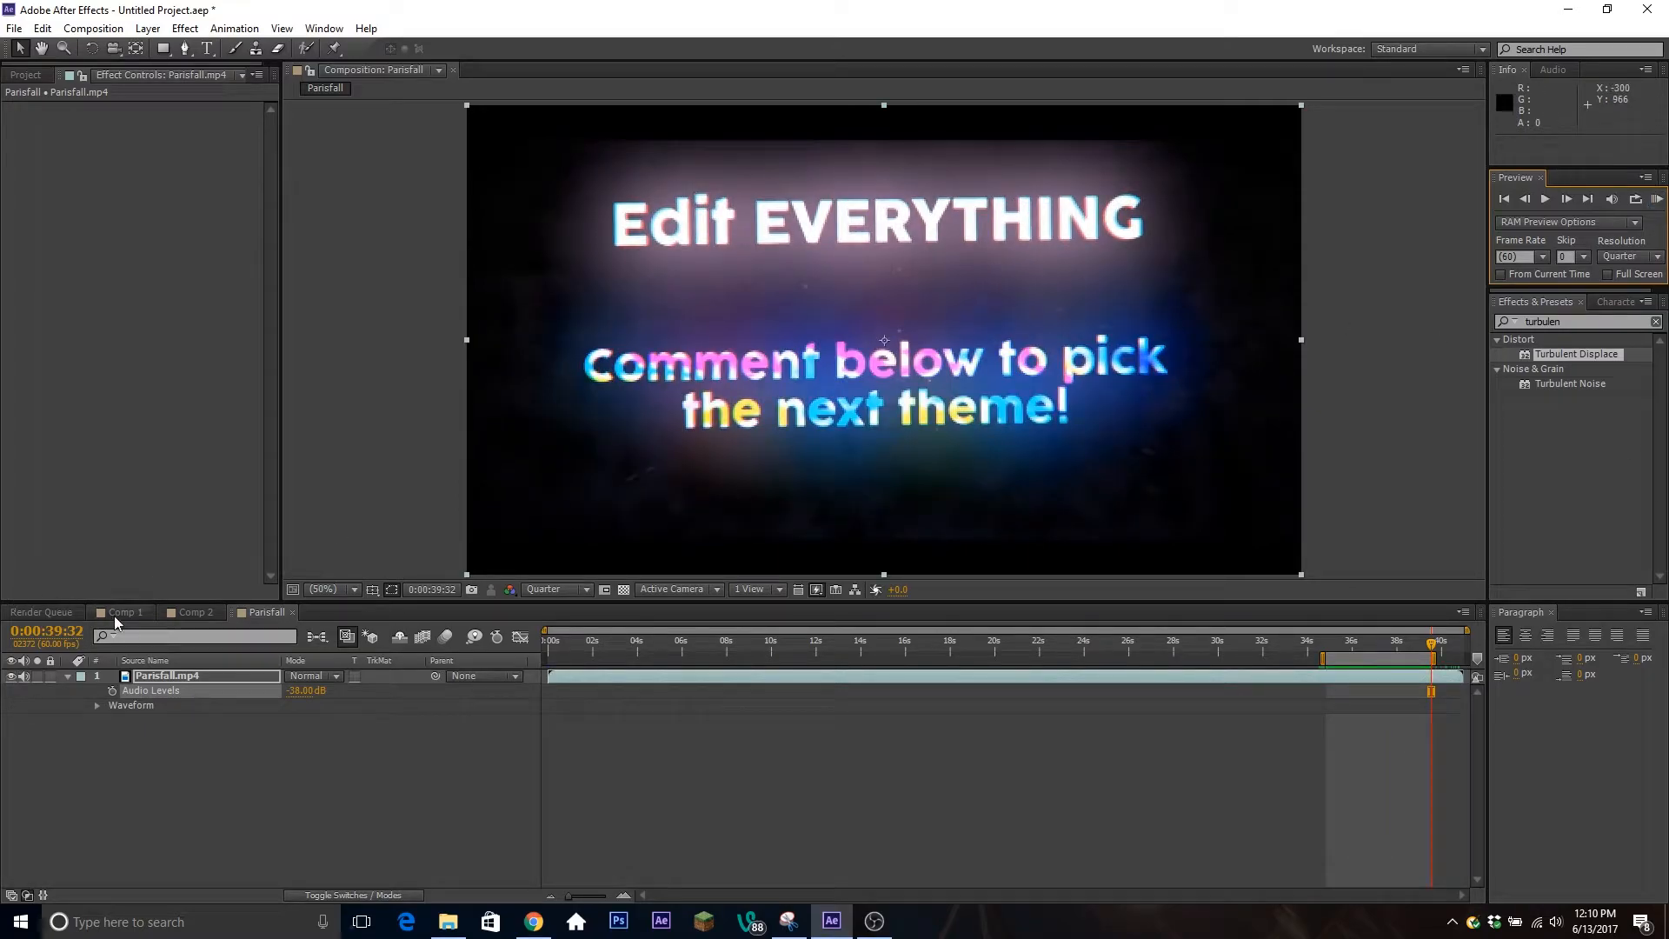
Step: Back in Comp 1, unhide the HELLO! text layer and delete Black Solid 4
left_click(125, 612)
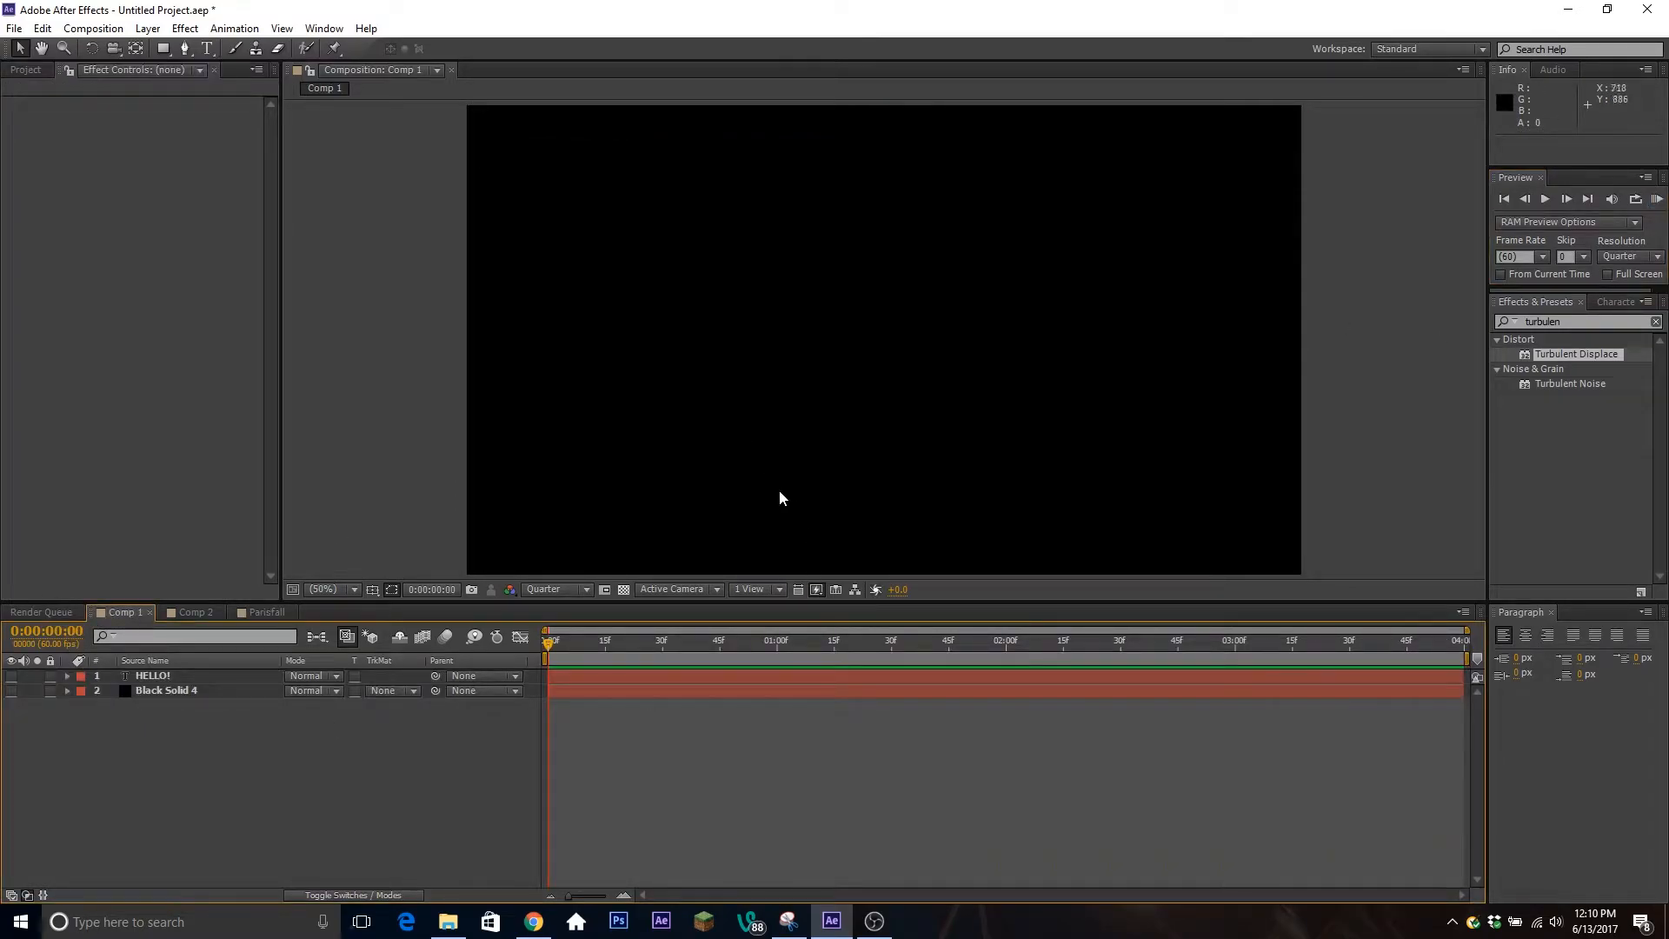
left_click(13, 677)
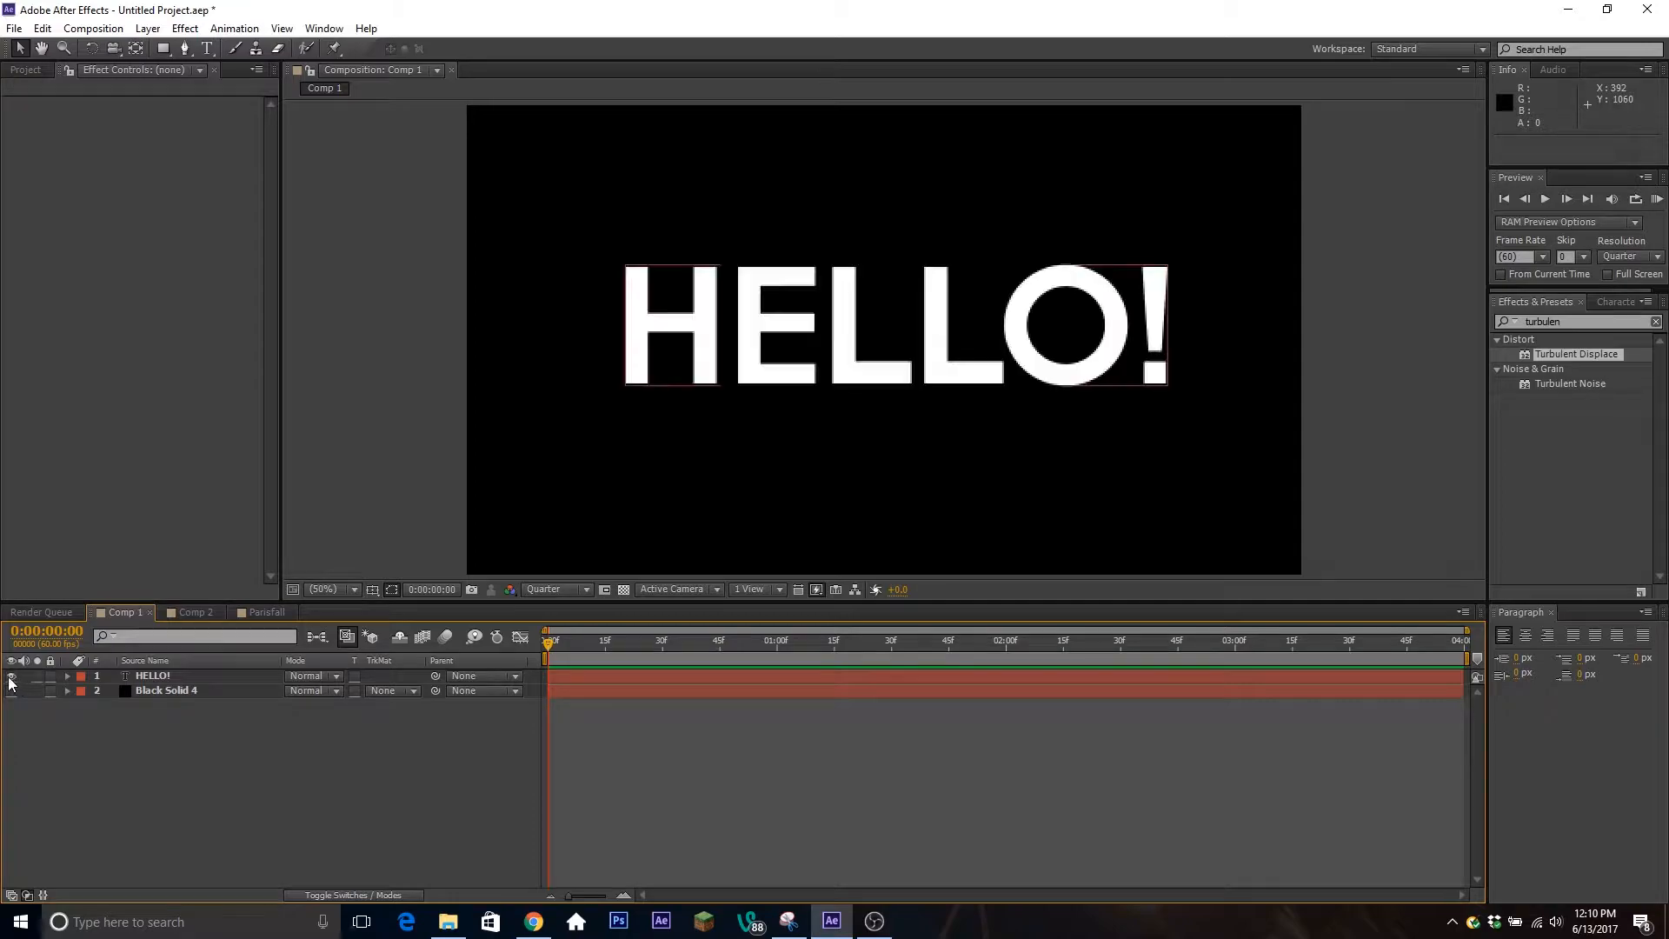
mouse_move(1210, 298)
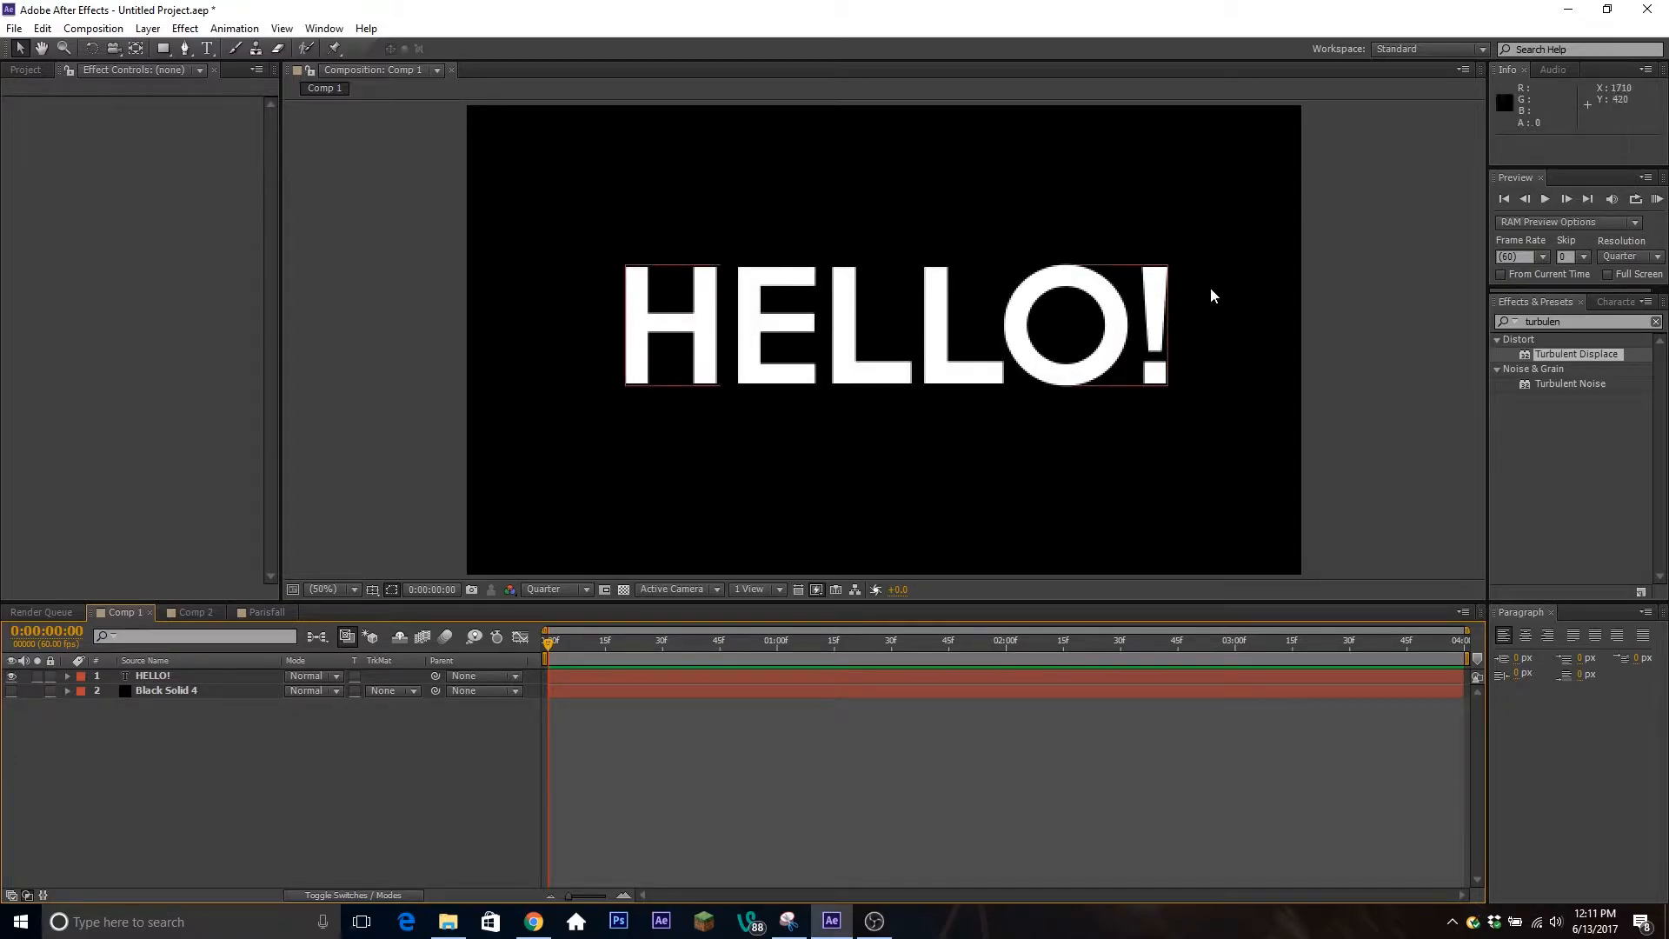
mouse_move(957, 365)
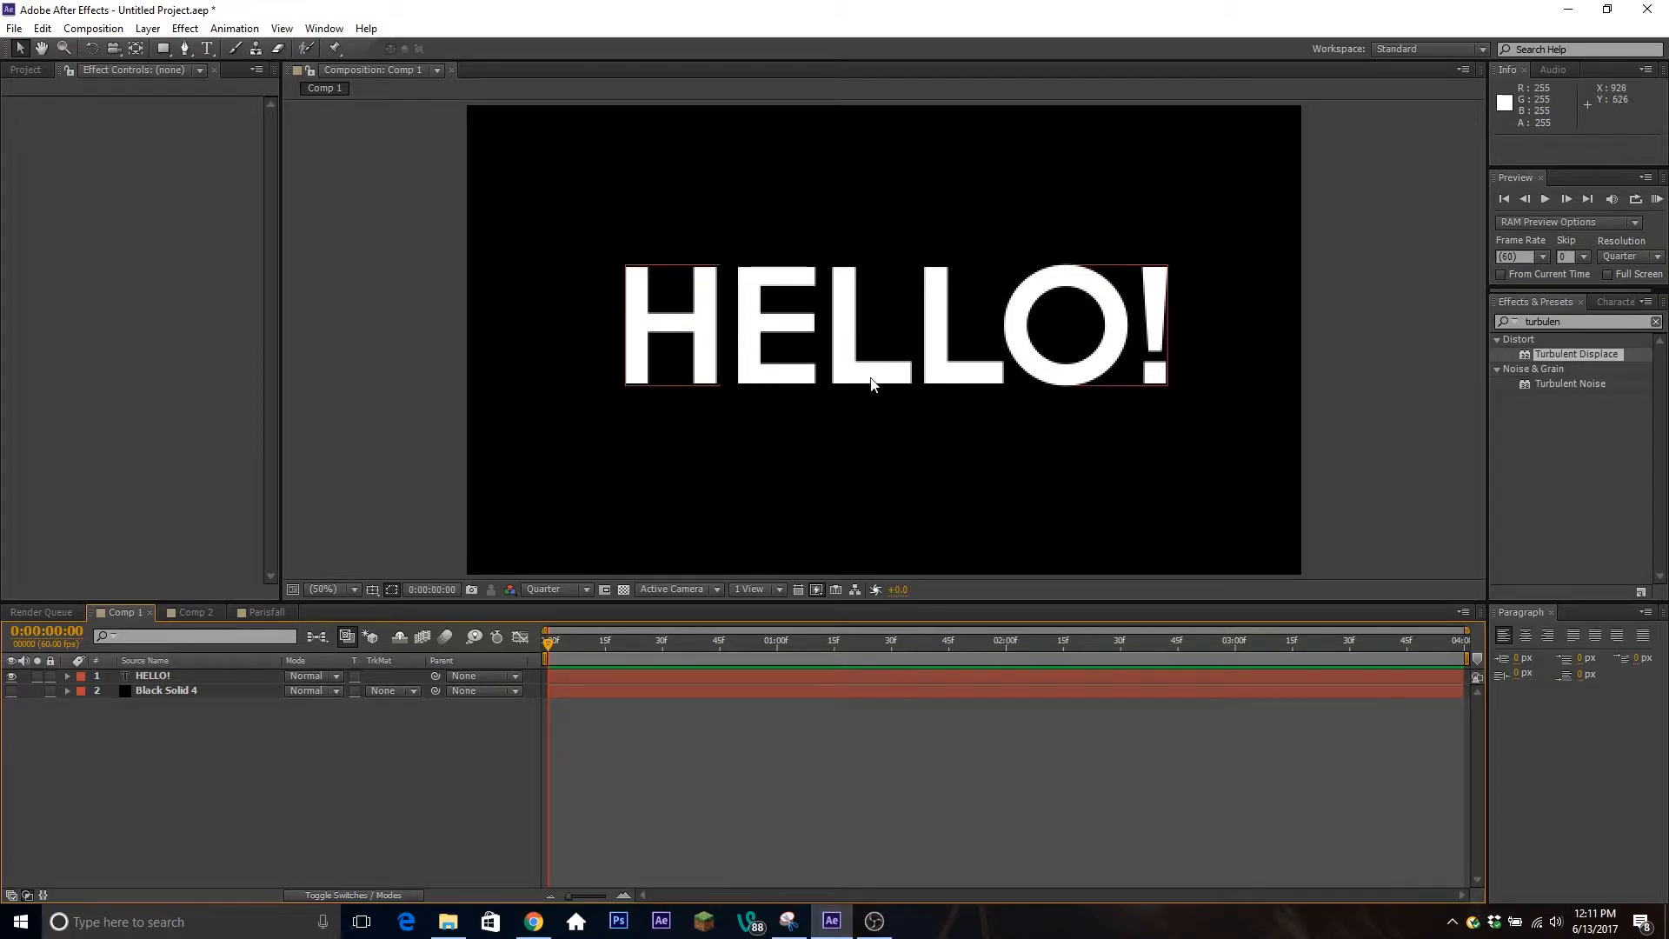
left_click(661, 466)
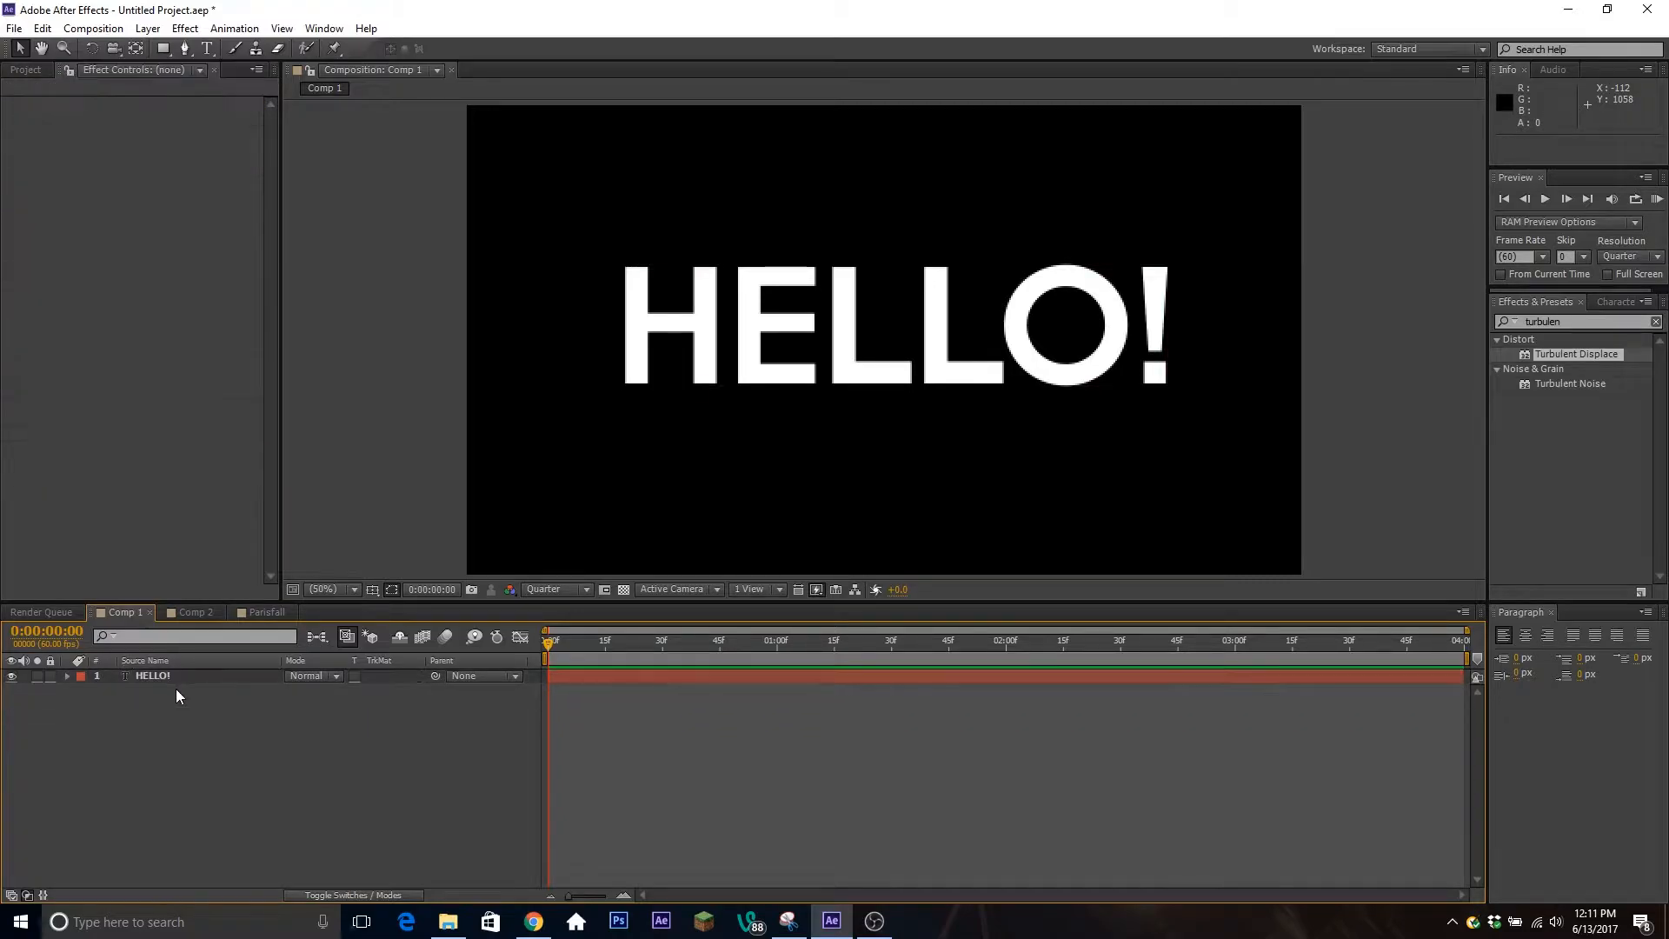
left_click(148, 28)
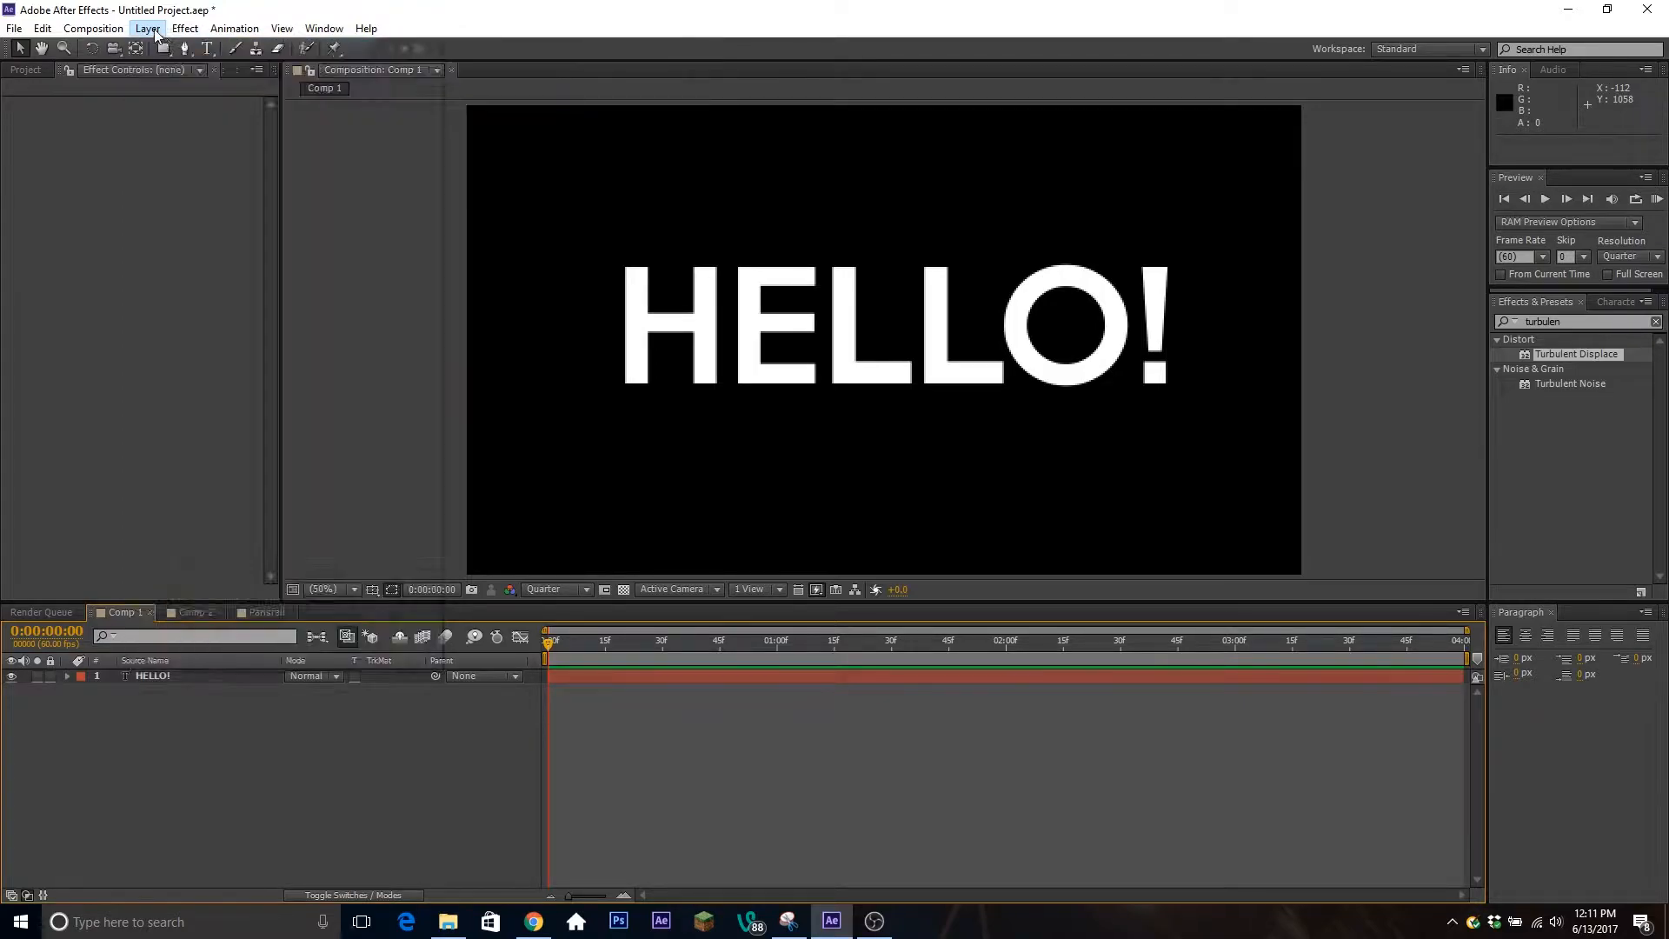
Step: Create a new solid above HELLO! and apply the Sapphire S_CloudsPsyko effect to it
left_click(146, 28)
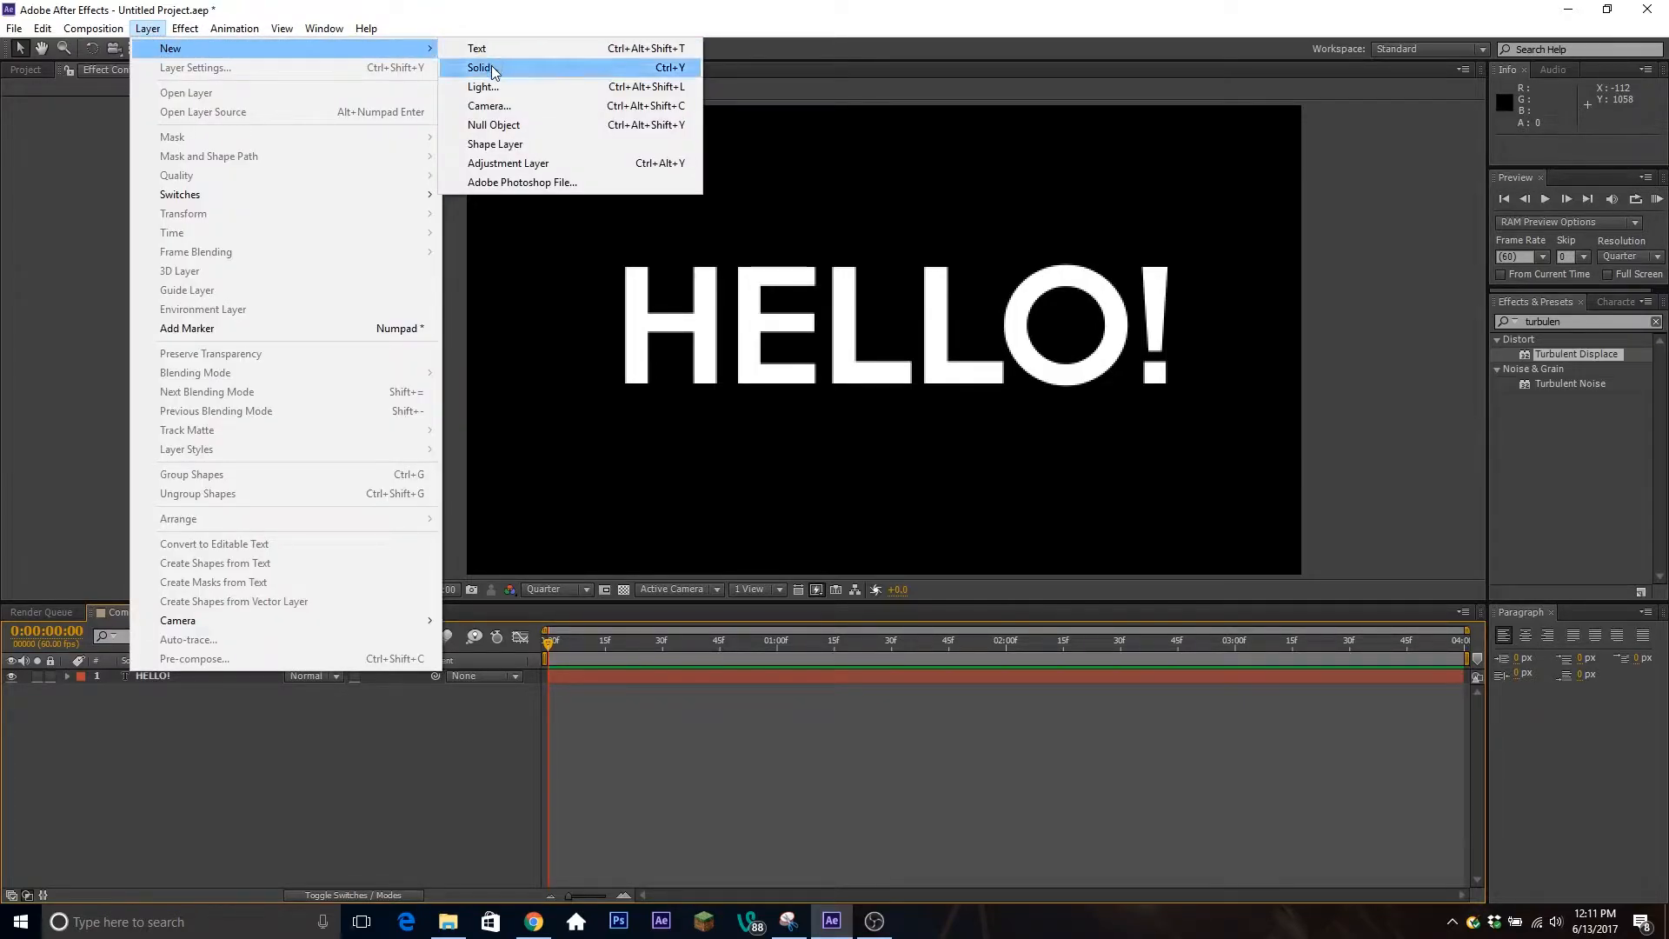
left_click(480, 68)
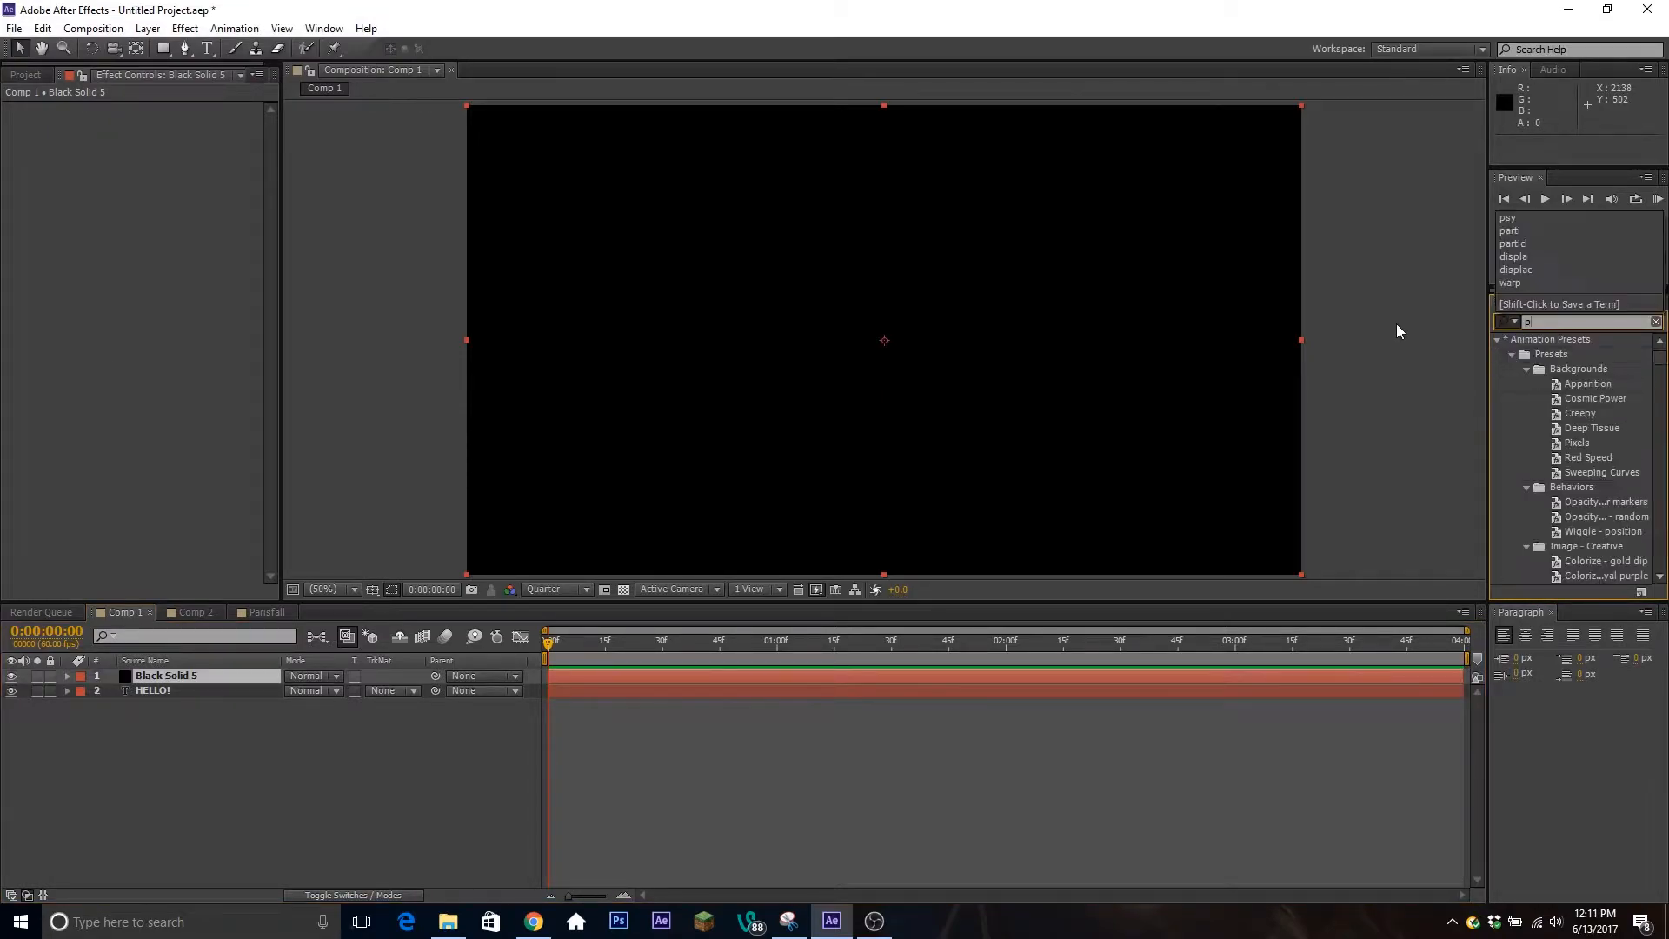
type("psy")
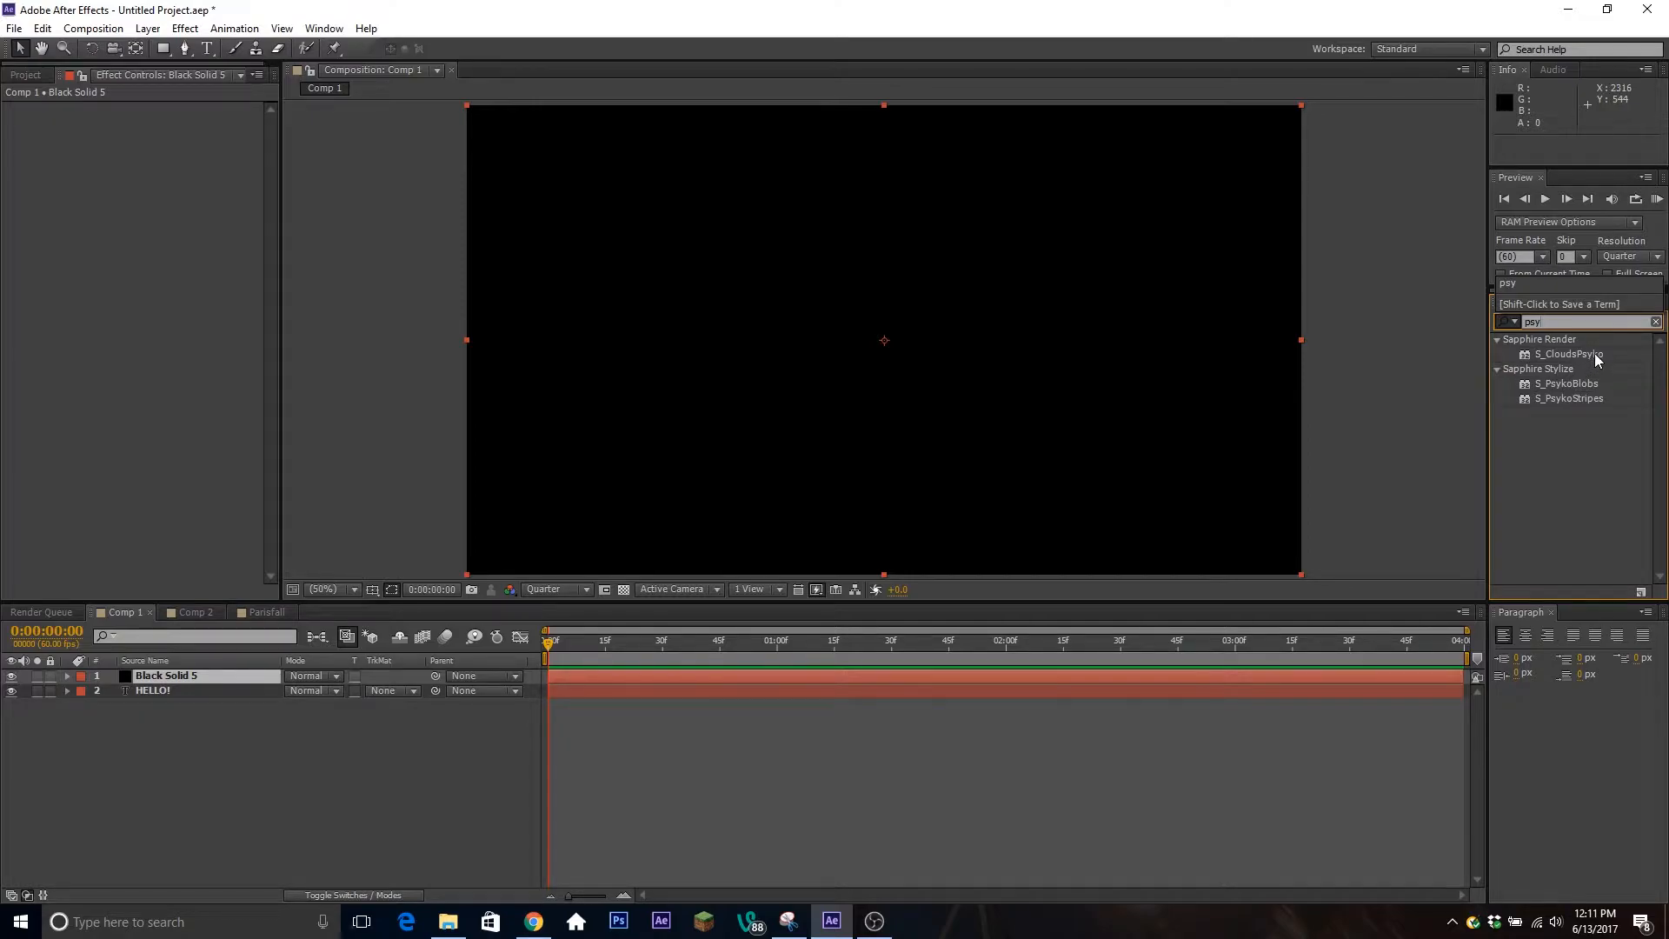
double_click(1568, 353)
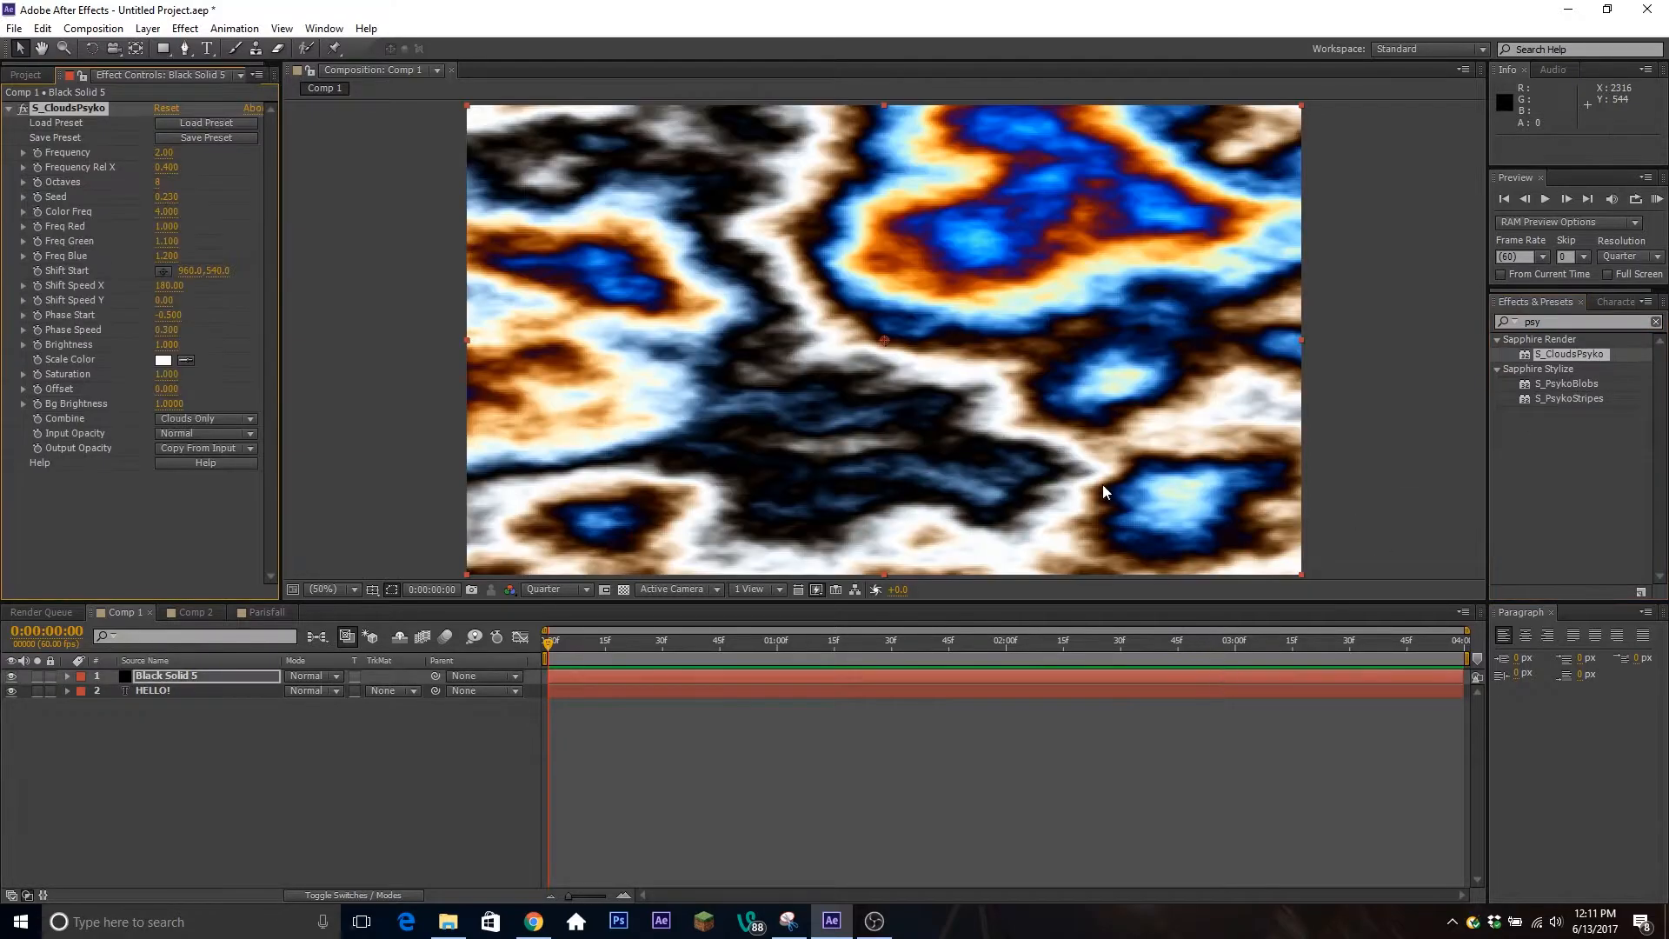
mouse_move(708, 585)
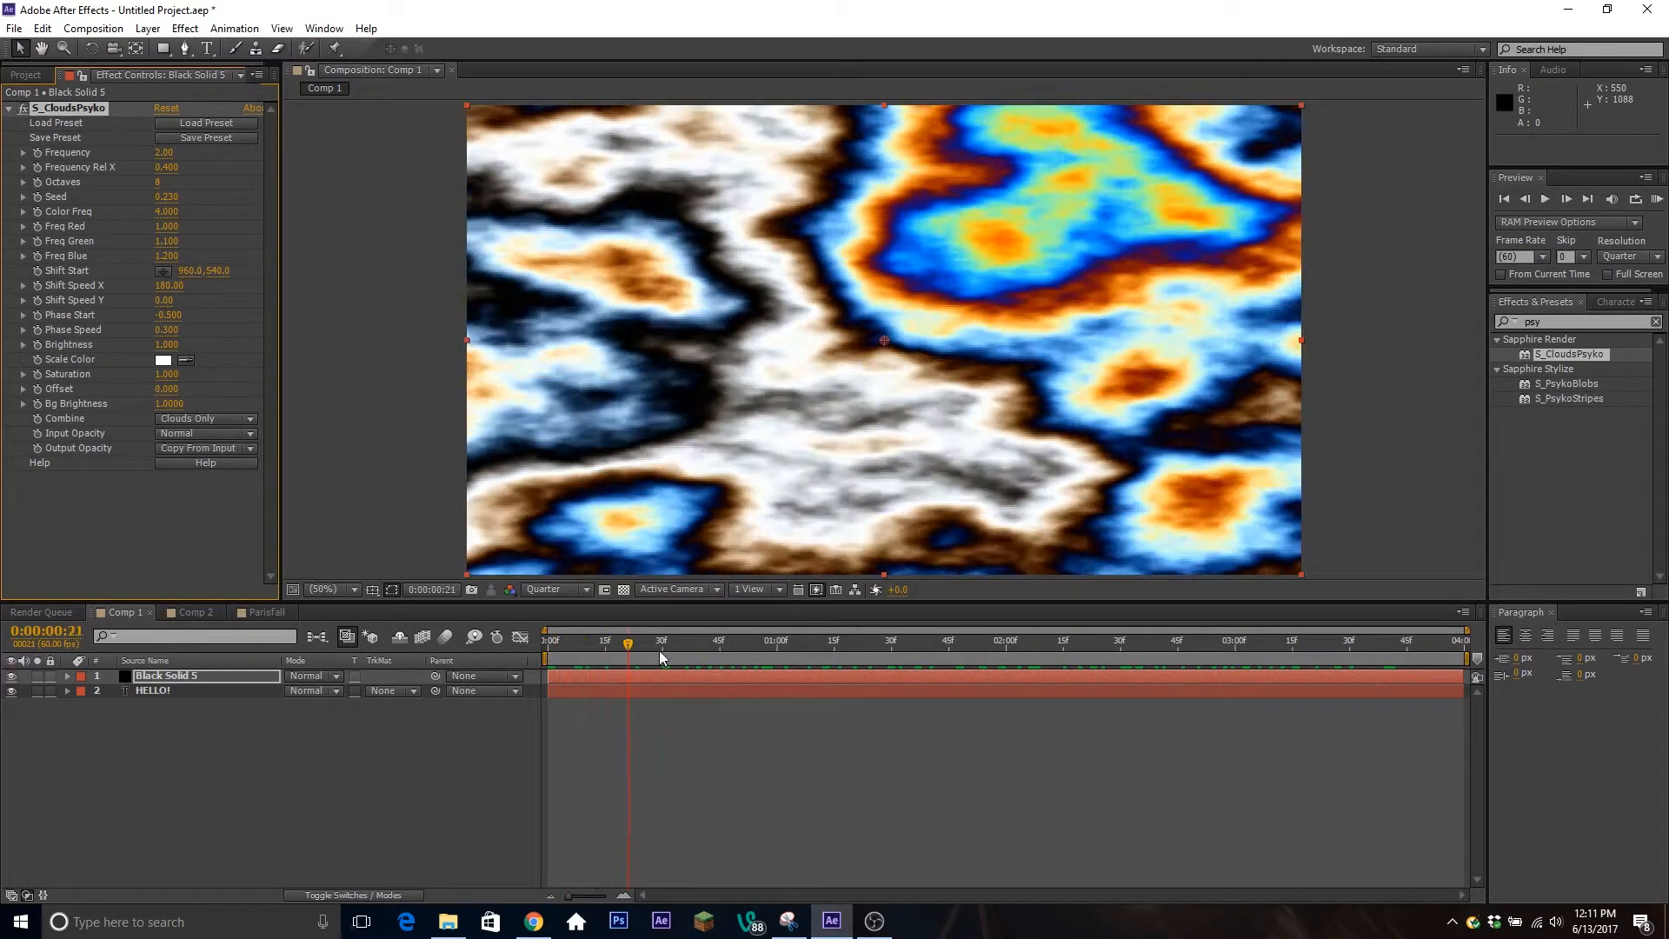
left_click(998, 642)
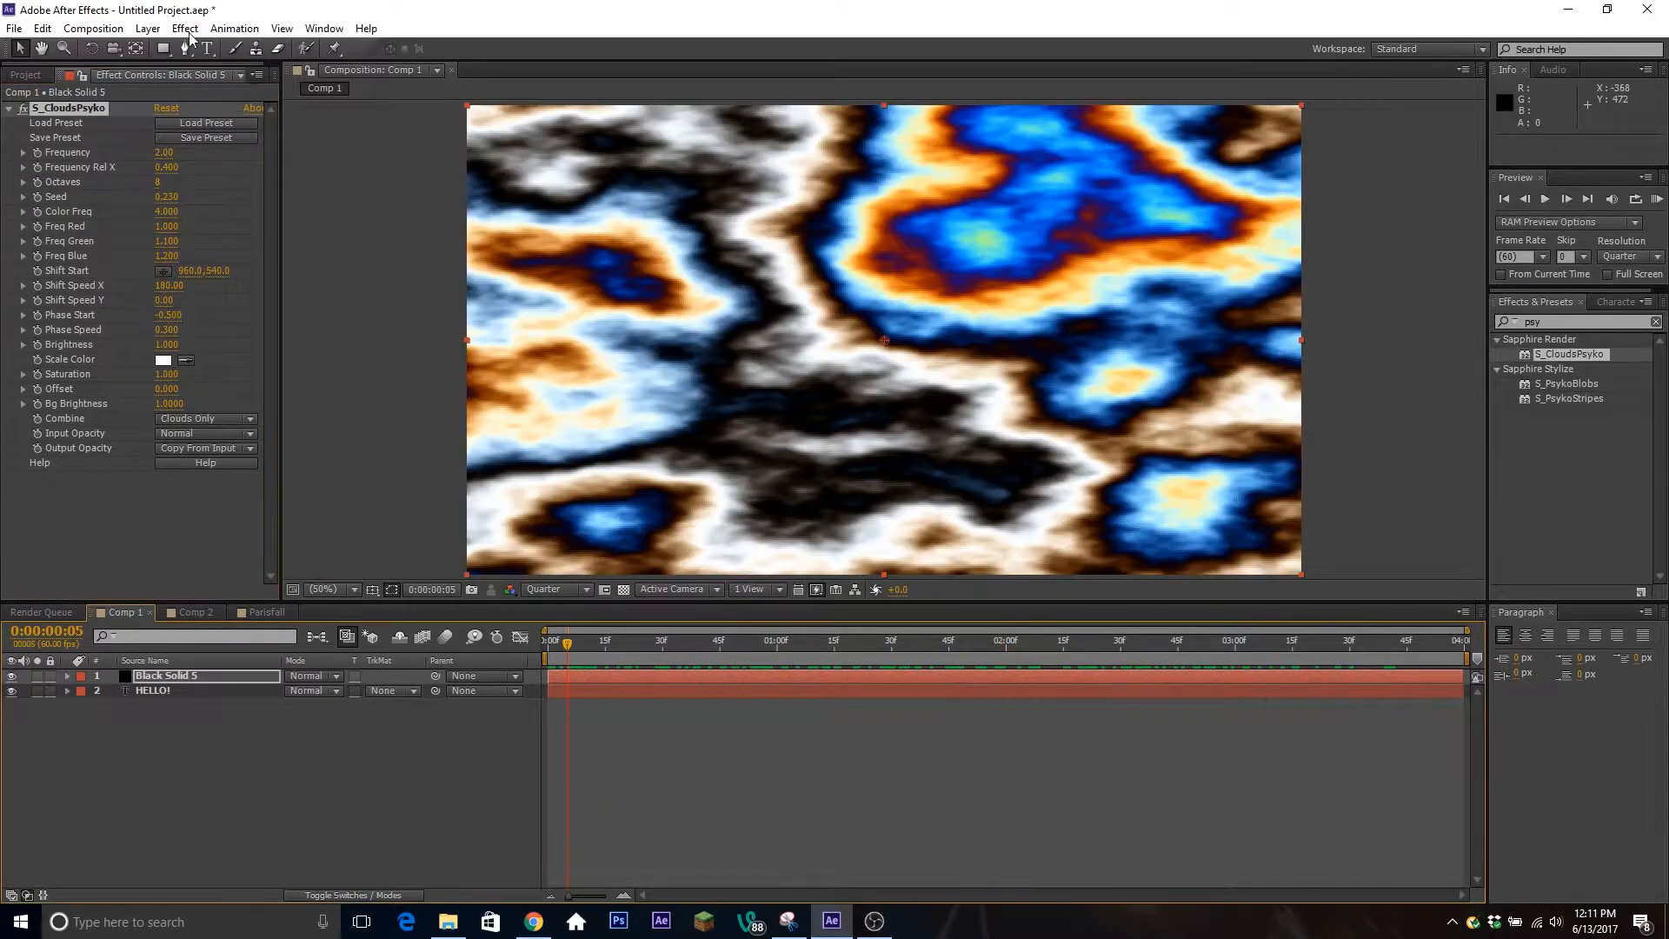
mouse_move(206, 207)
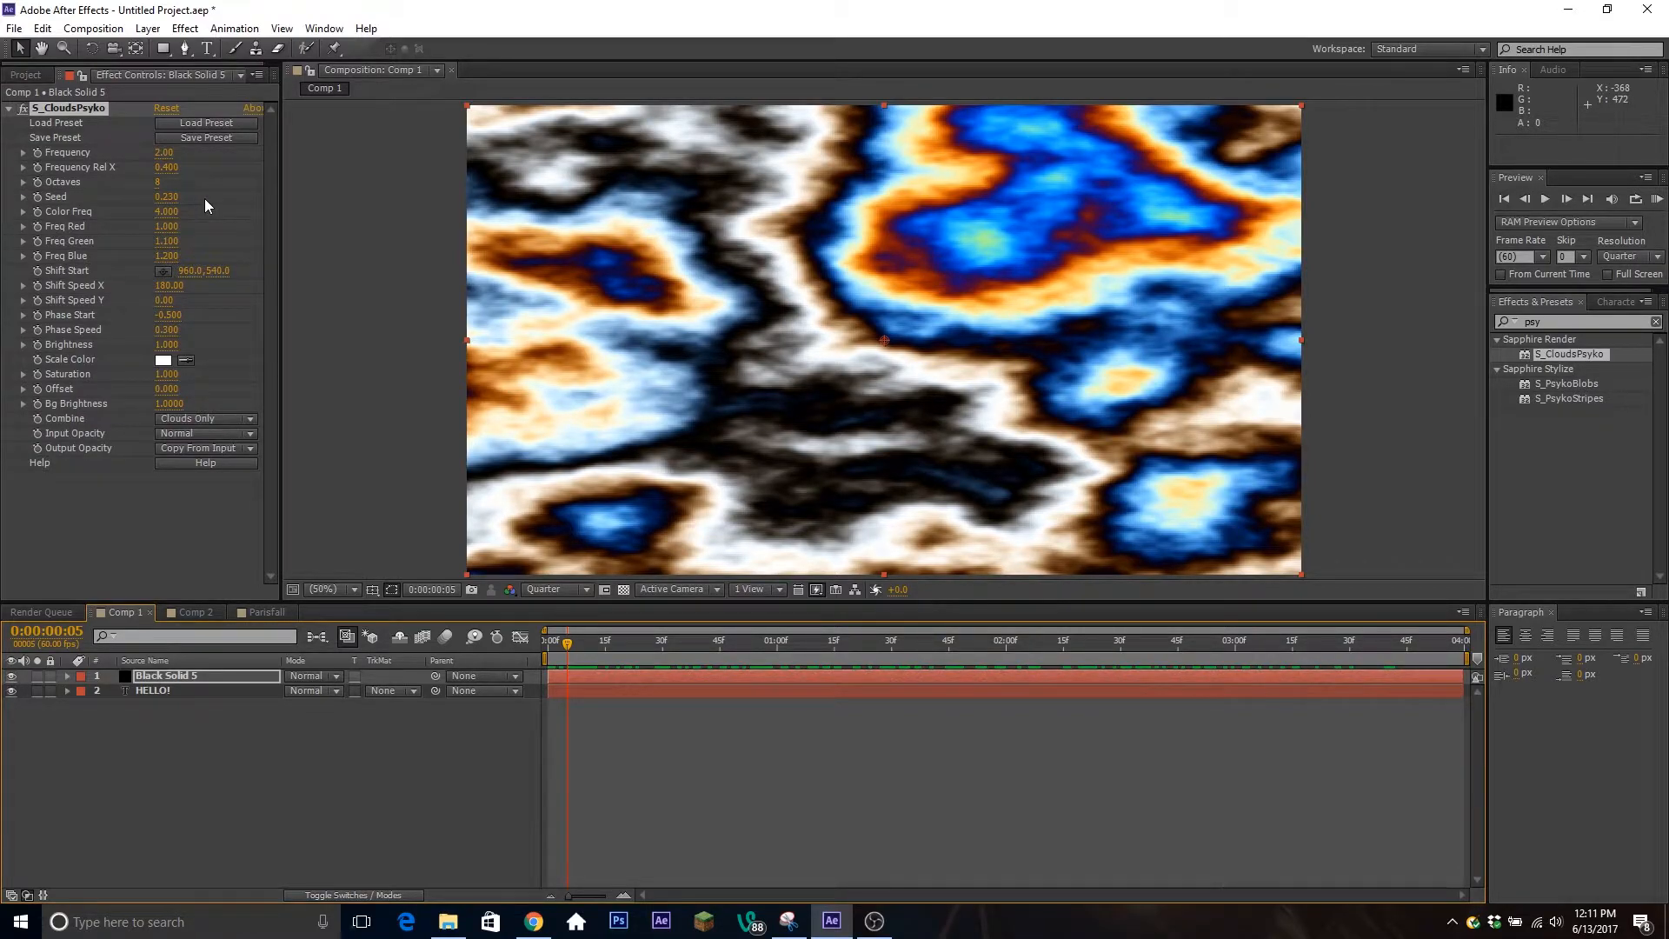
mouse_move(92, 153)
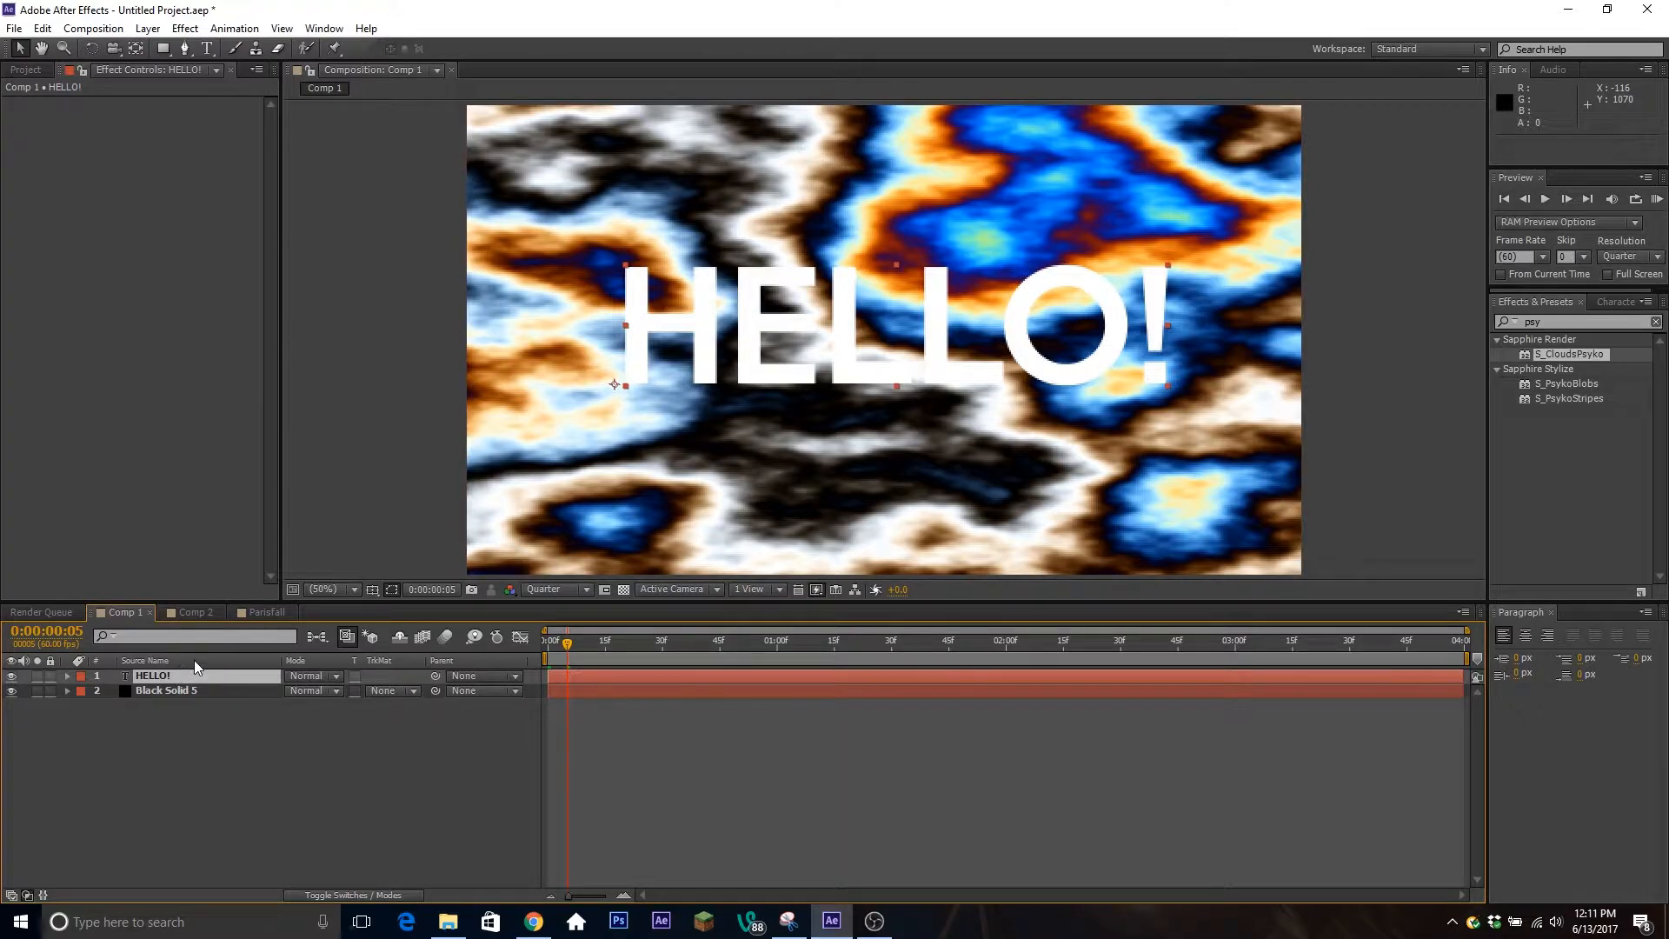
mouse_move(392, 655)
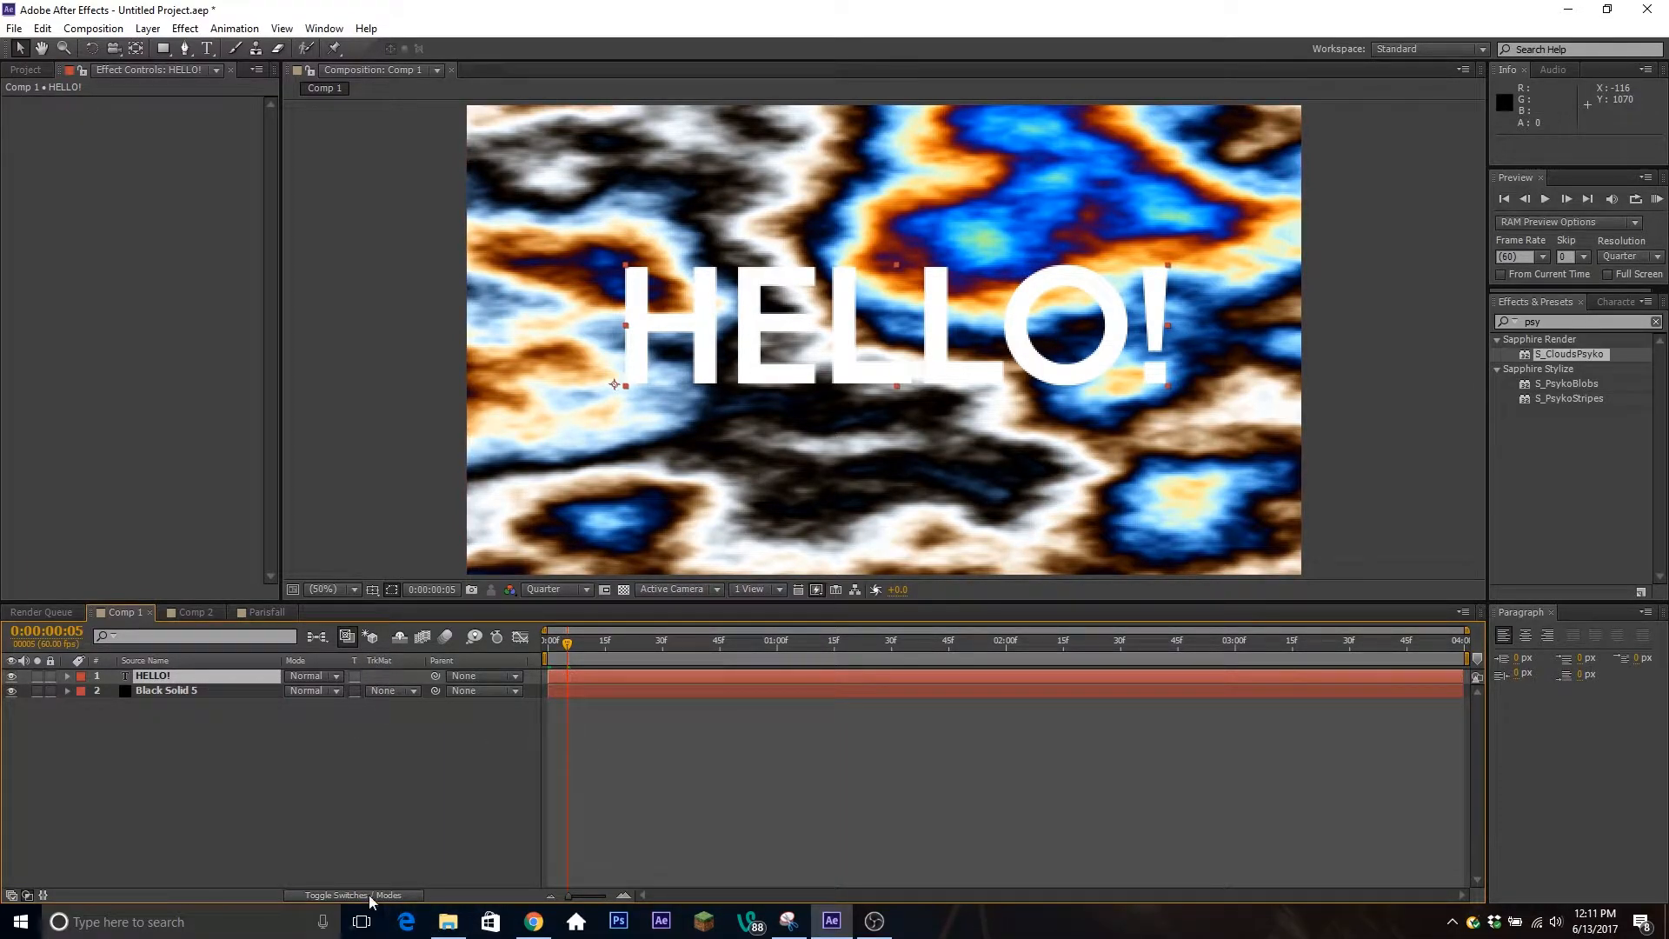
Step: Set the clouds solid's track matte to Alpha Matte so HELLO! masks the clouds
left_click(336, 894)
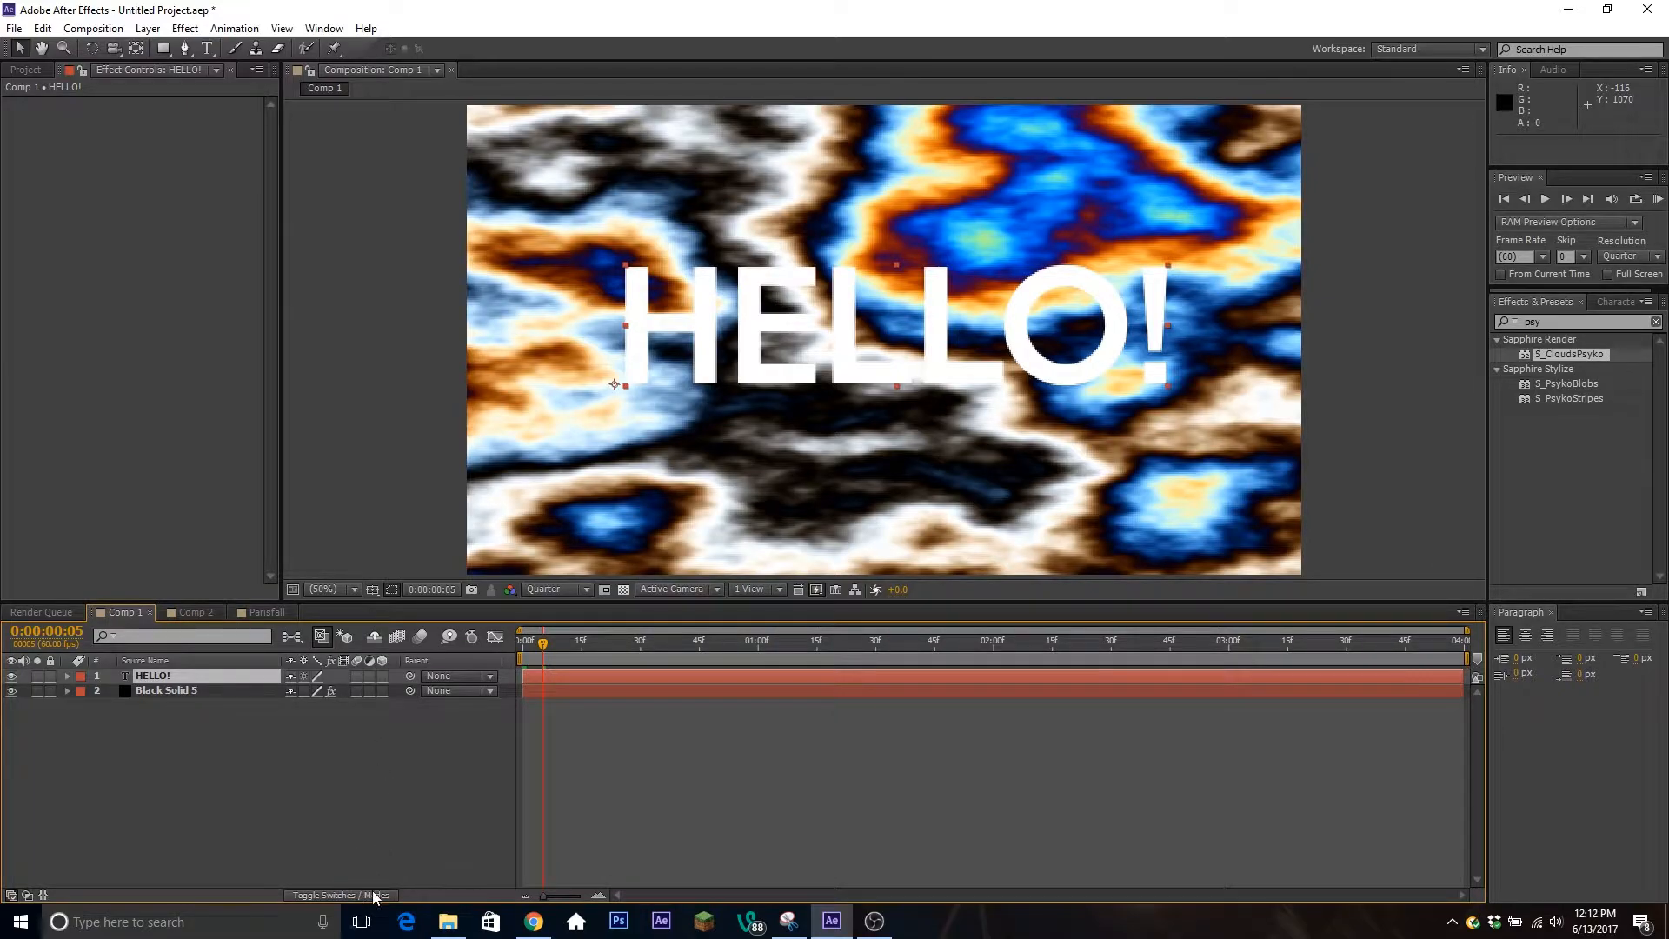
left_click(341, 893)
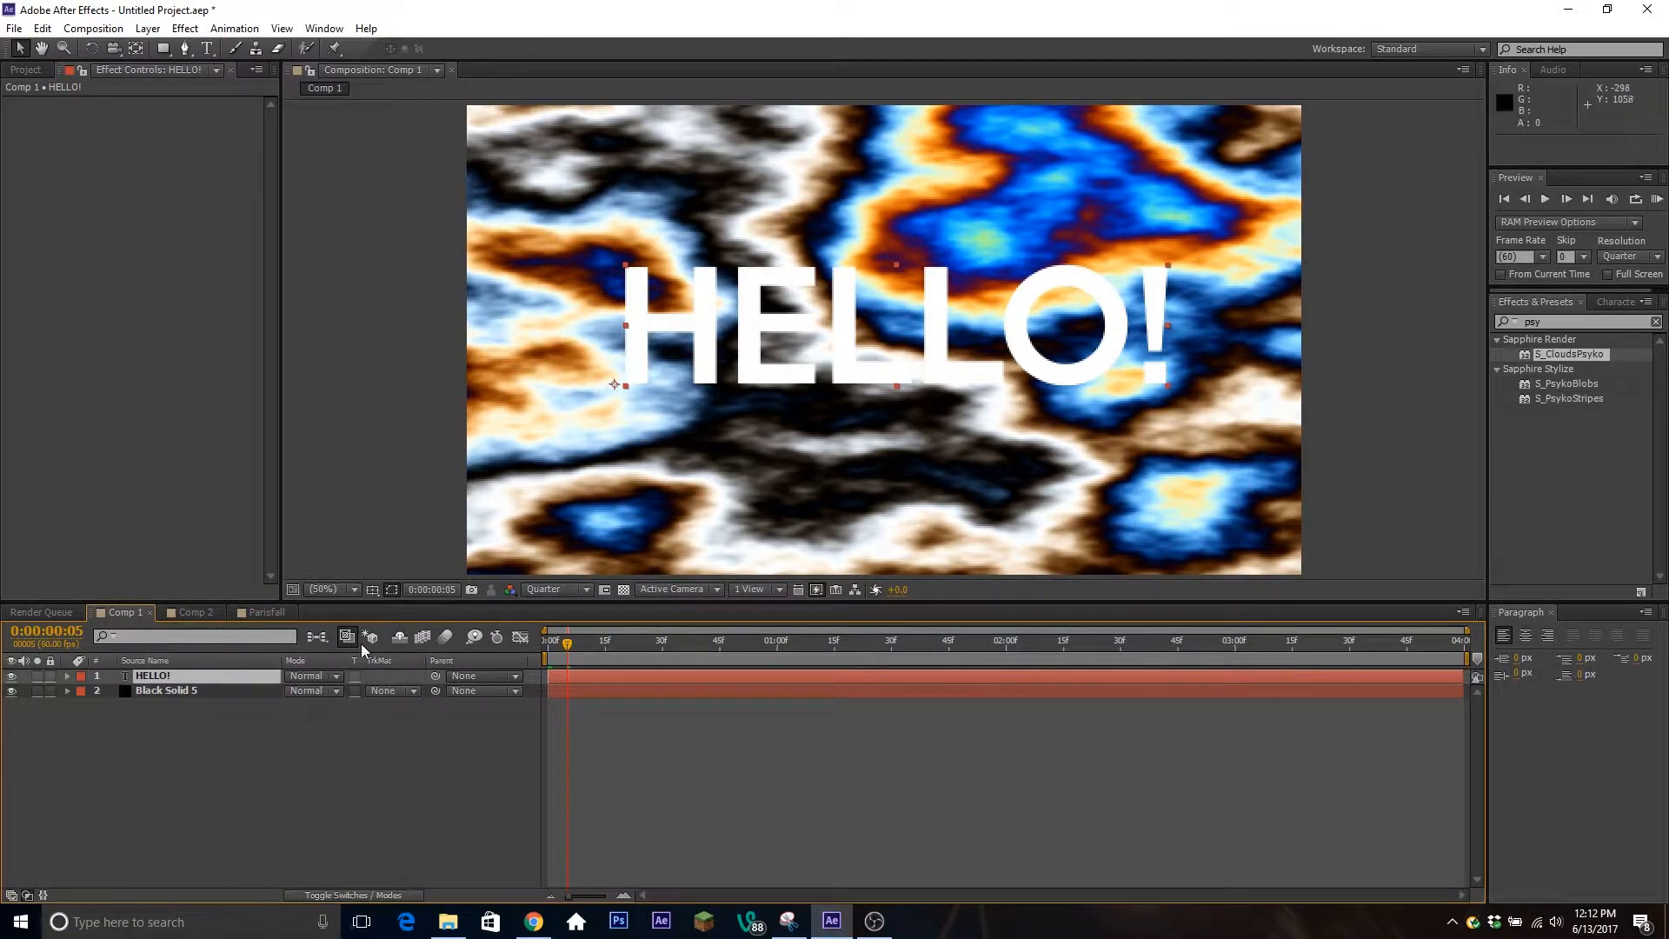
left_click(167, 691)
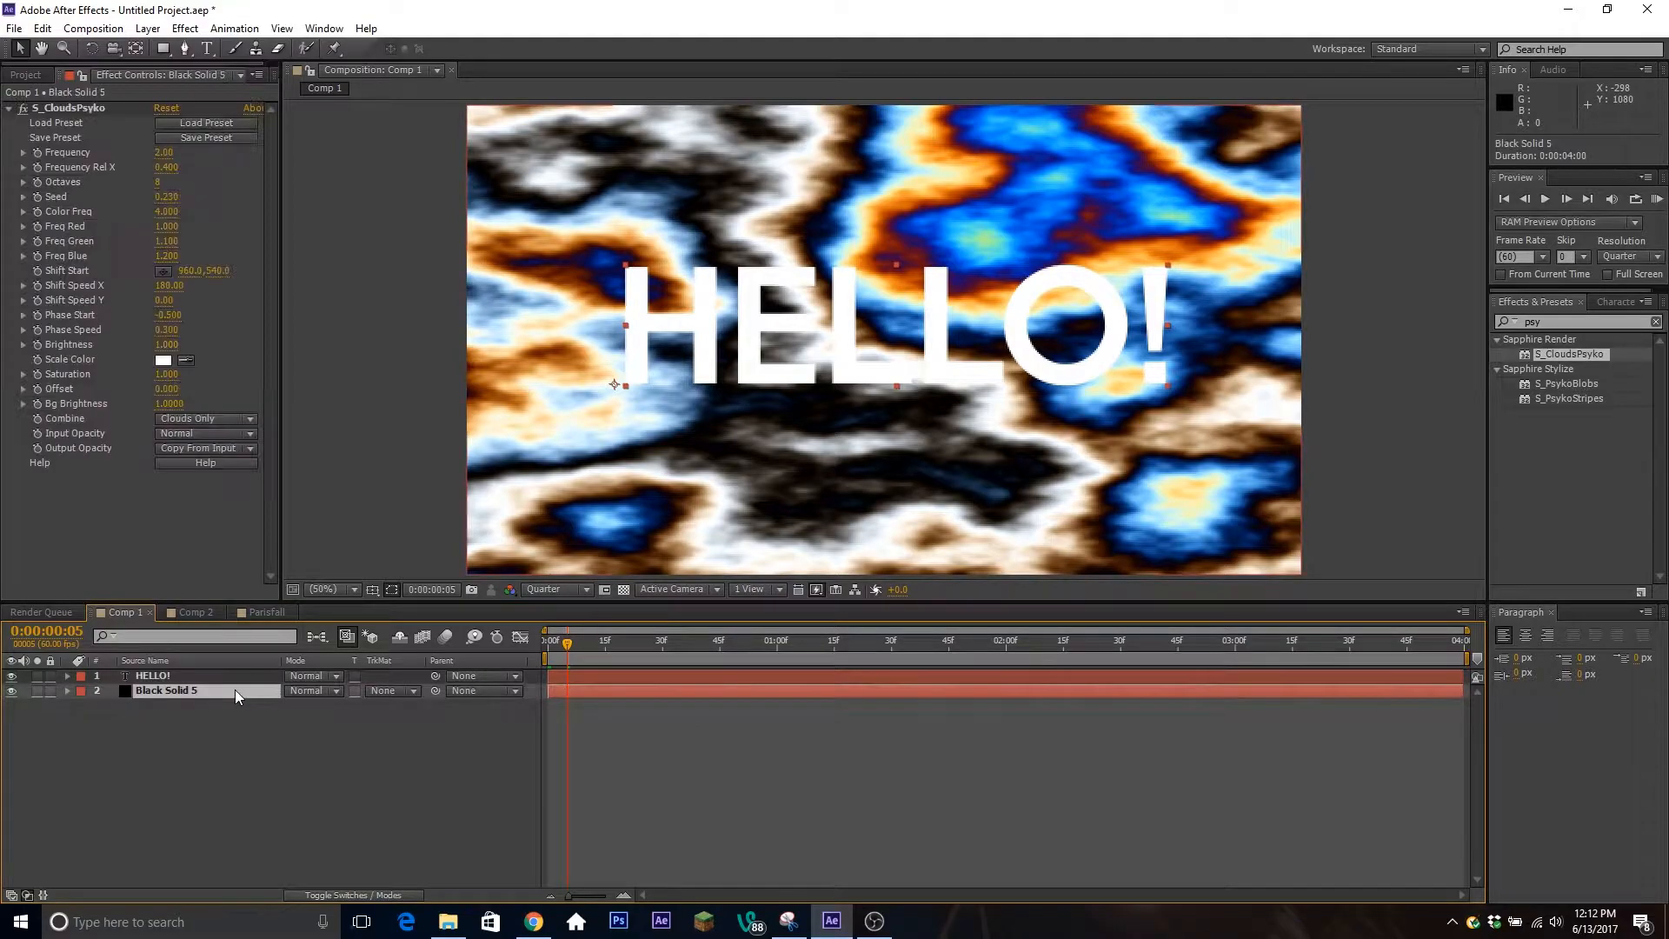
left_click(395, 690)
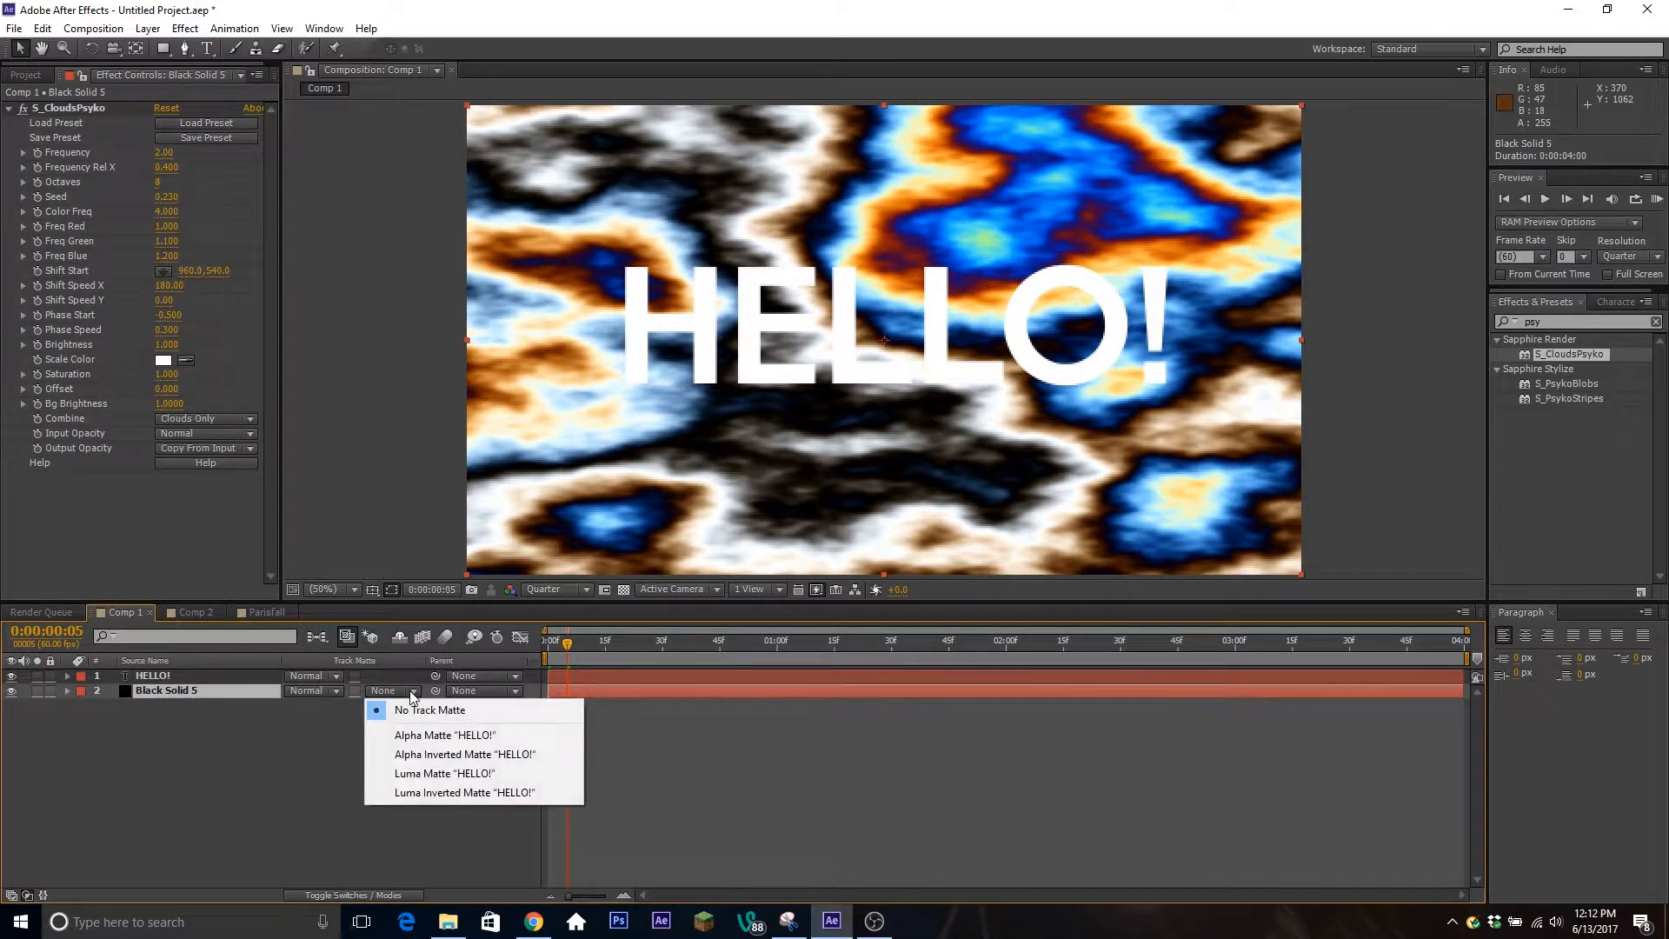
left_click(443, 734)
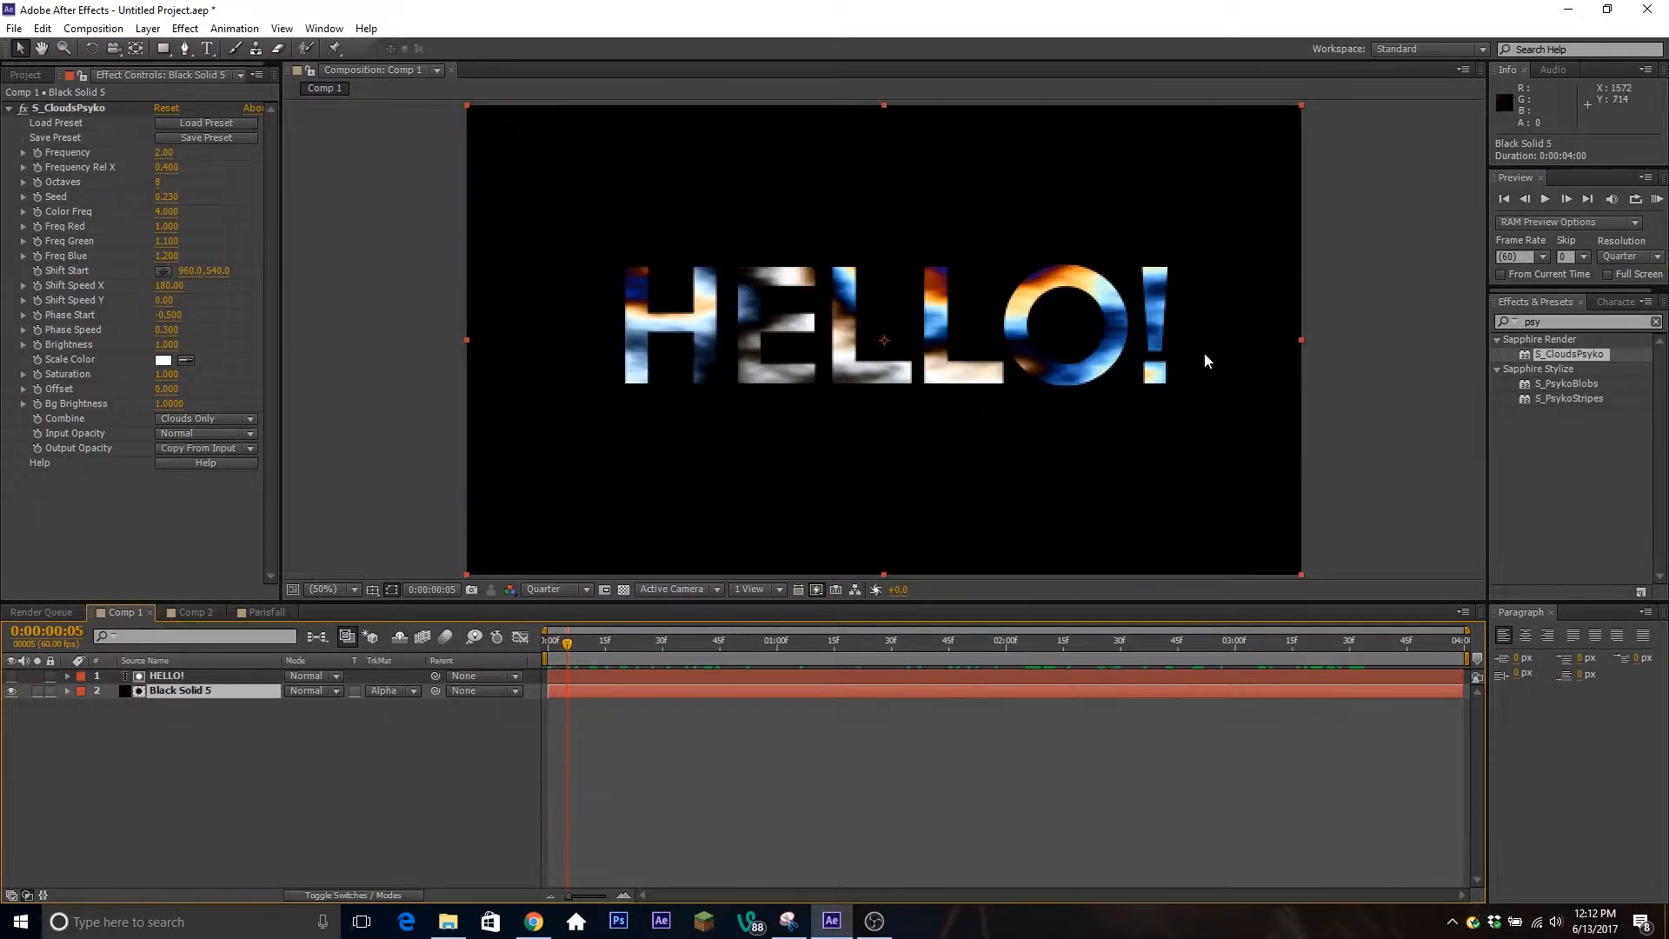
mouse_move(638, 440)
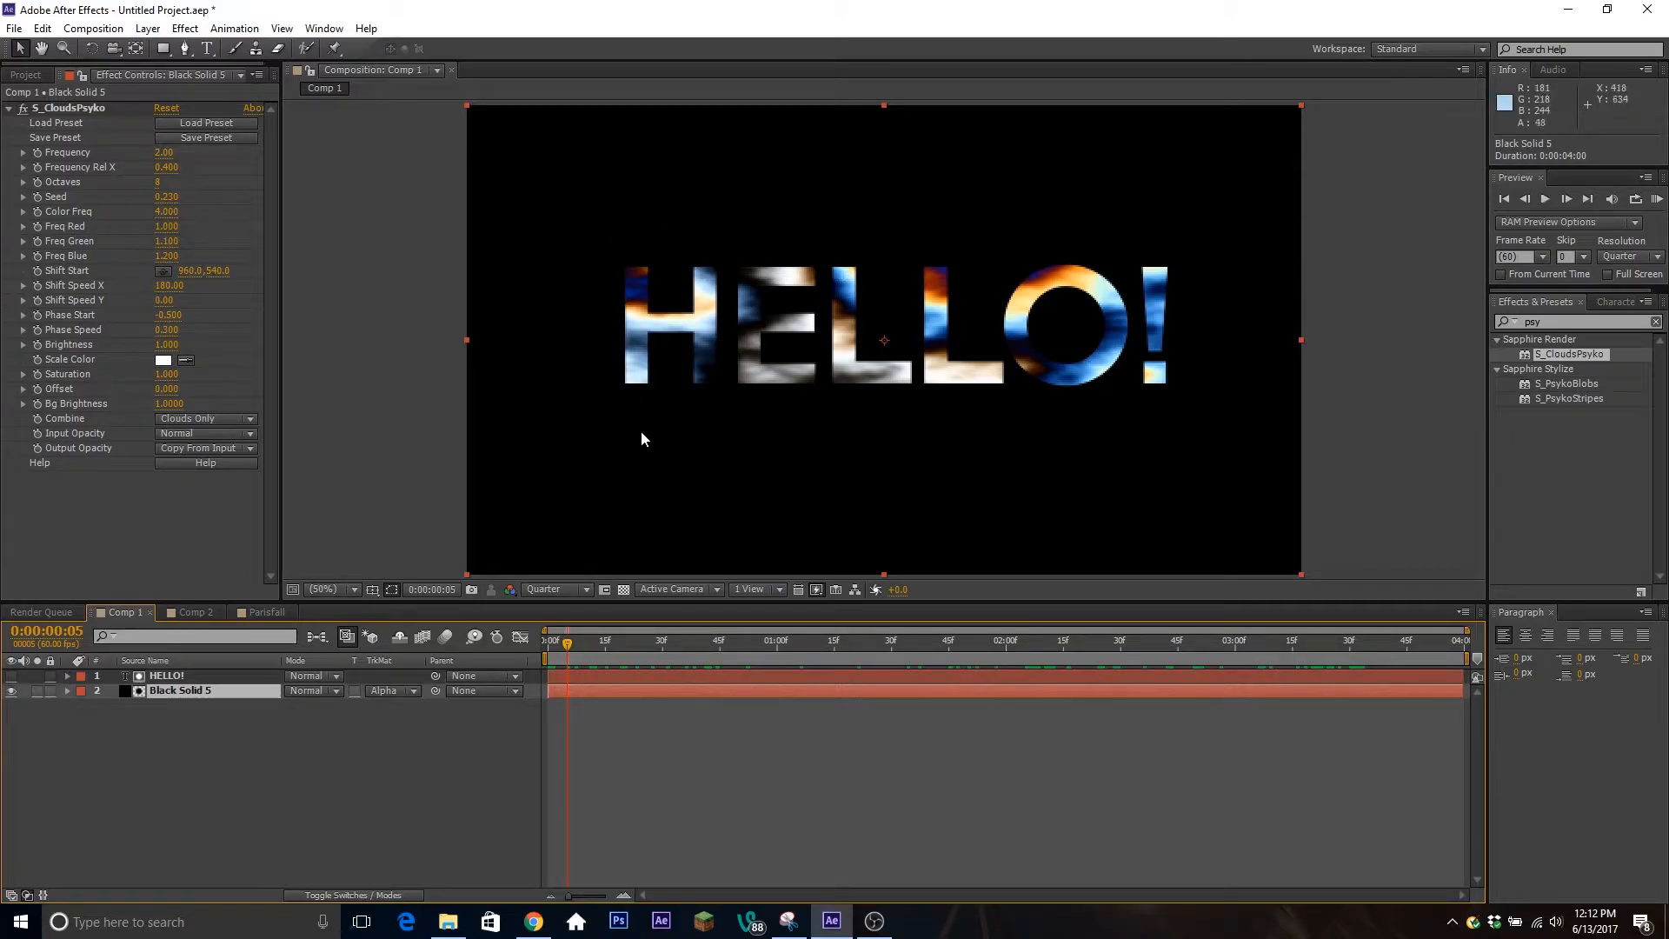
mouse_move(539, 602)
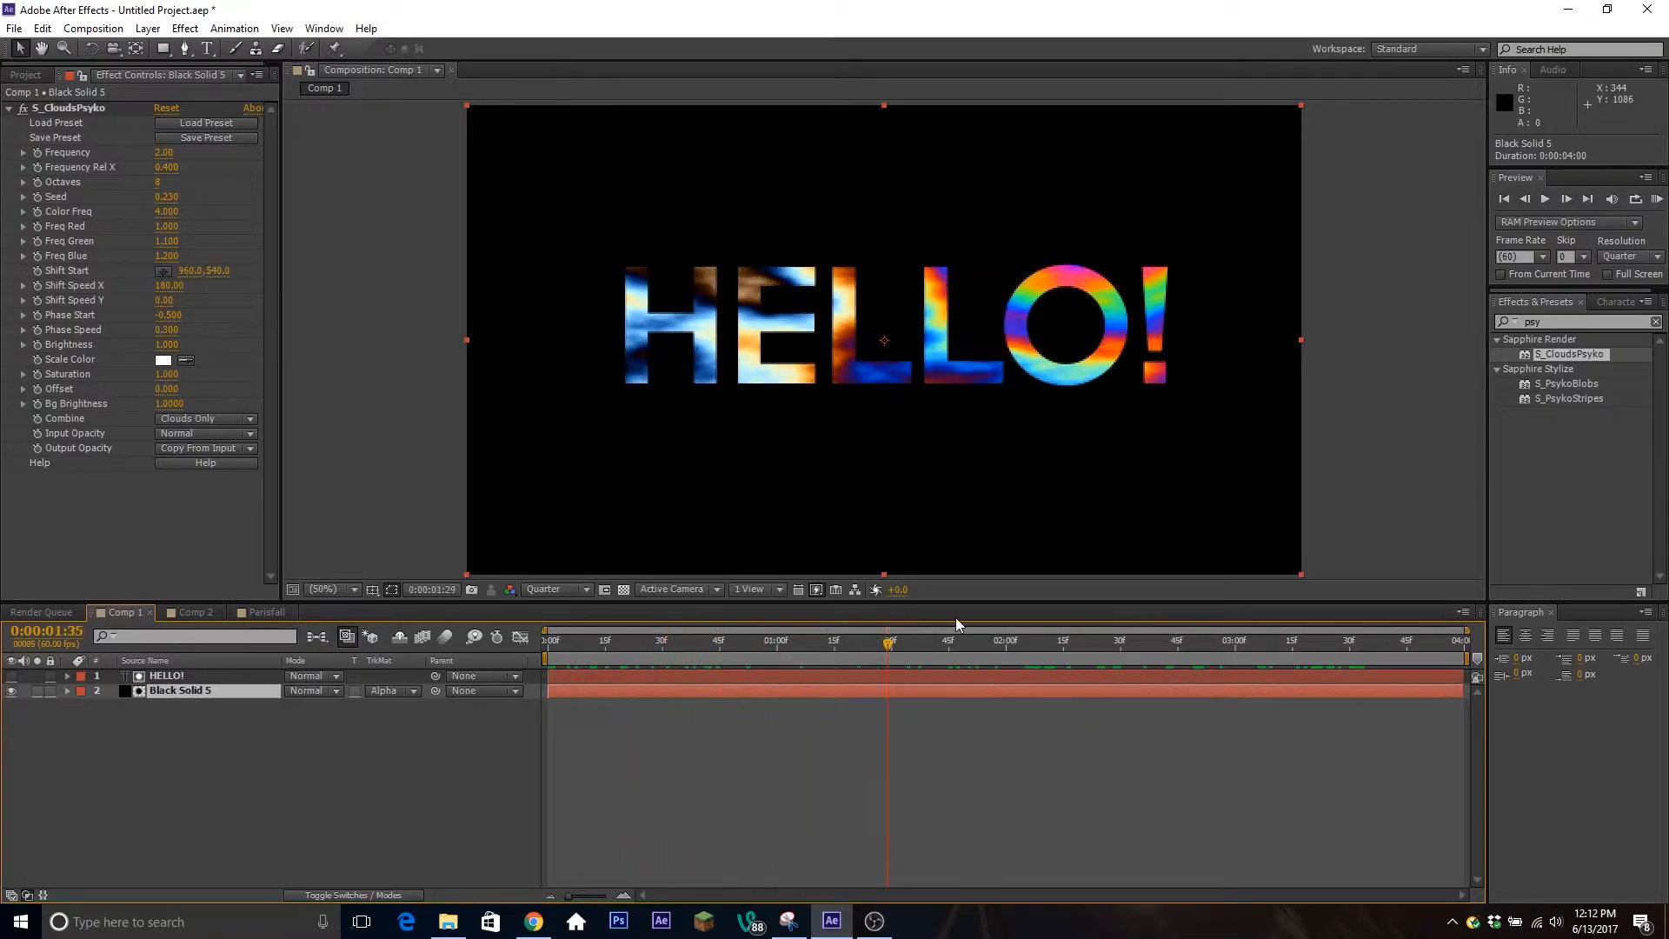
Step: Scrub the timeline to check the cloud-filled letters, then switch to the empty Comp 2
left_click(1038, 640)
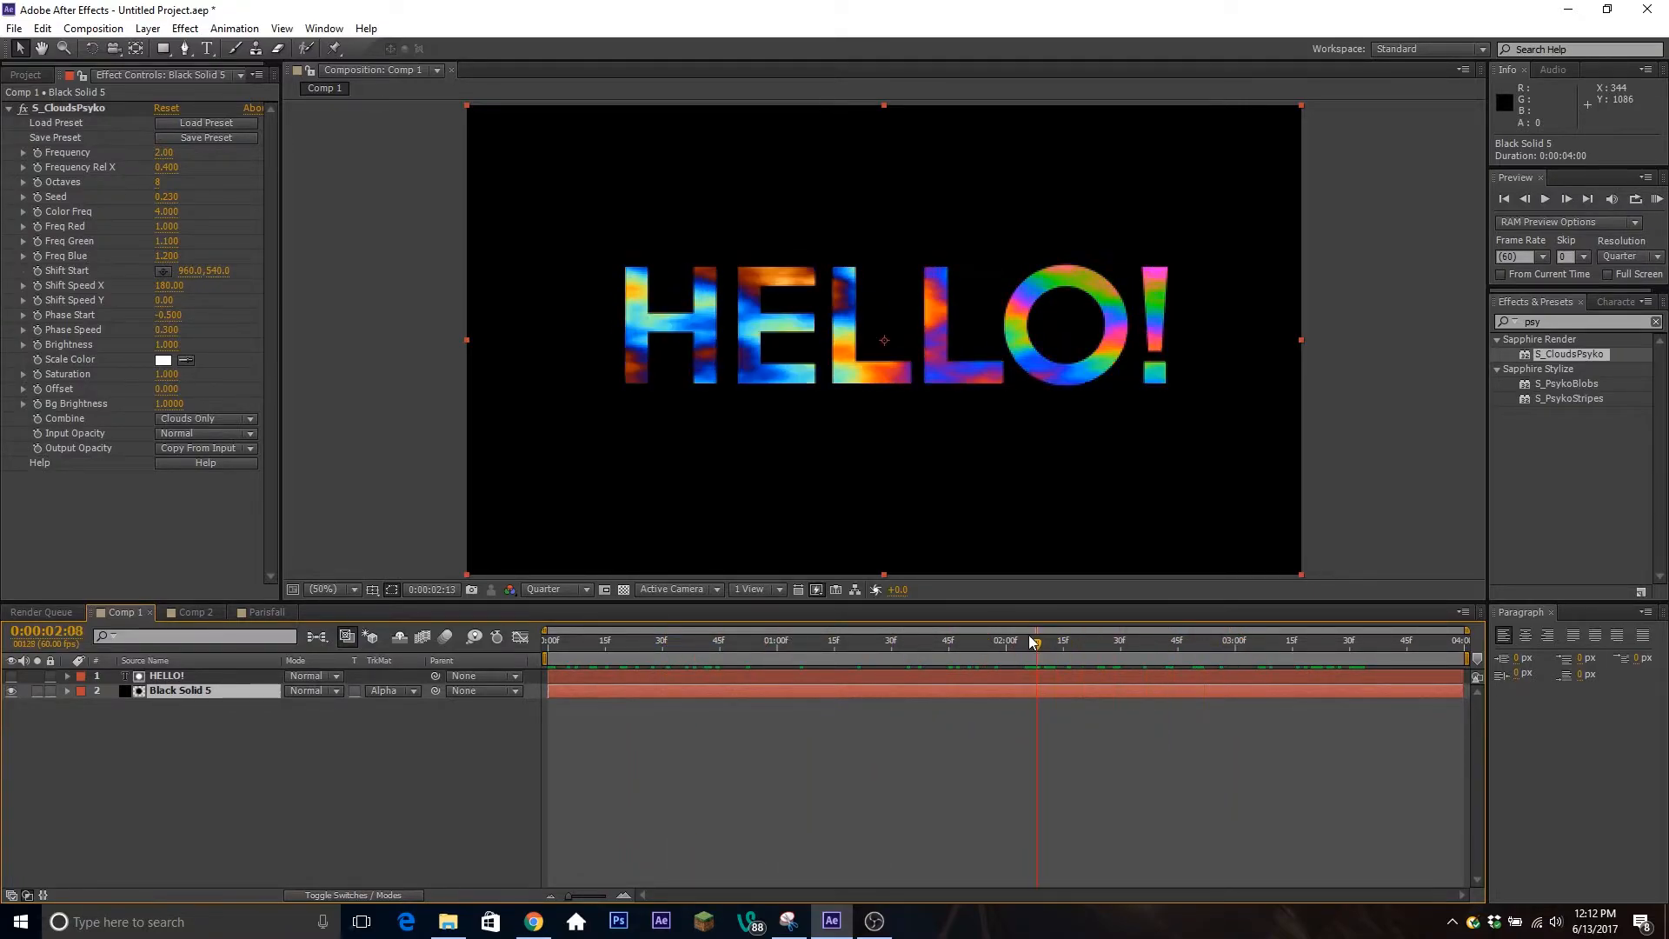
left_click(551, 640)
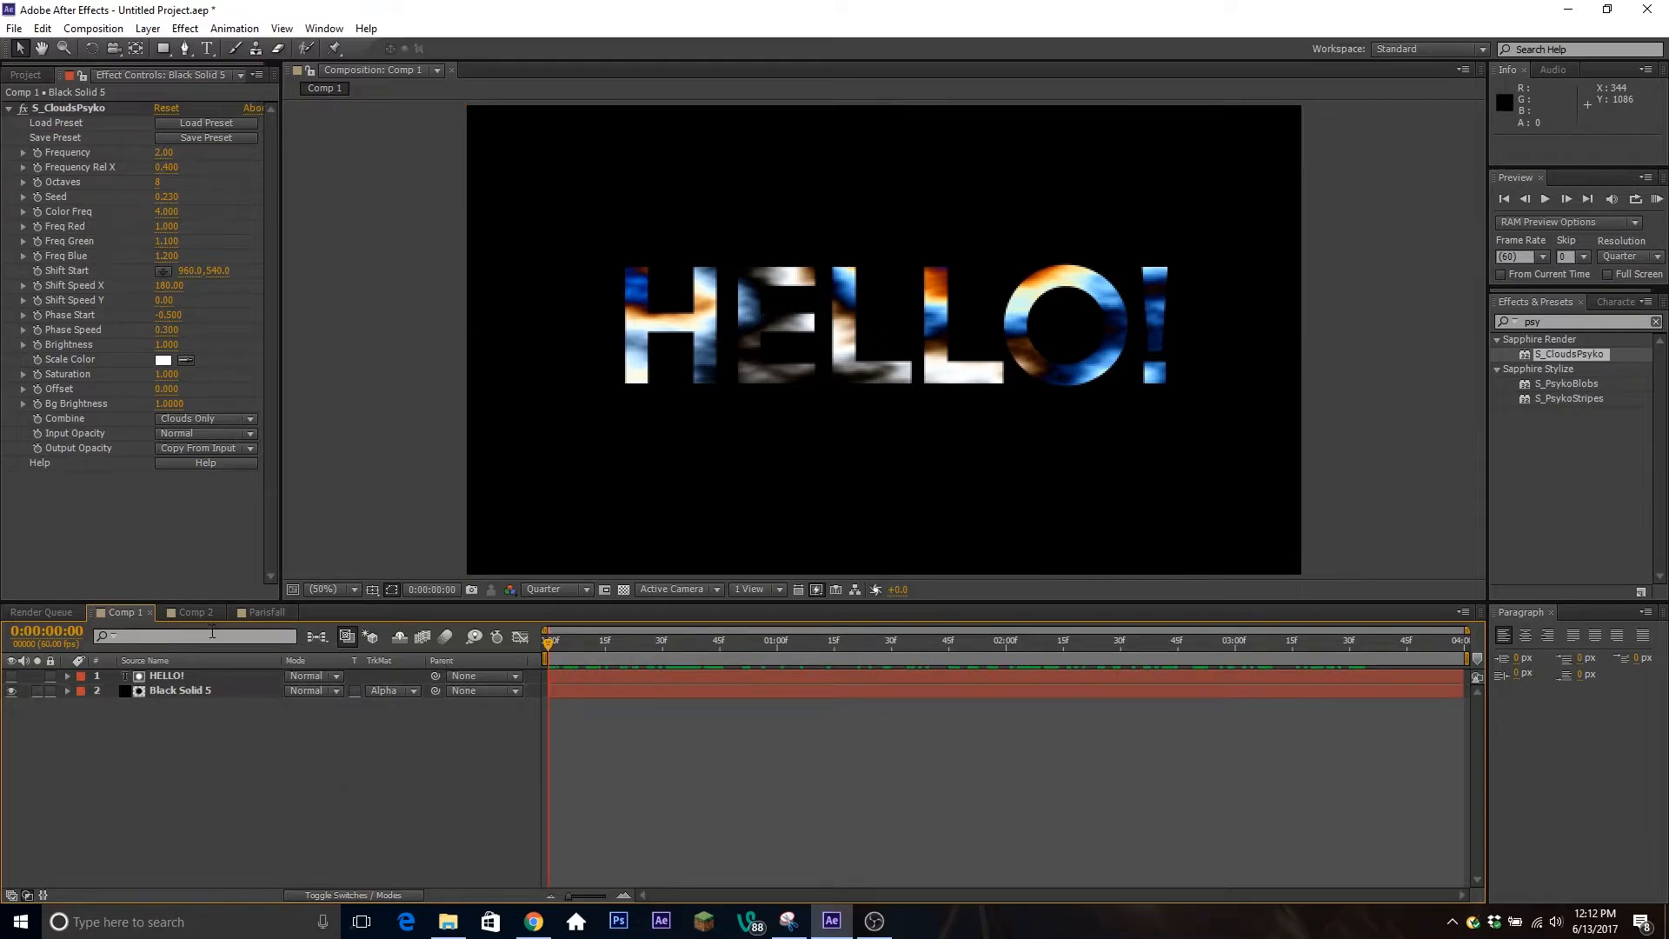
left_click(195, 612)
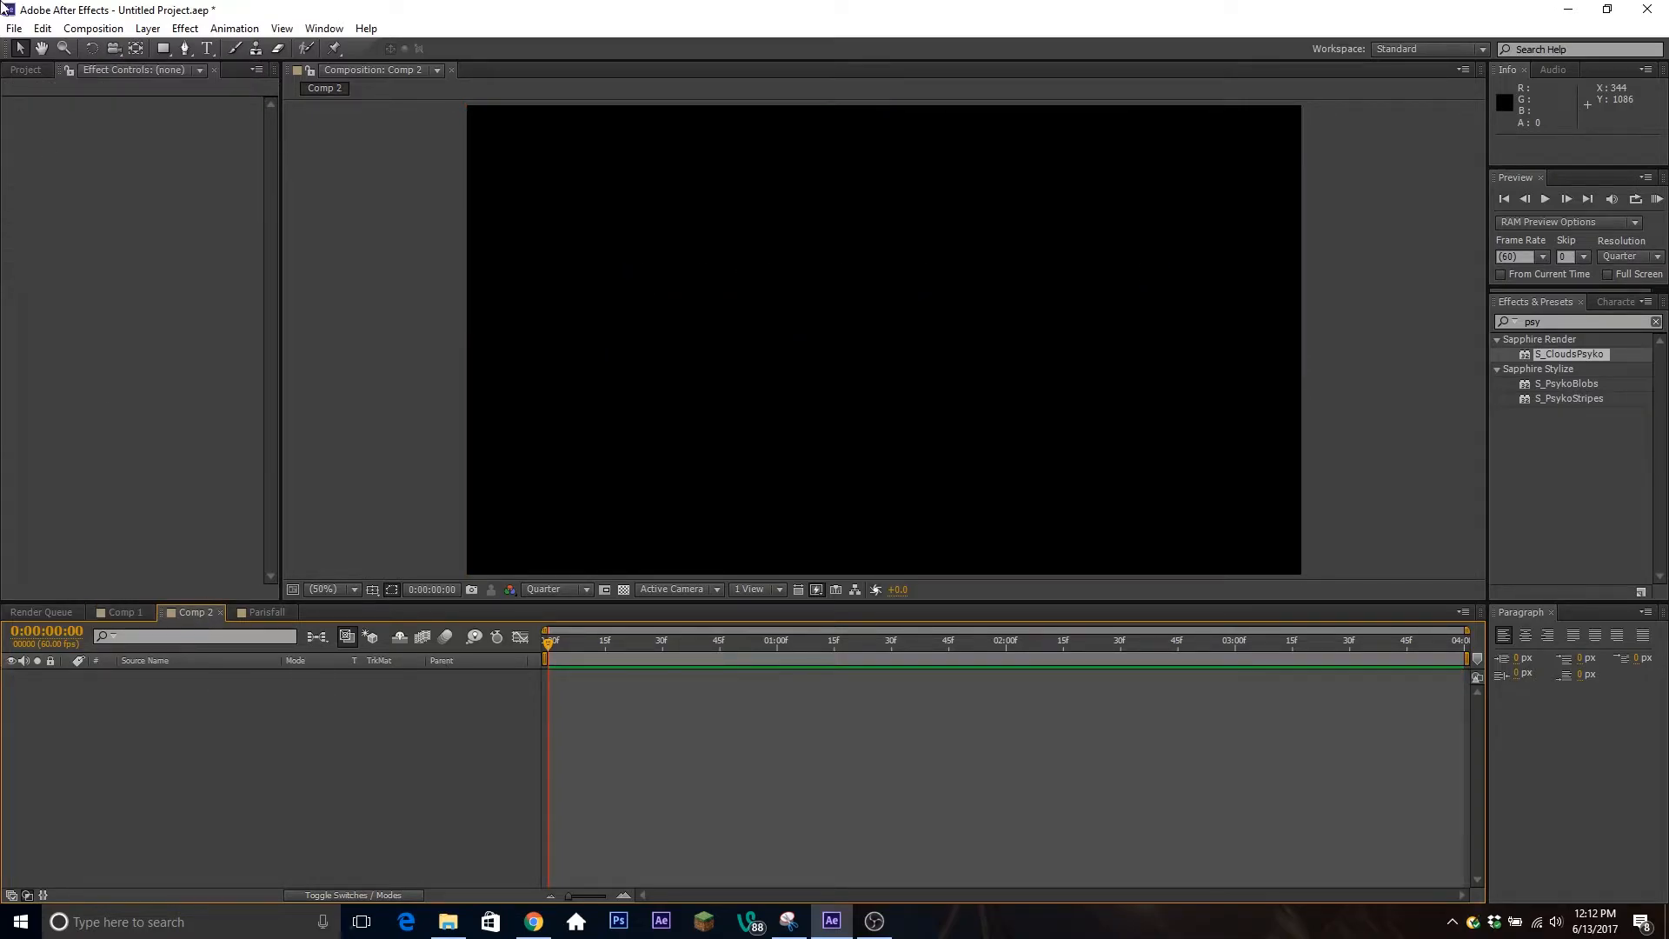
Step: Bring colorful-2.jpg into Comp 2 at 134% and add Turbulent Displace with Amount 117
left_click(26, 70)
type("turb")
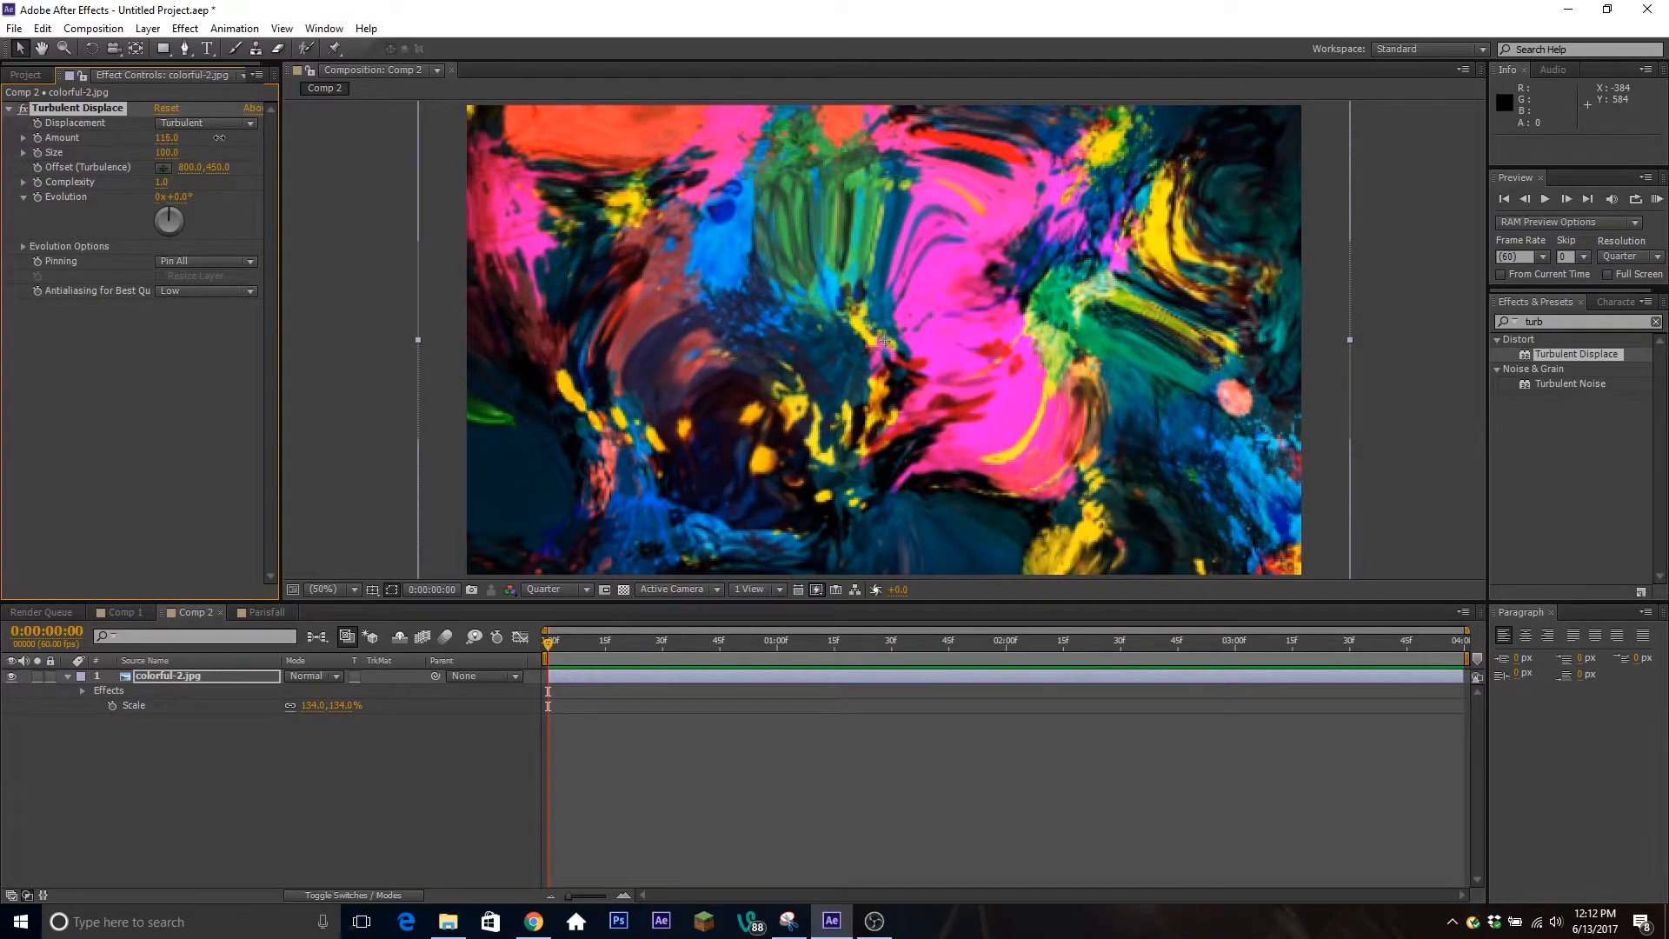
left_click_drag(167, 138, 170, 137)
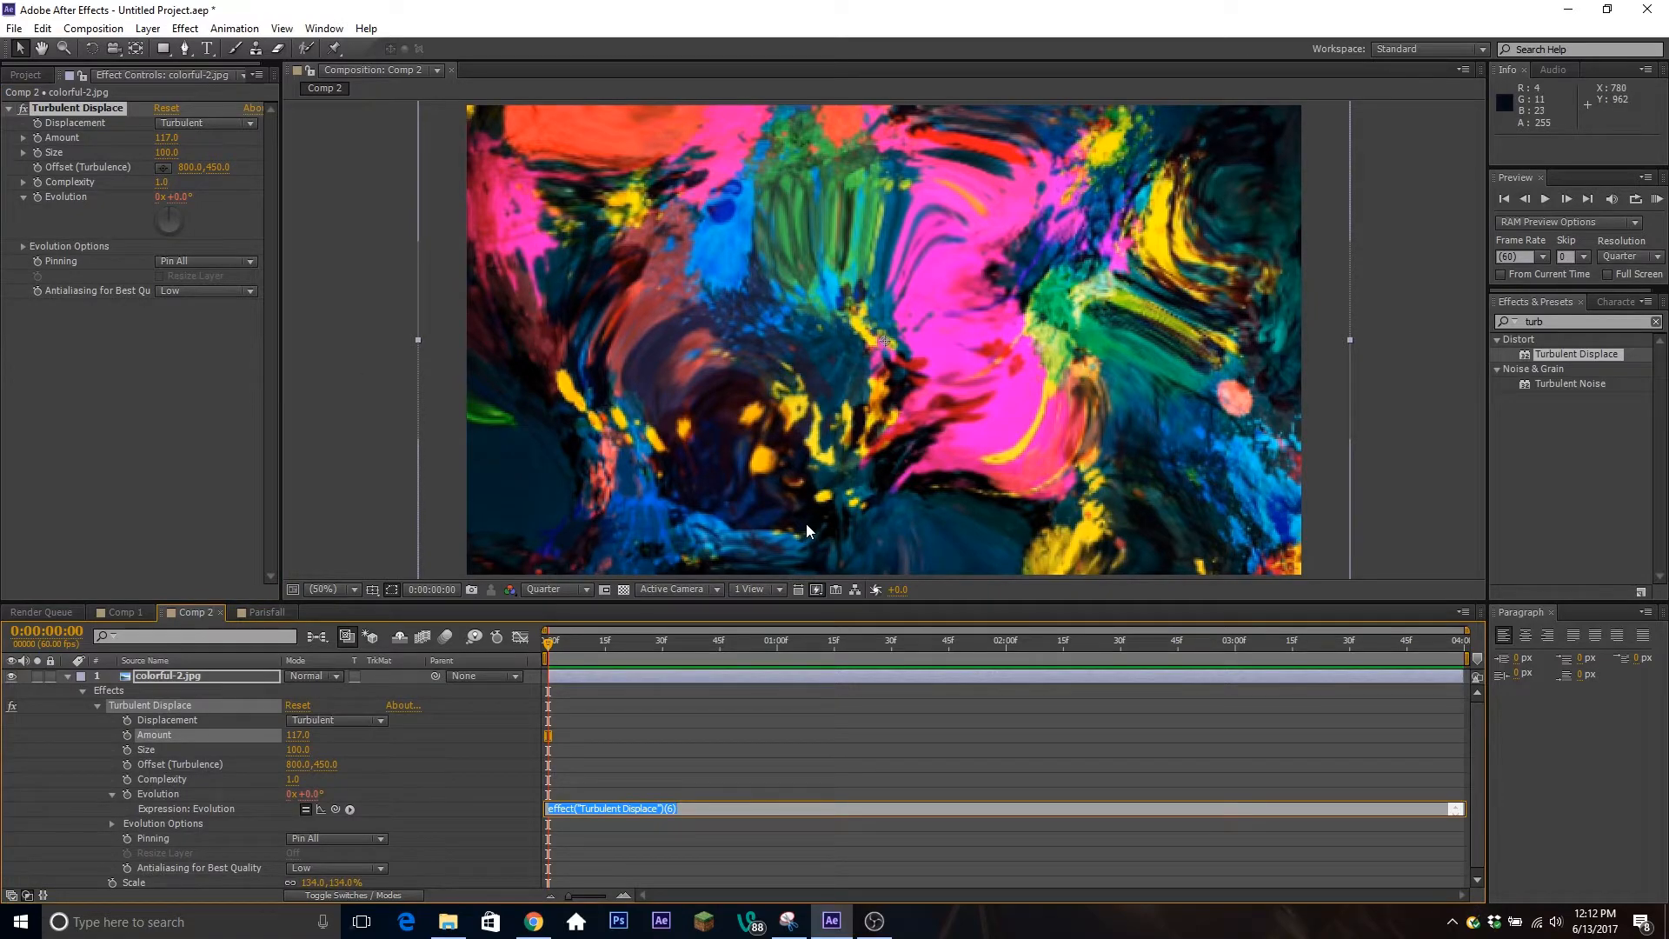
Step: Drive Turbulent Displace Evolution with the expression time*200 and preview the warp
type("time")
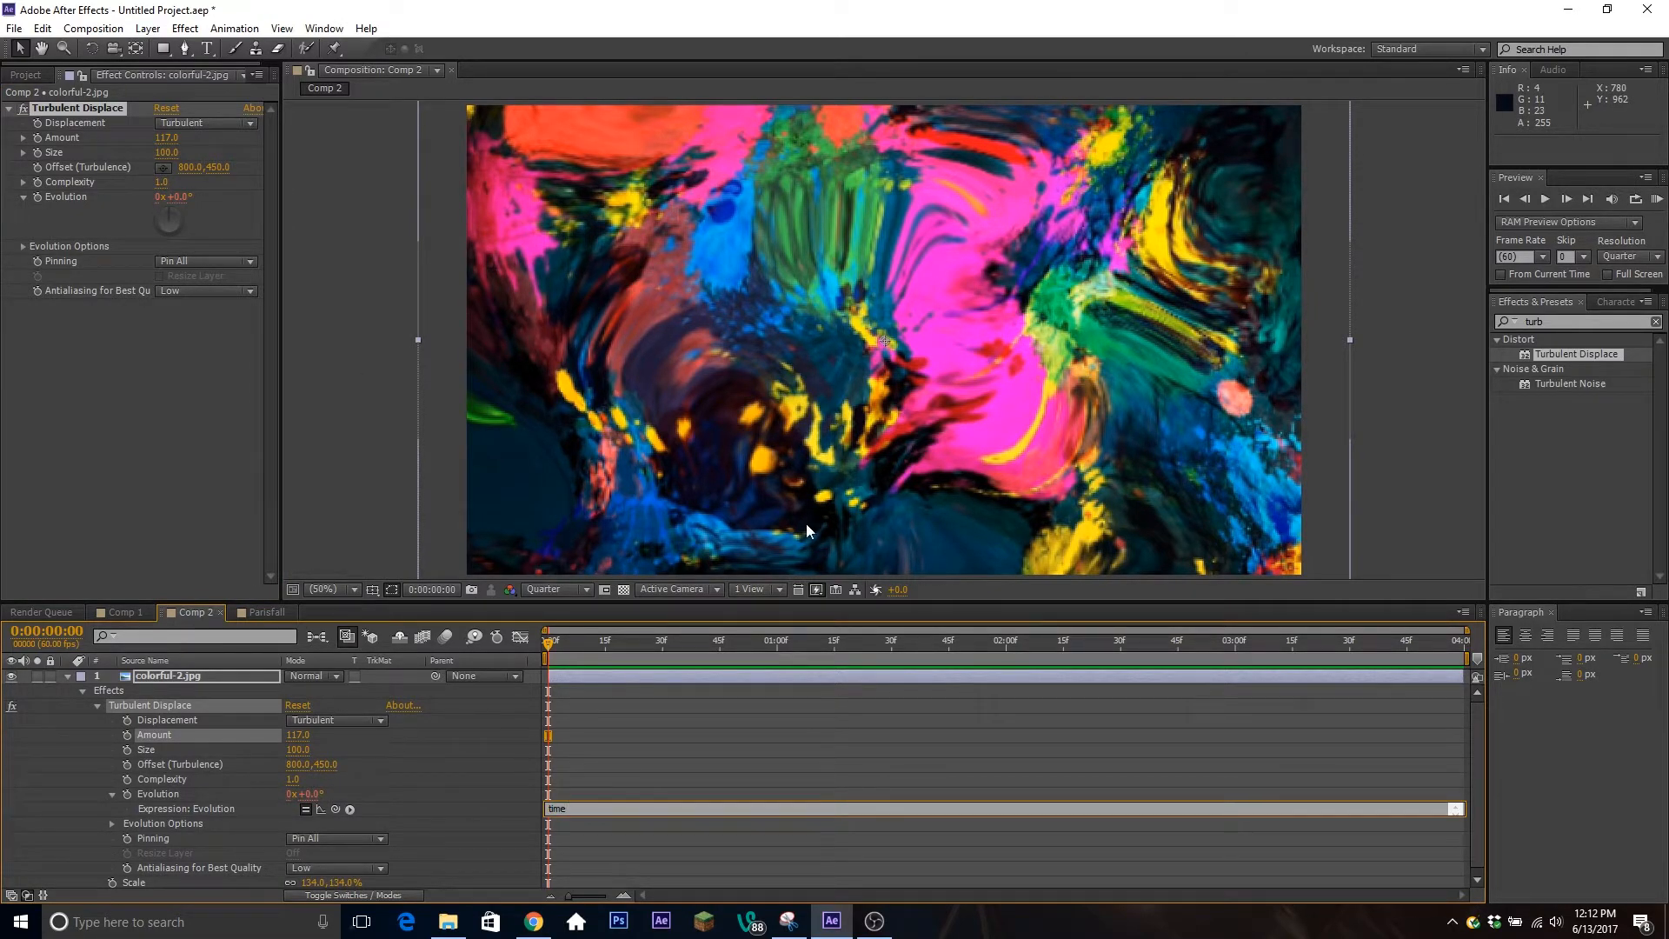
type("*200")
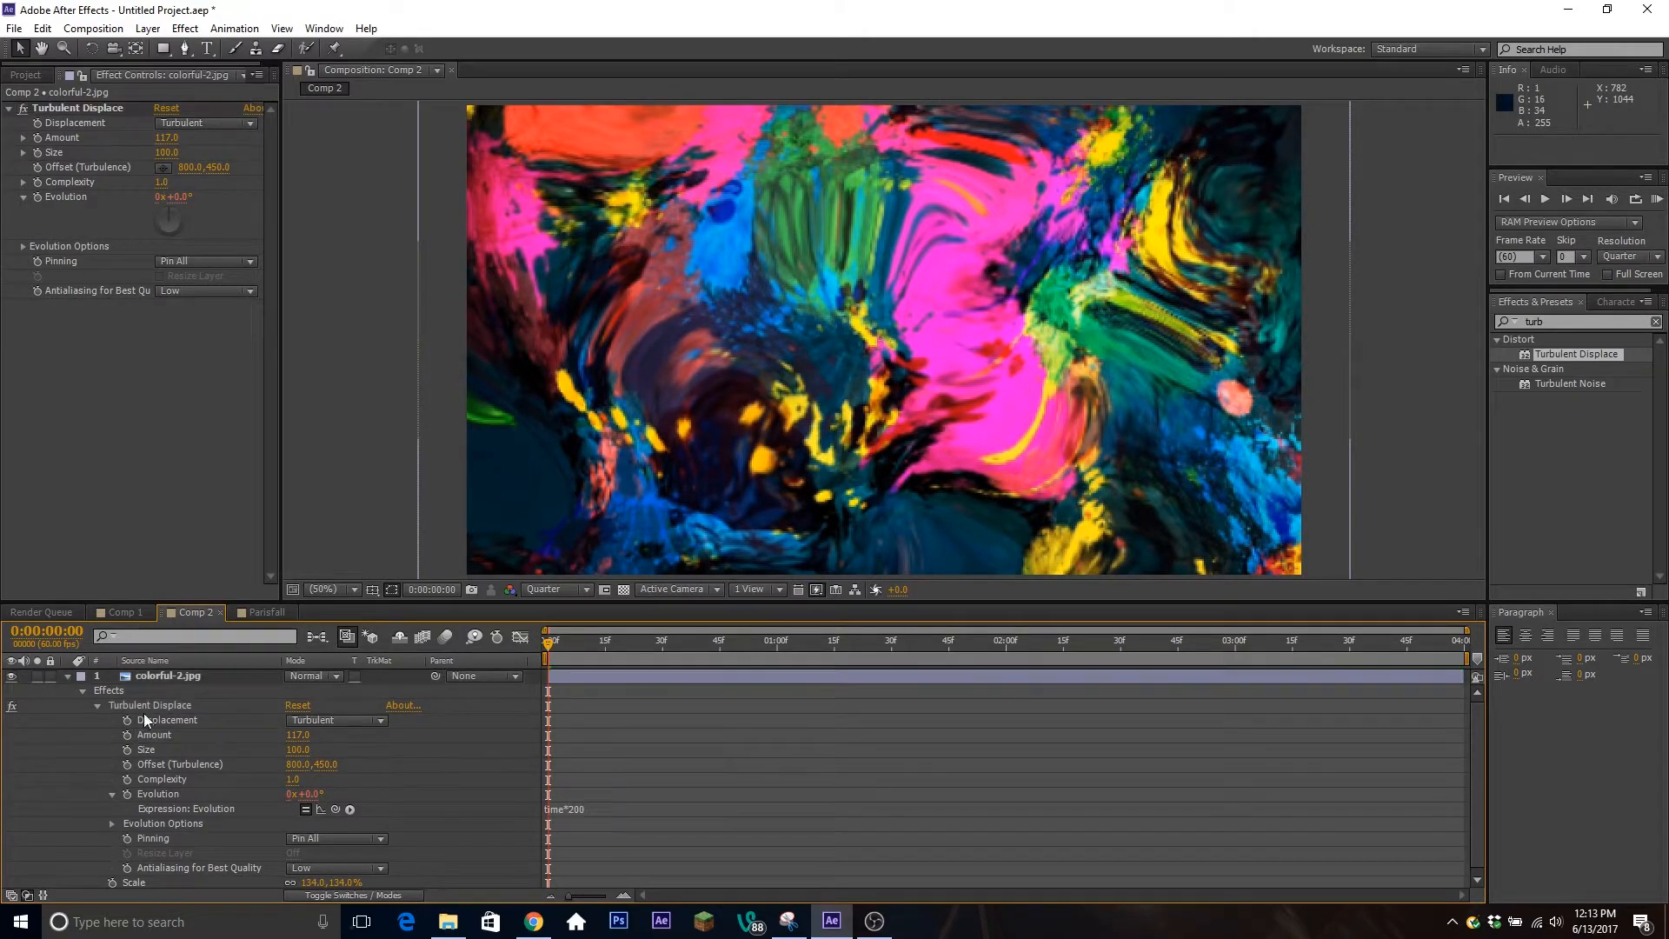
left_click(66, 674)
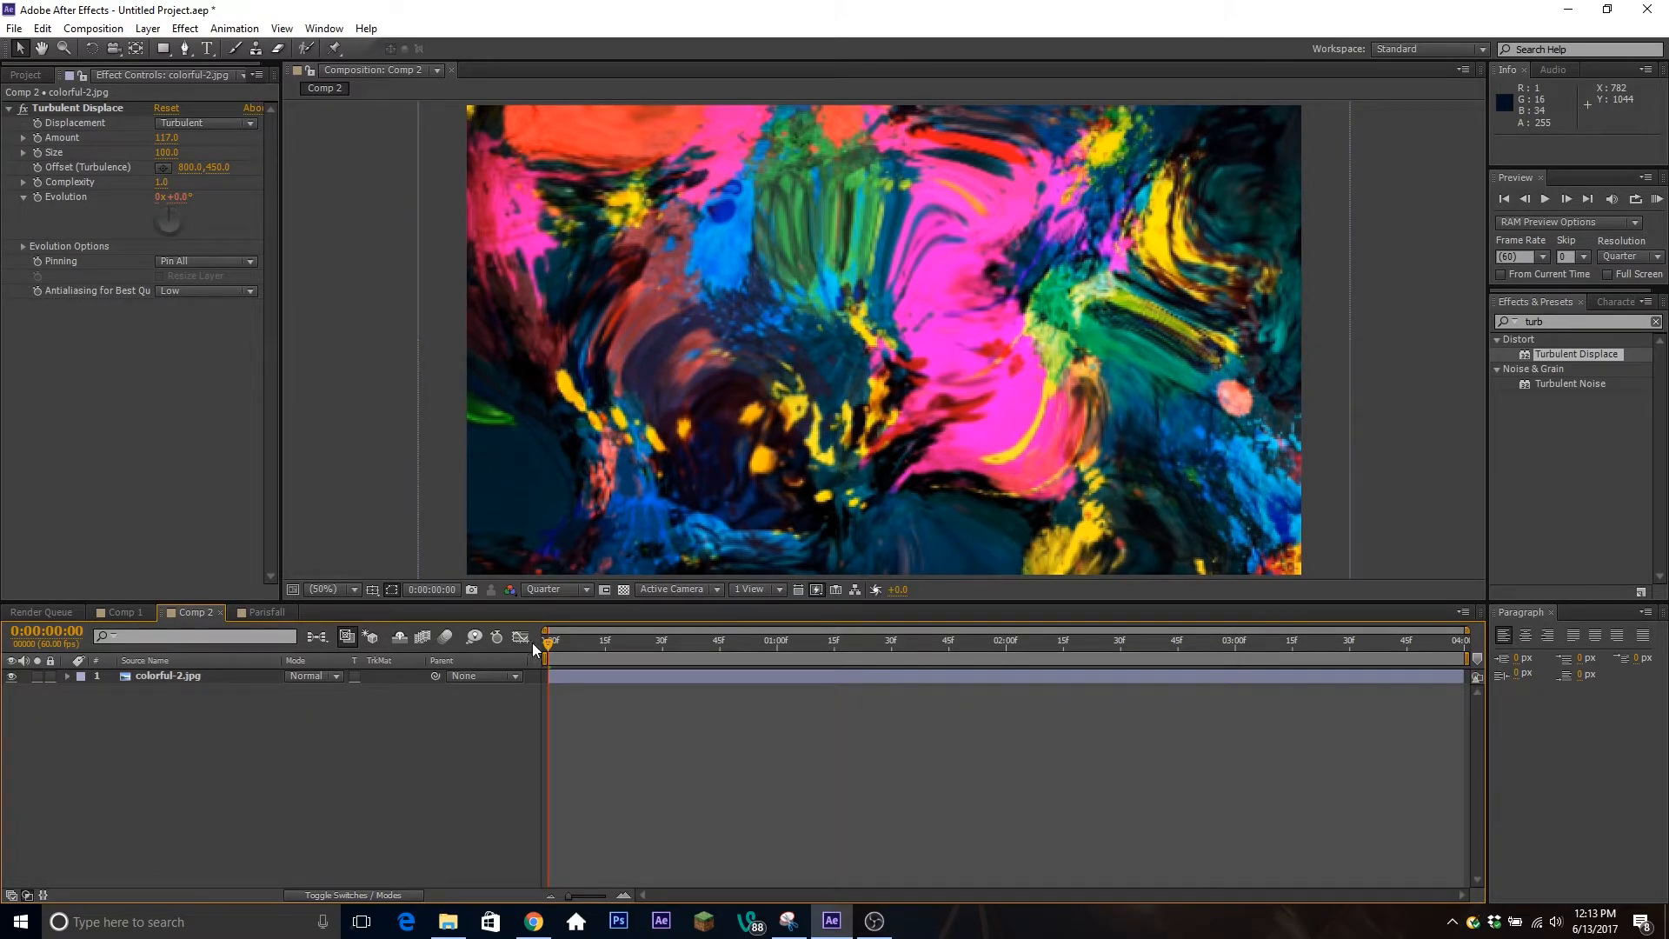
left_click(671, 640)
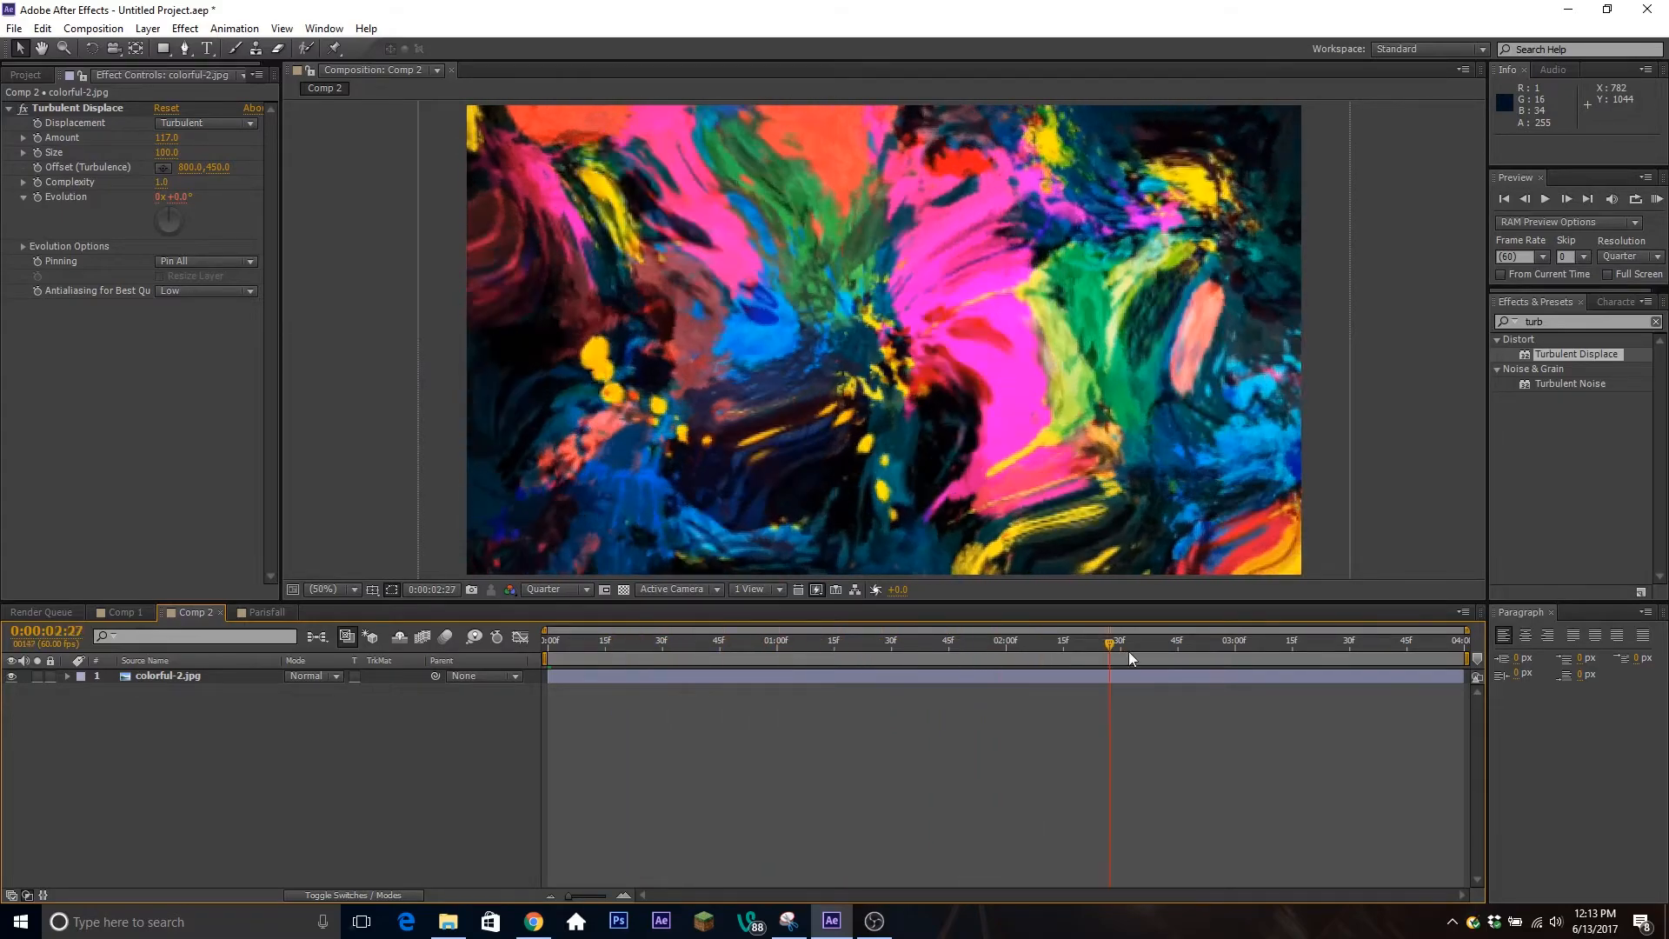
Step: Add Hue/Saturation and keyframe Master Hue from 0 to about 1x+282 over the timeline
left_click(548, 640)
type("hue")
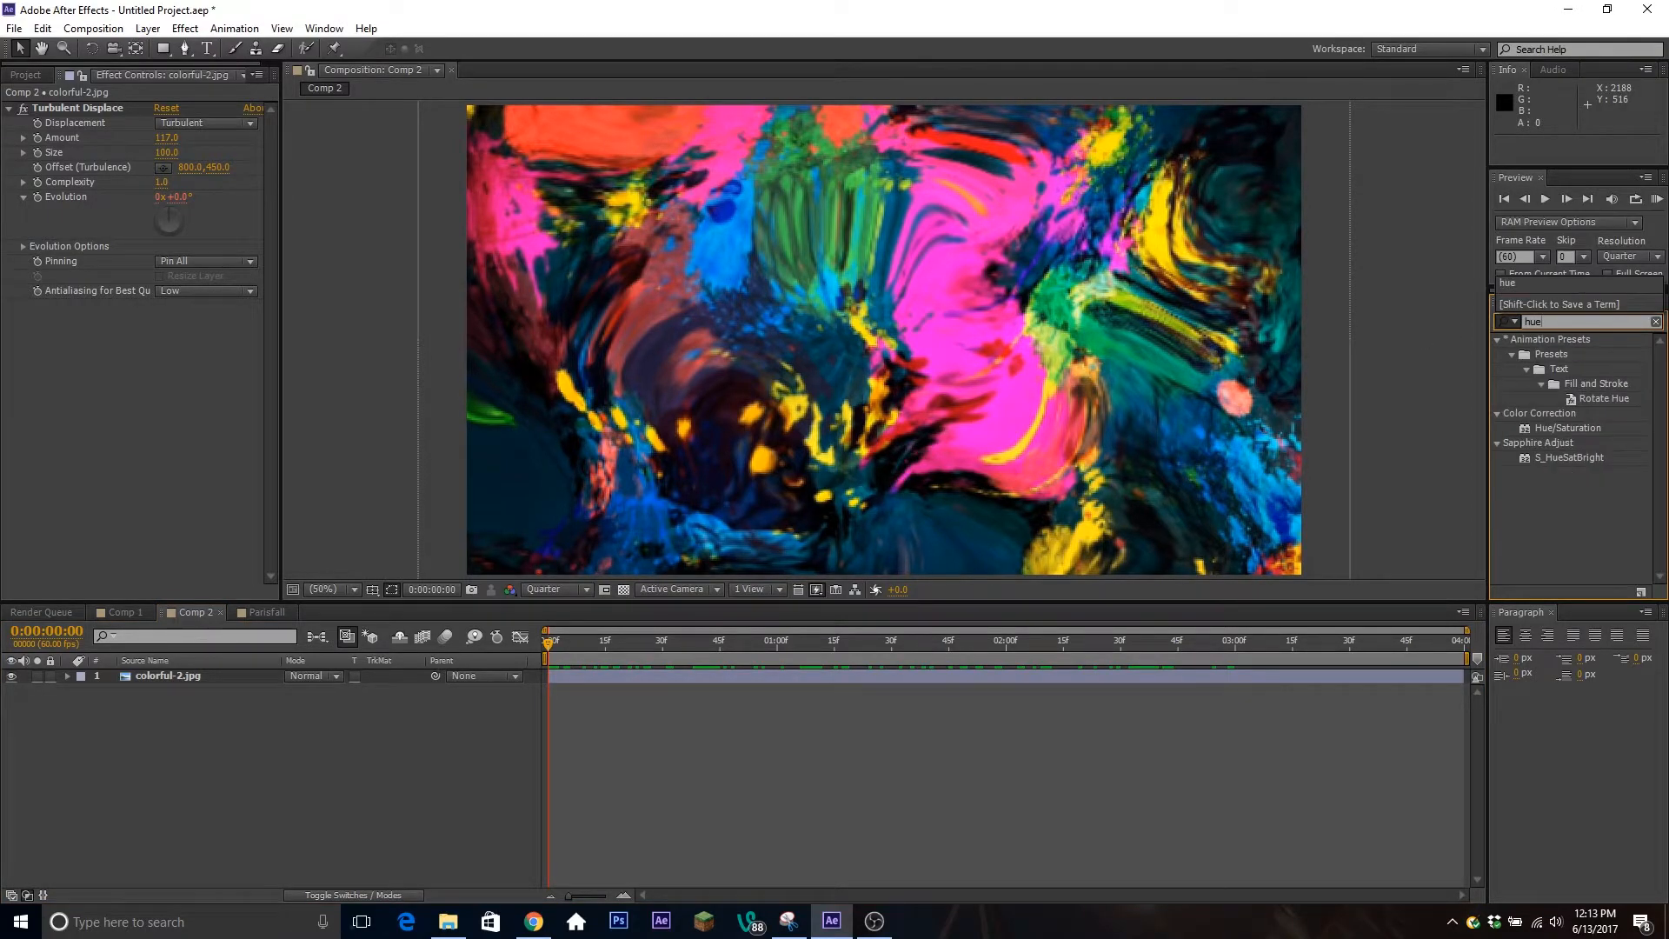
mouse_move(1560, 435)
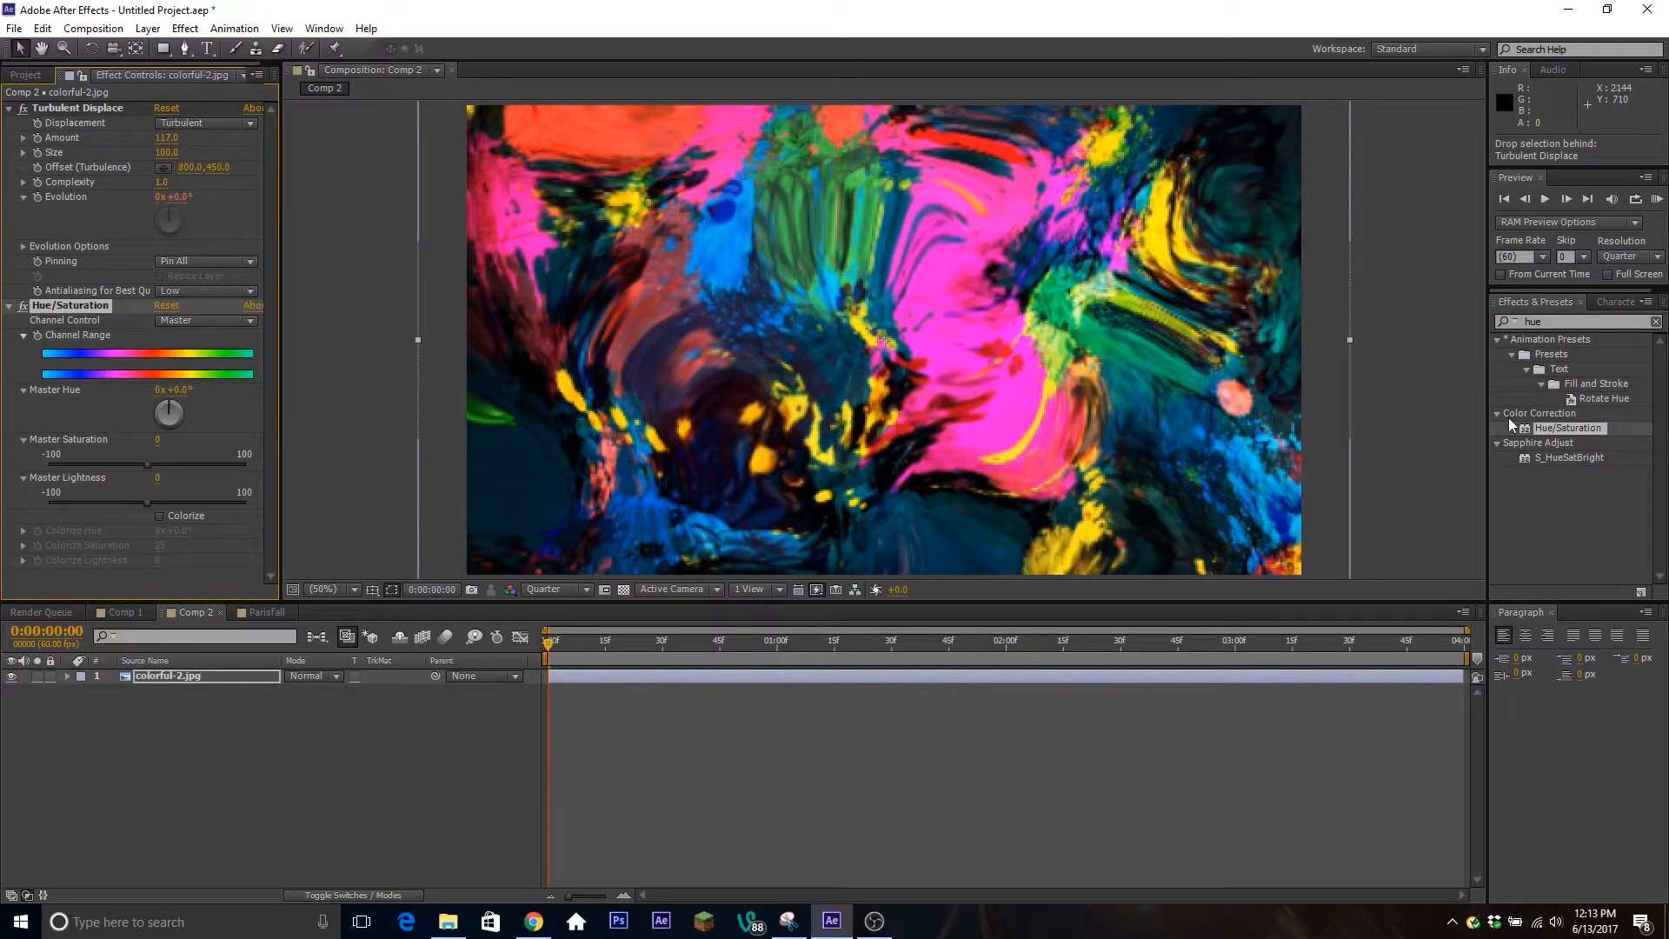
mouse_move(56, 408)
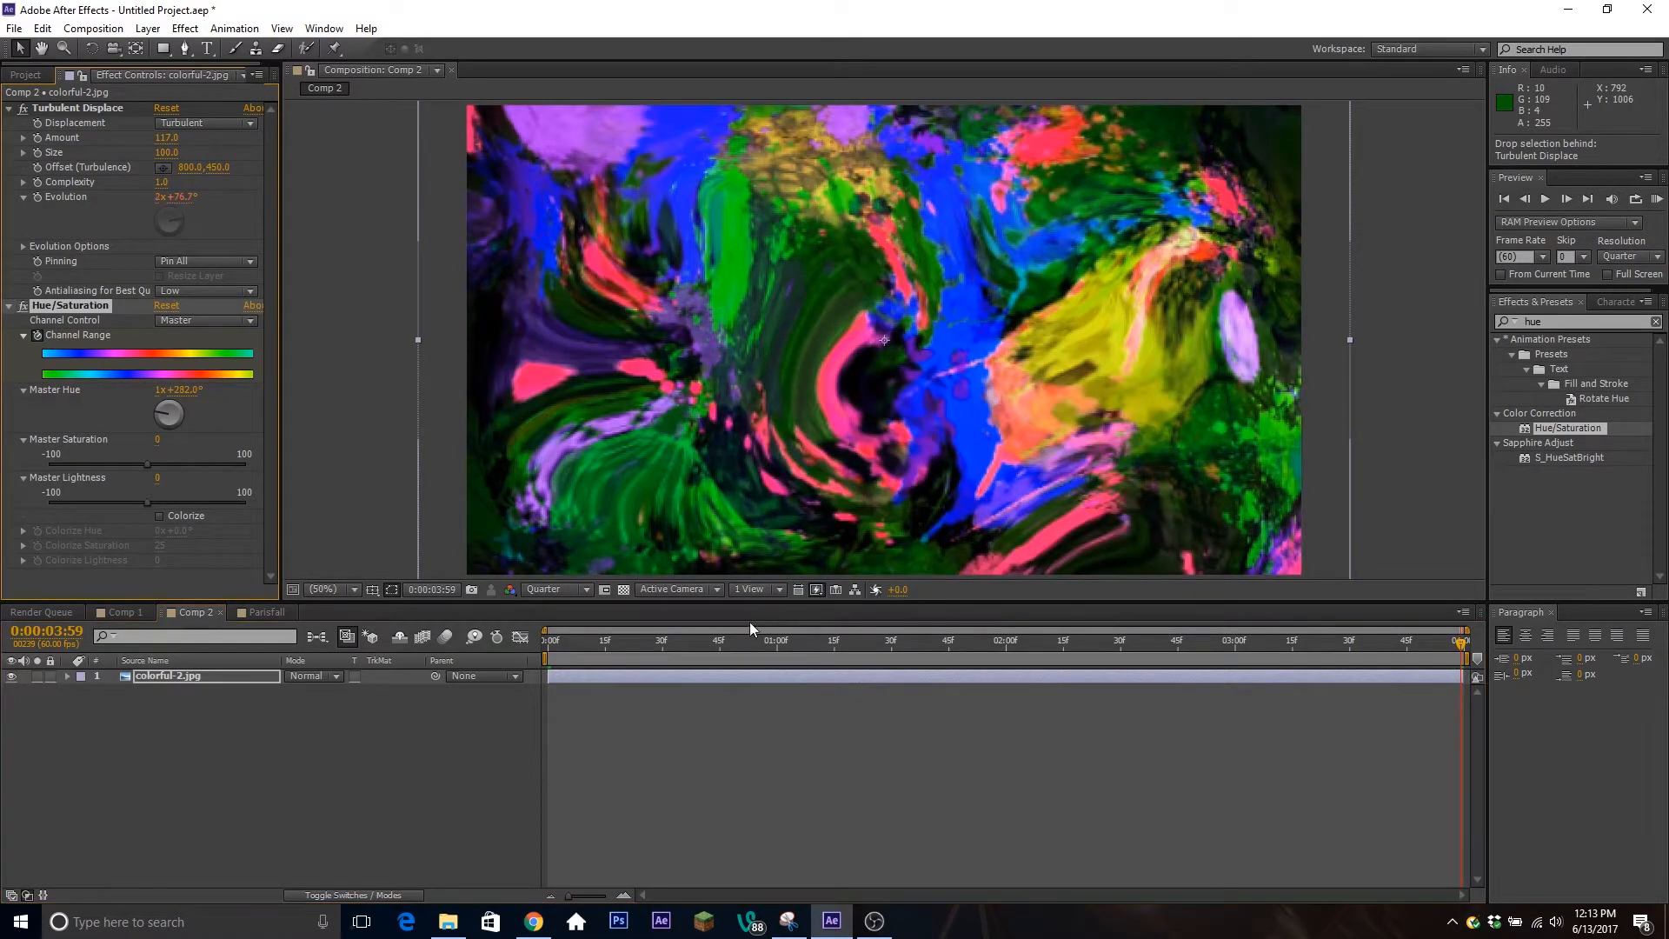
left_click(689, 640)
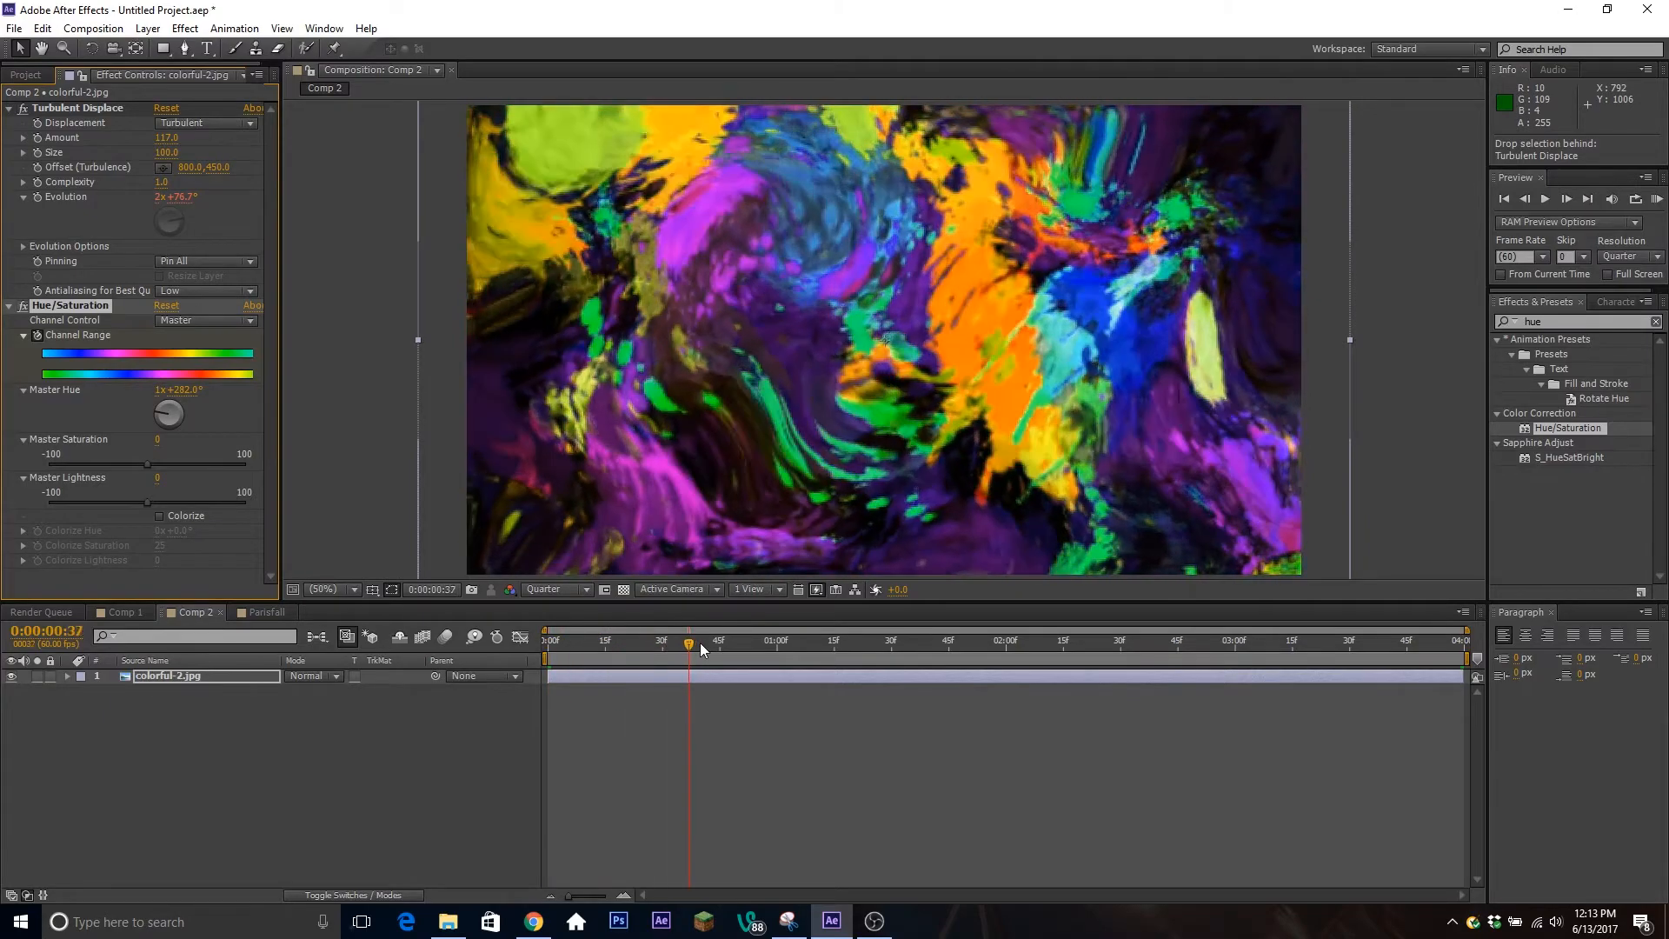
left_click(1143, 641)
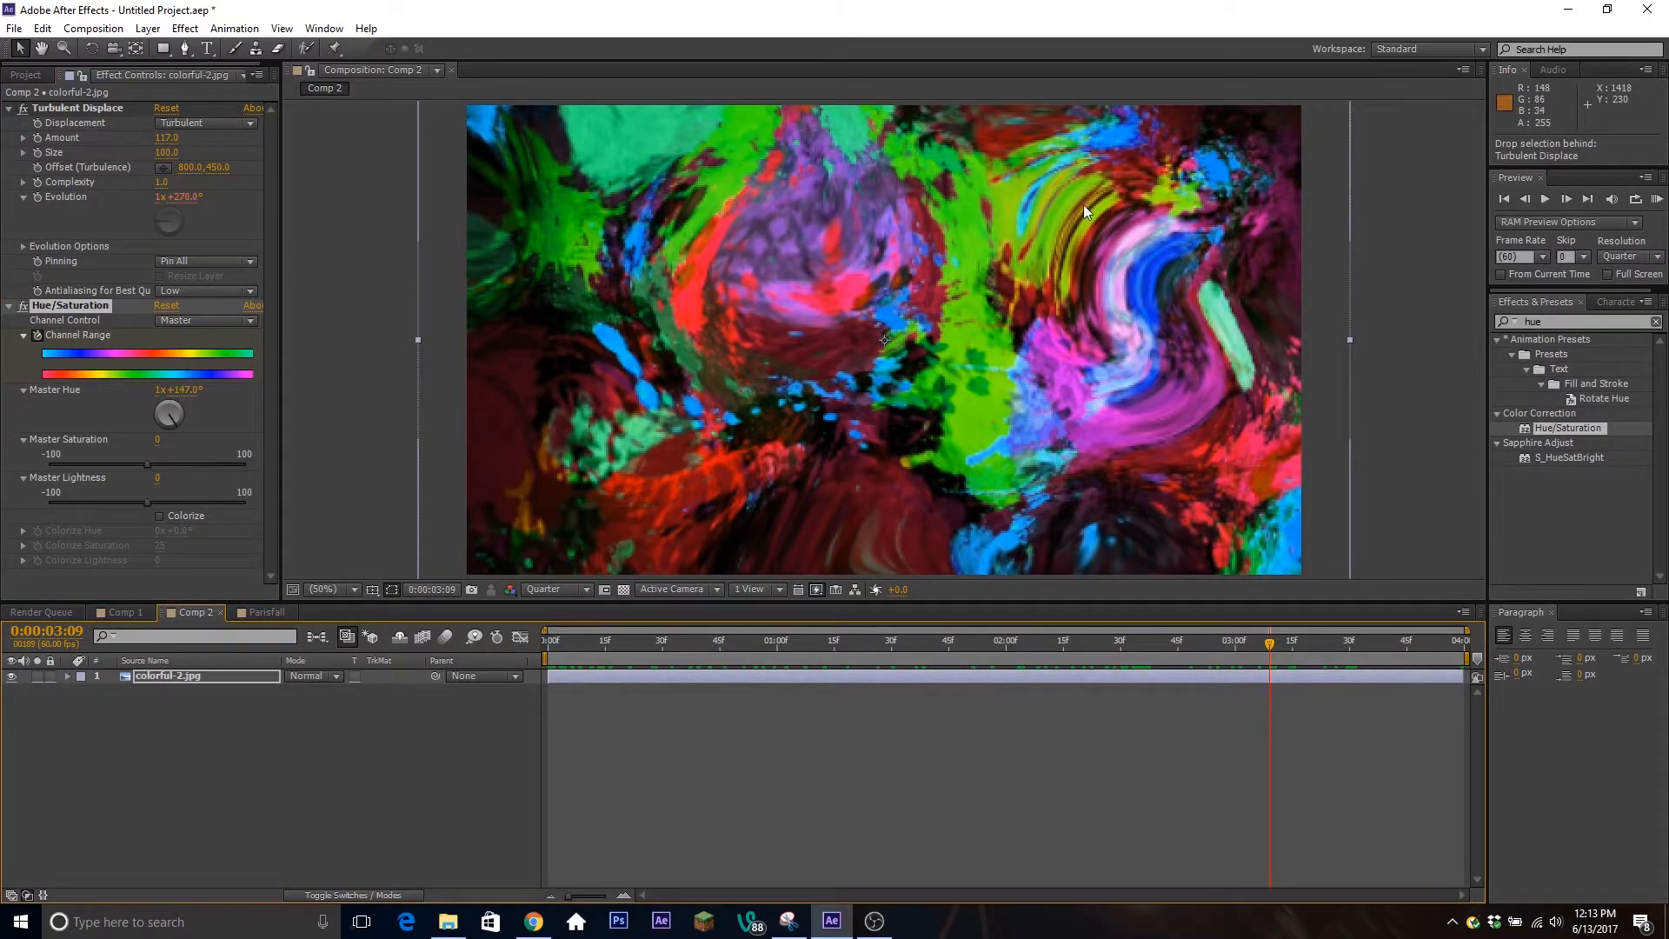
mouse_move(963, 298)
type("fast")
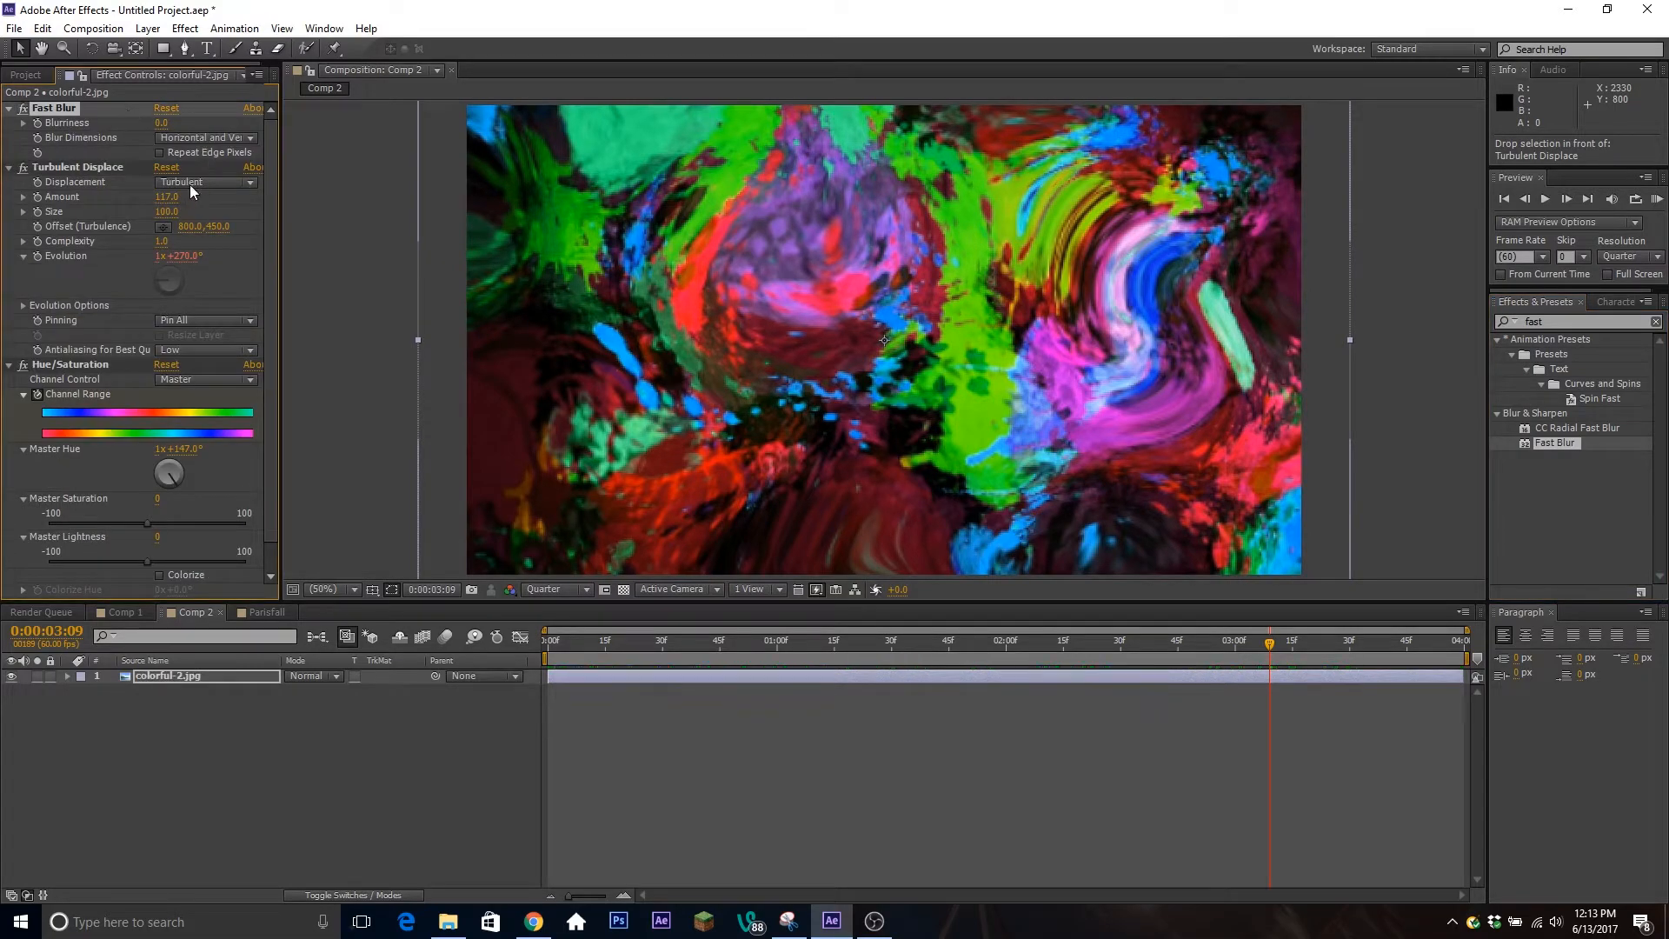
Step: Add Fast Blur to colorful-2.jpg with Blurriness 19 and check the softened swirls
left_click_drag(162, 122, 186, 121)
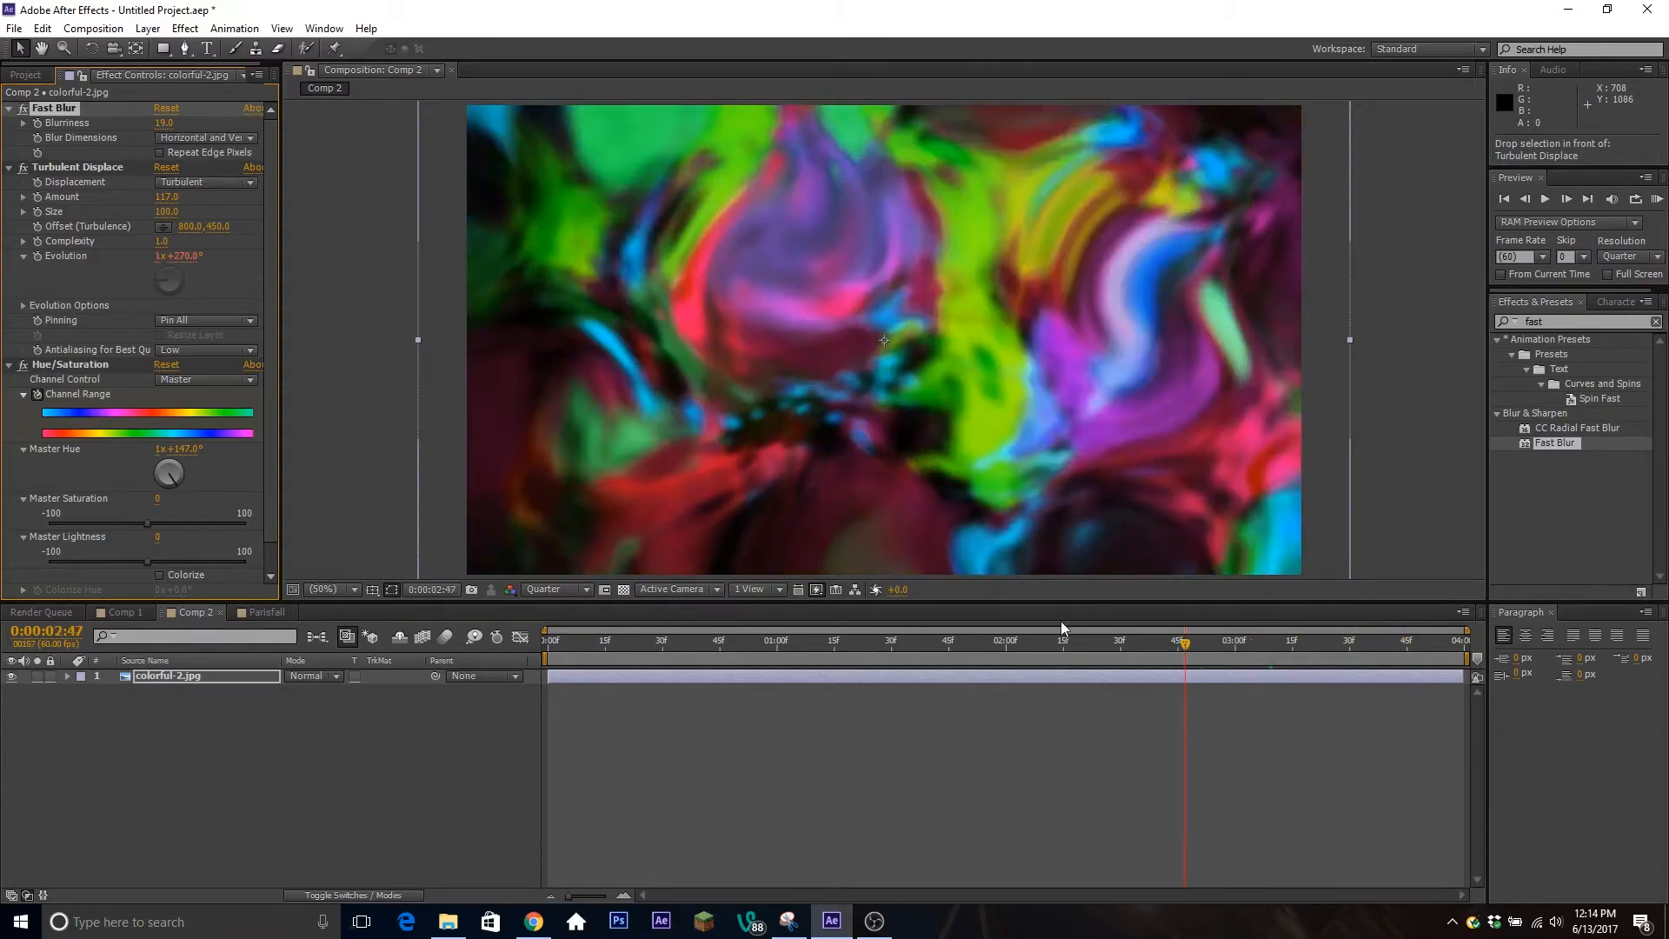
left_click(732, 640)
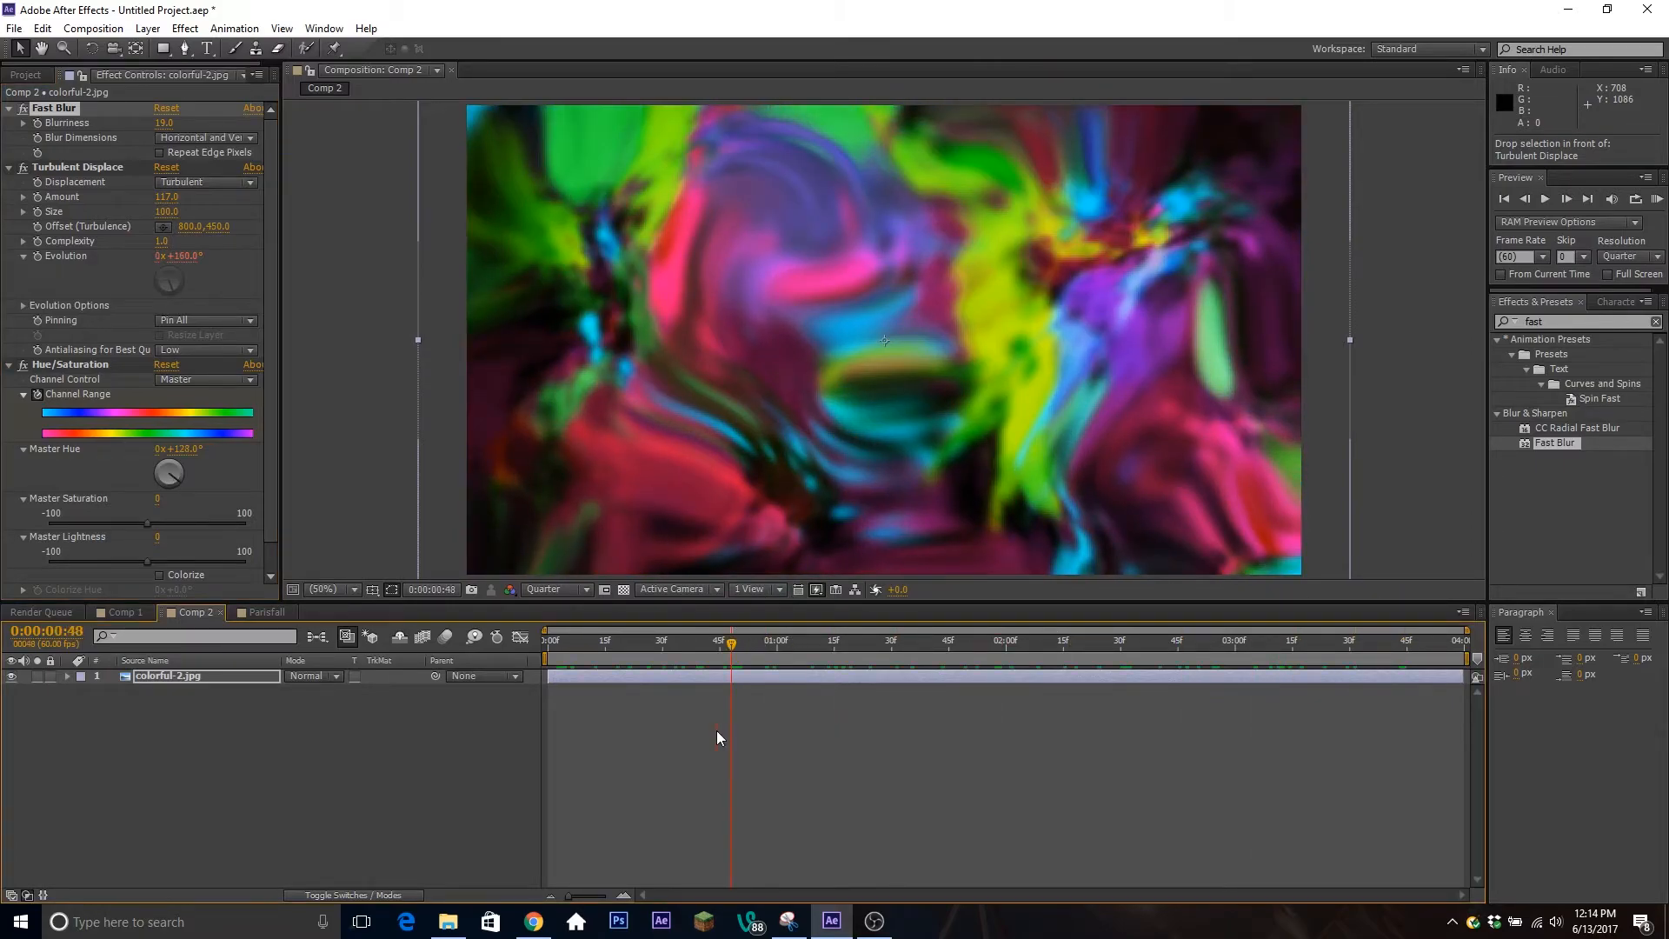
mouse_move(212, 668)
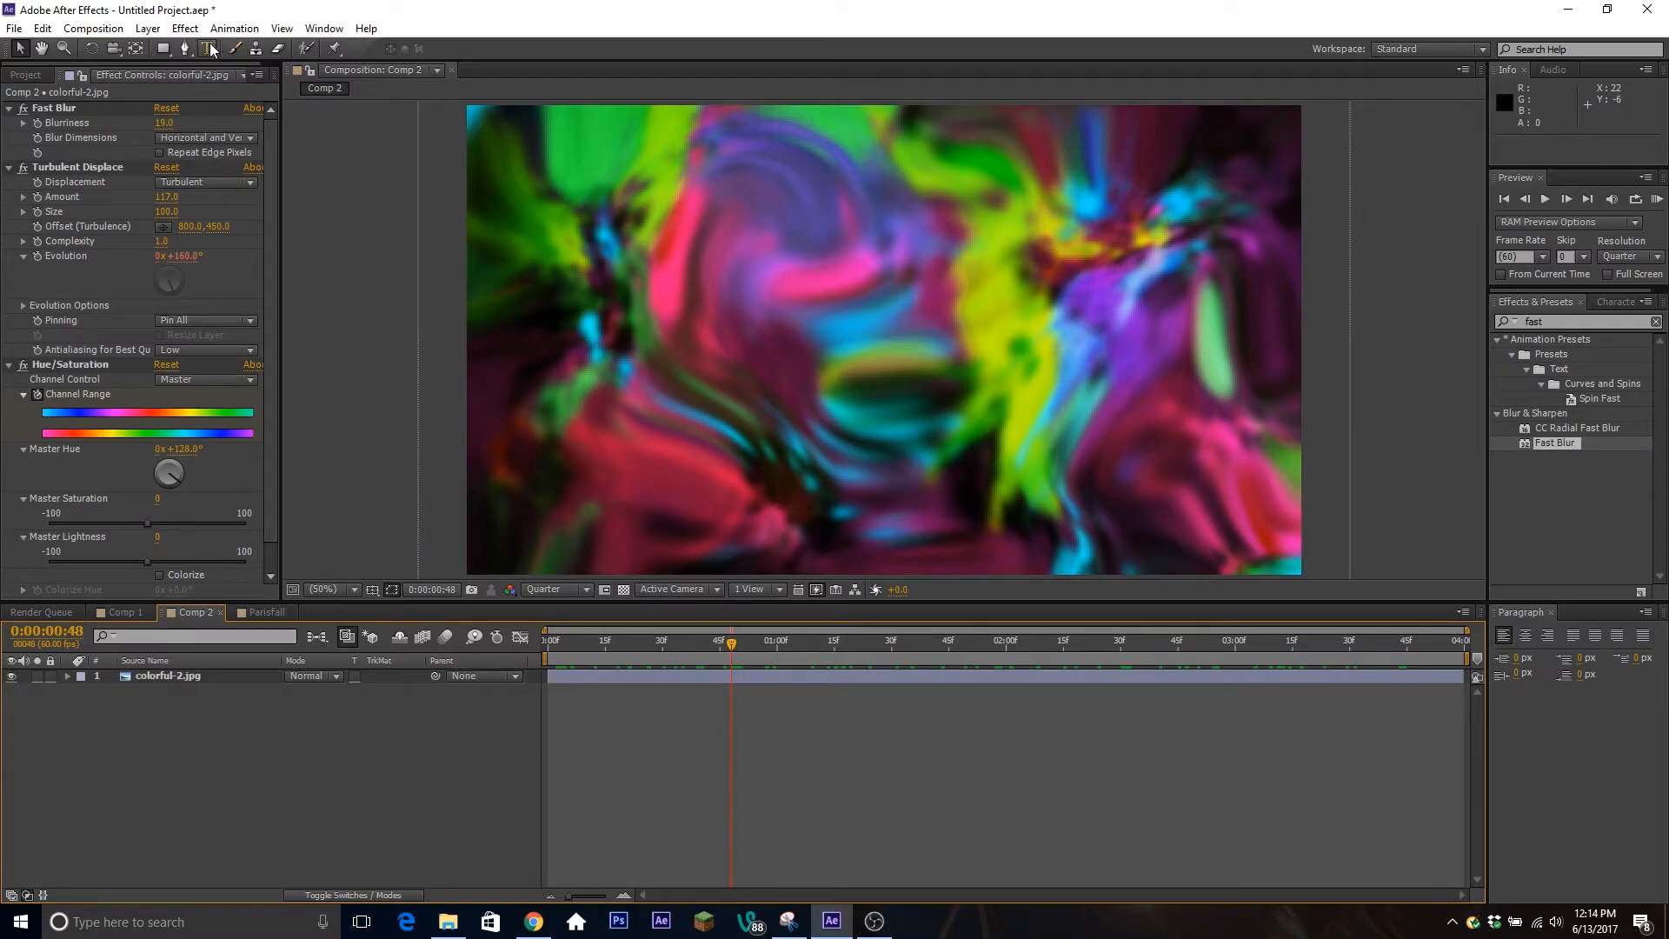
Step: Paste HELLO! above colorful-2.jpg and set the image's TrkMat to Alpha Matte
left_click(207, 49)
type("HELLO!")
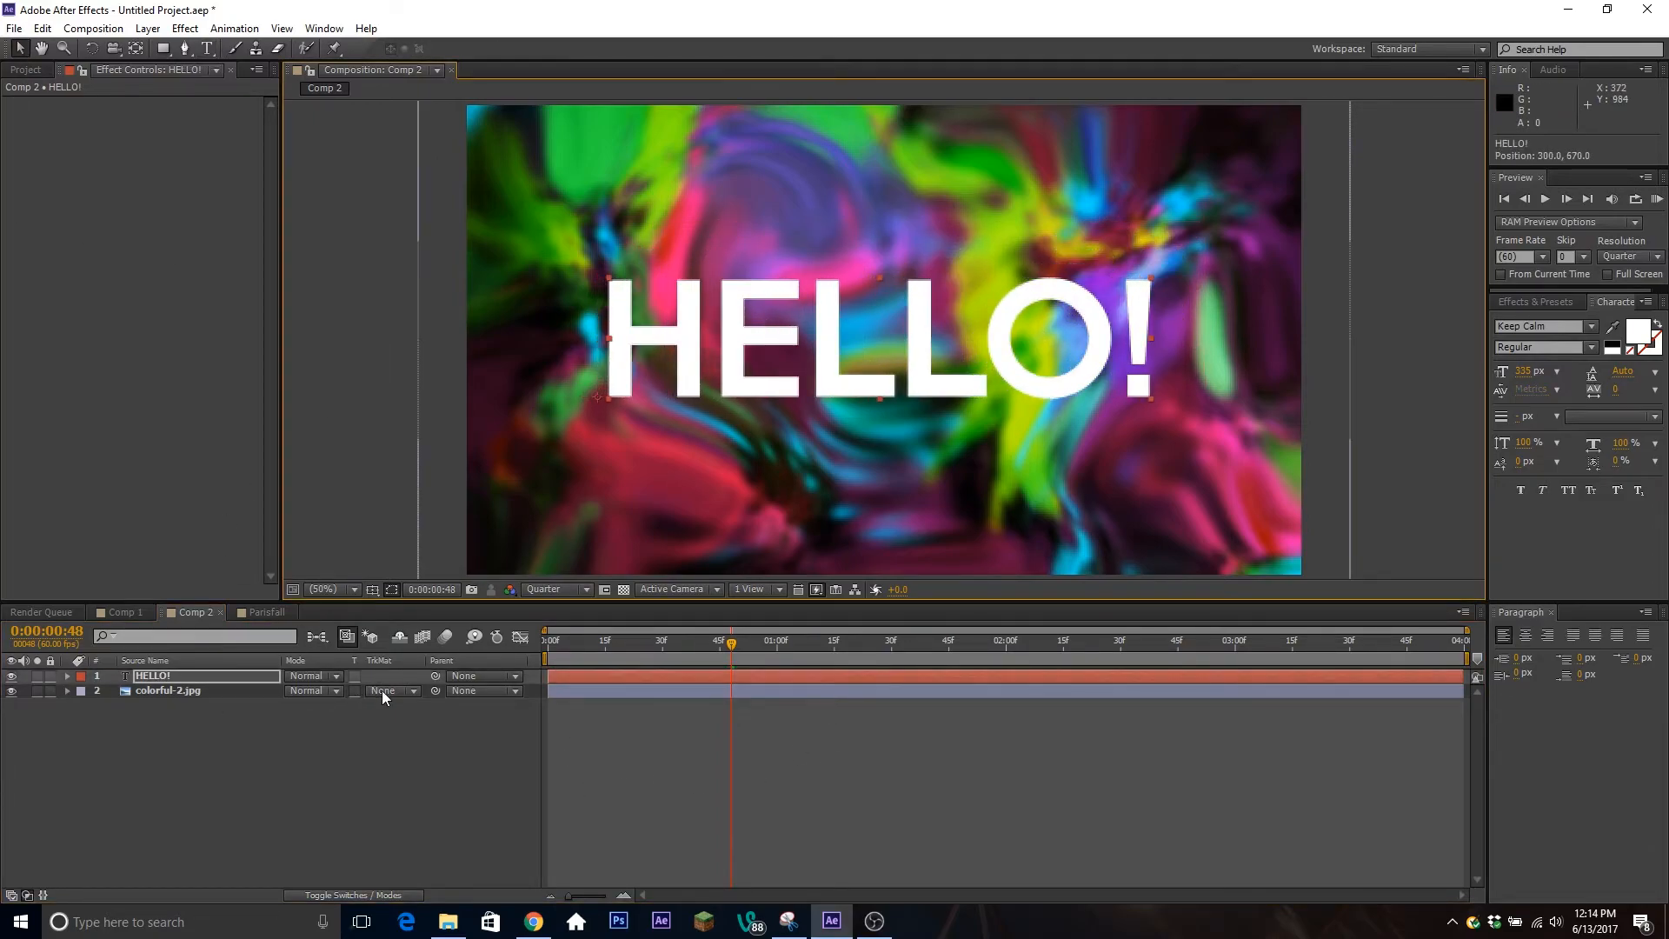
left_click(386, 690)
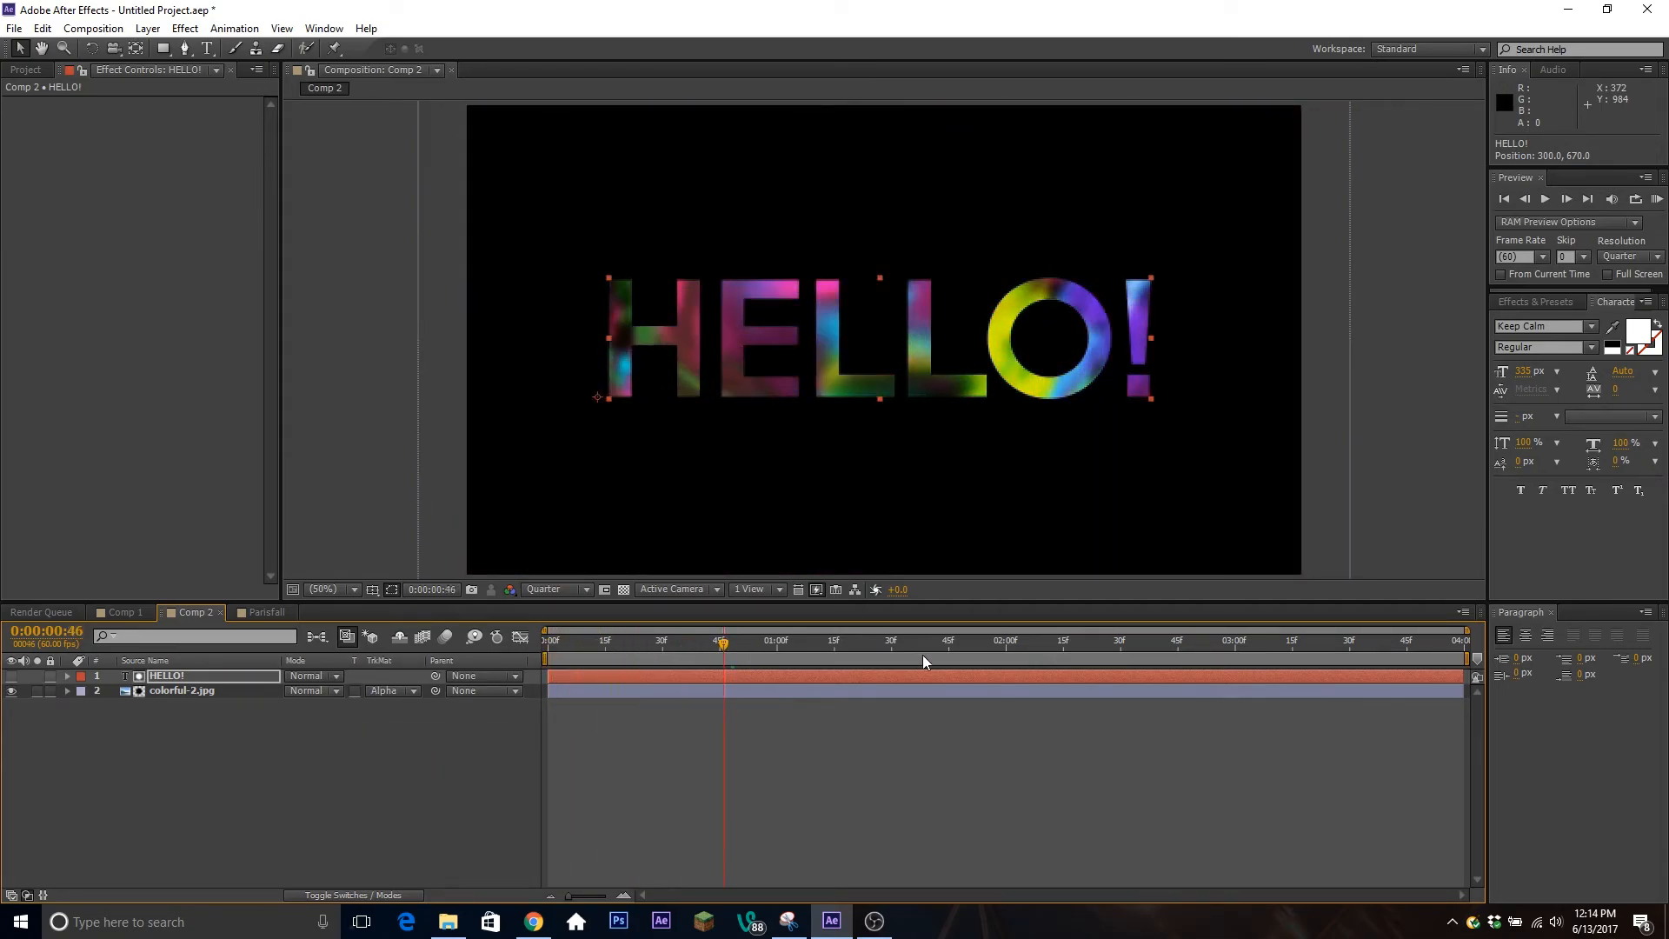
left_click(1085, 640)
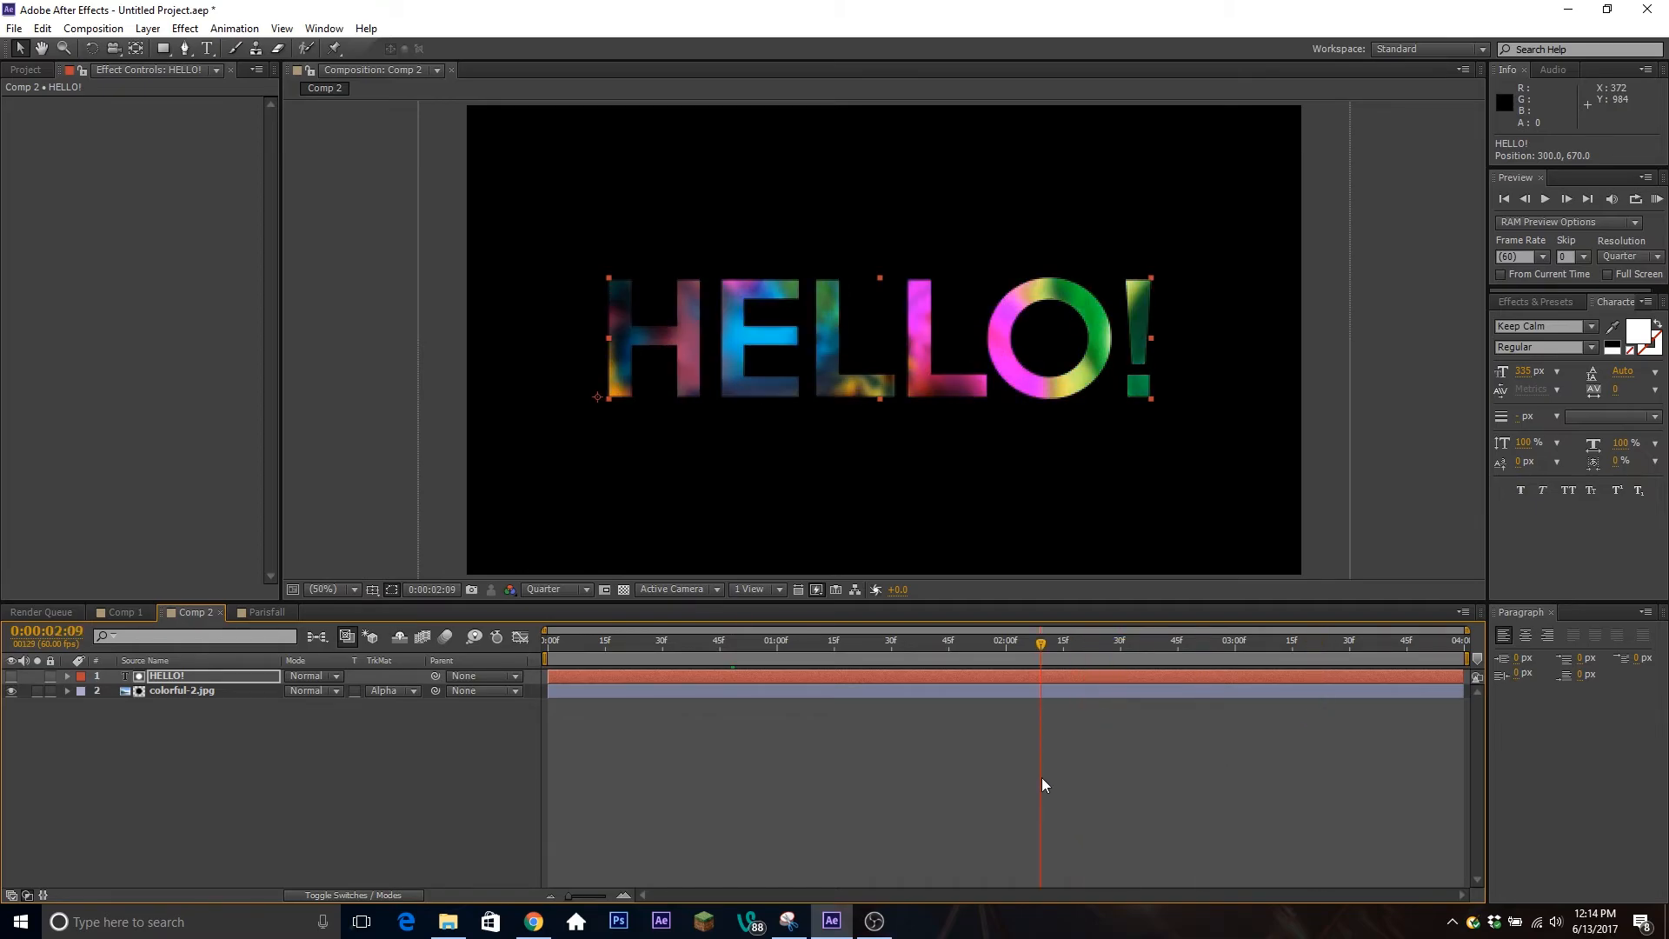
left_click(1175, 779)
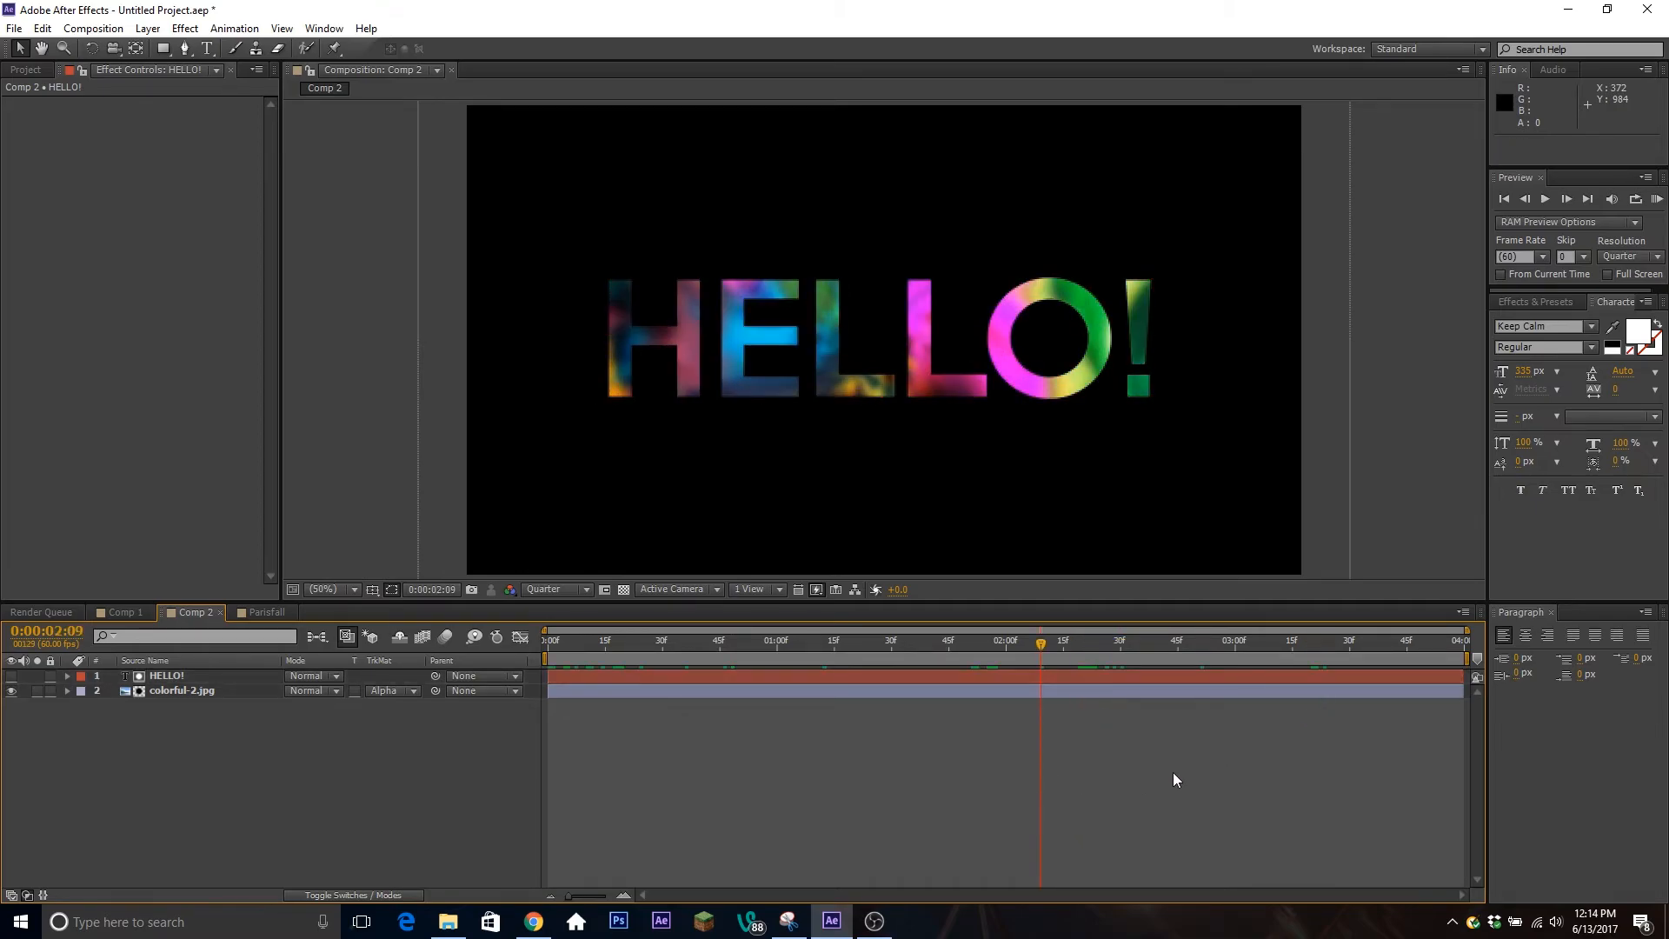